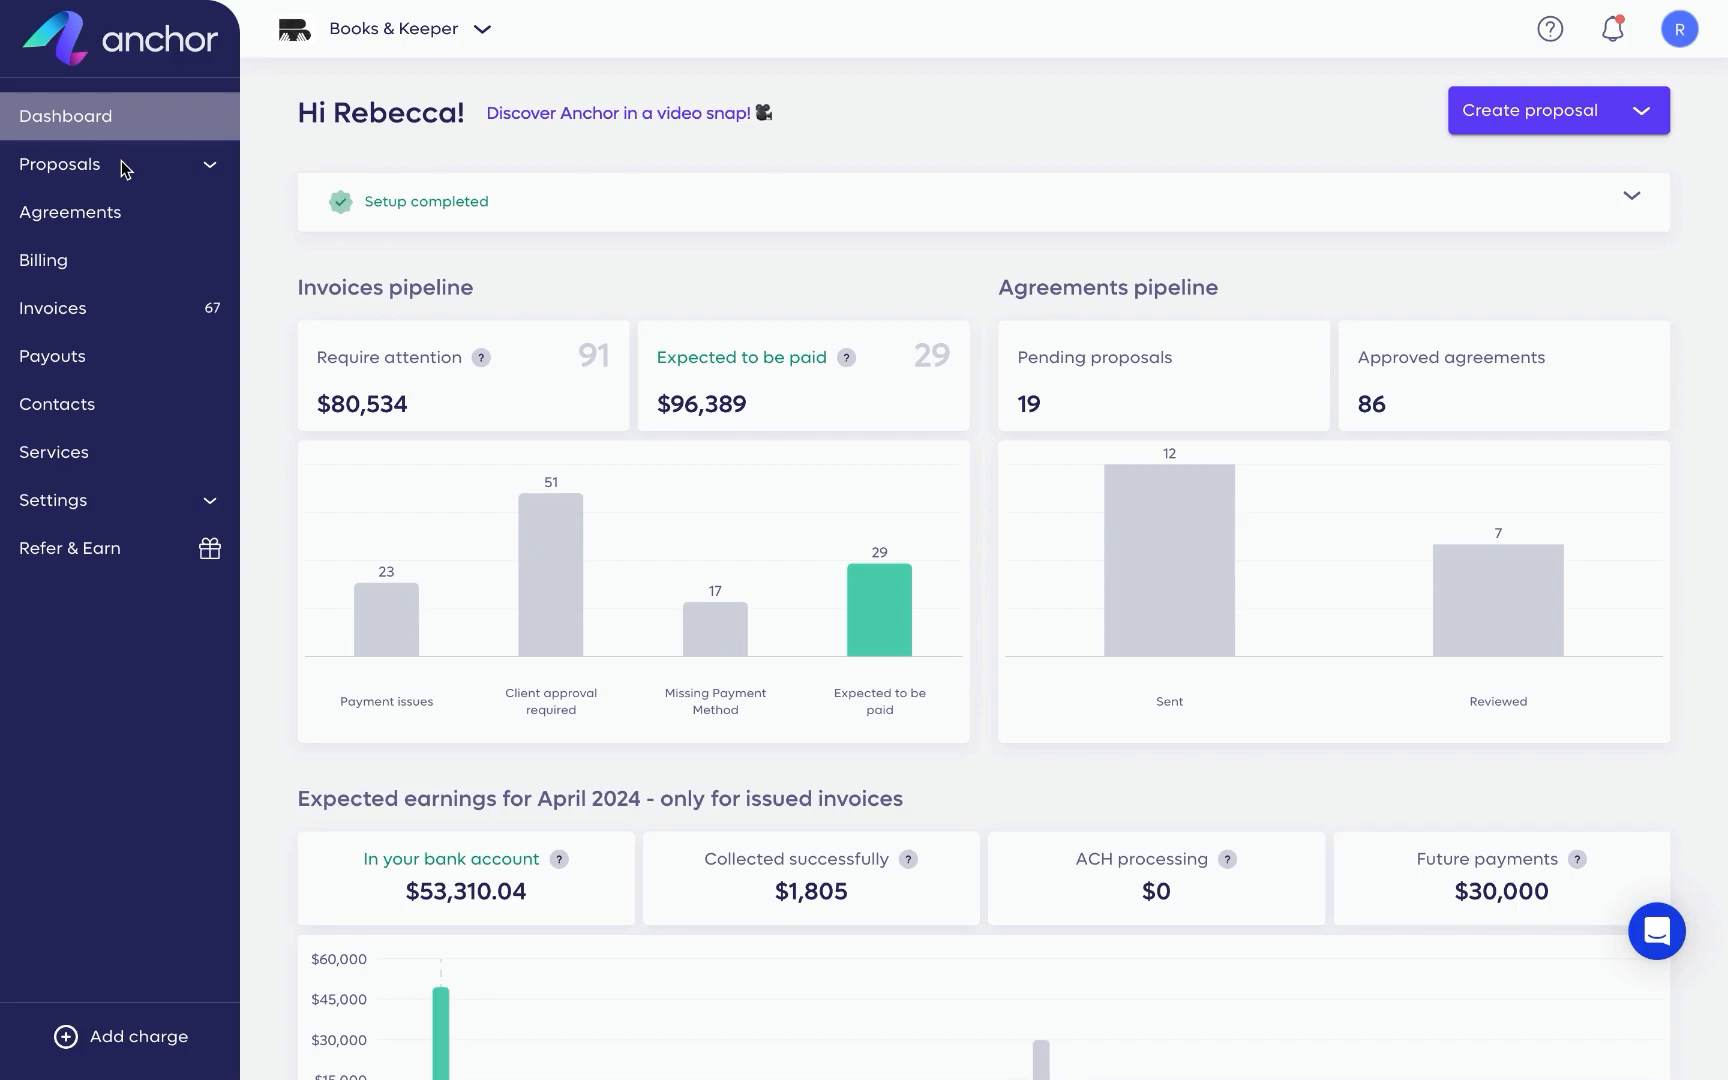
mouse_move(118, 210)
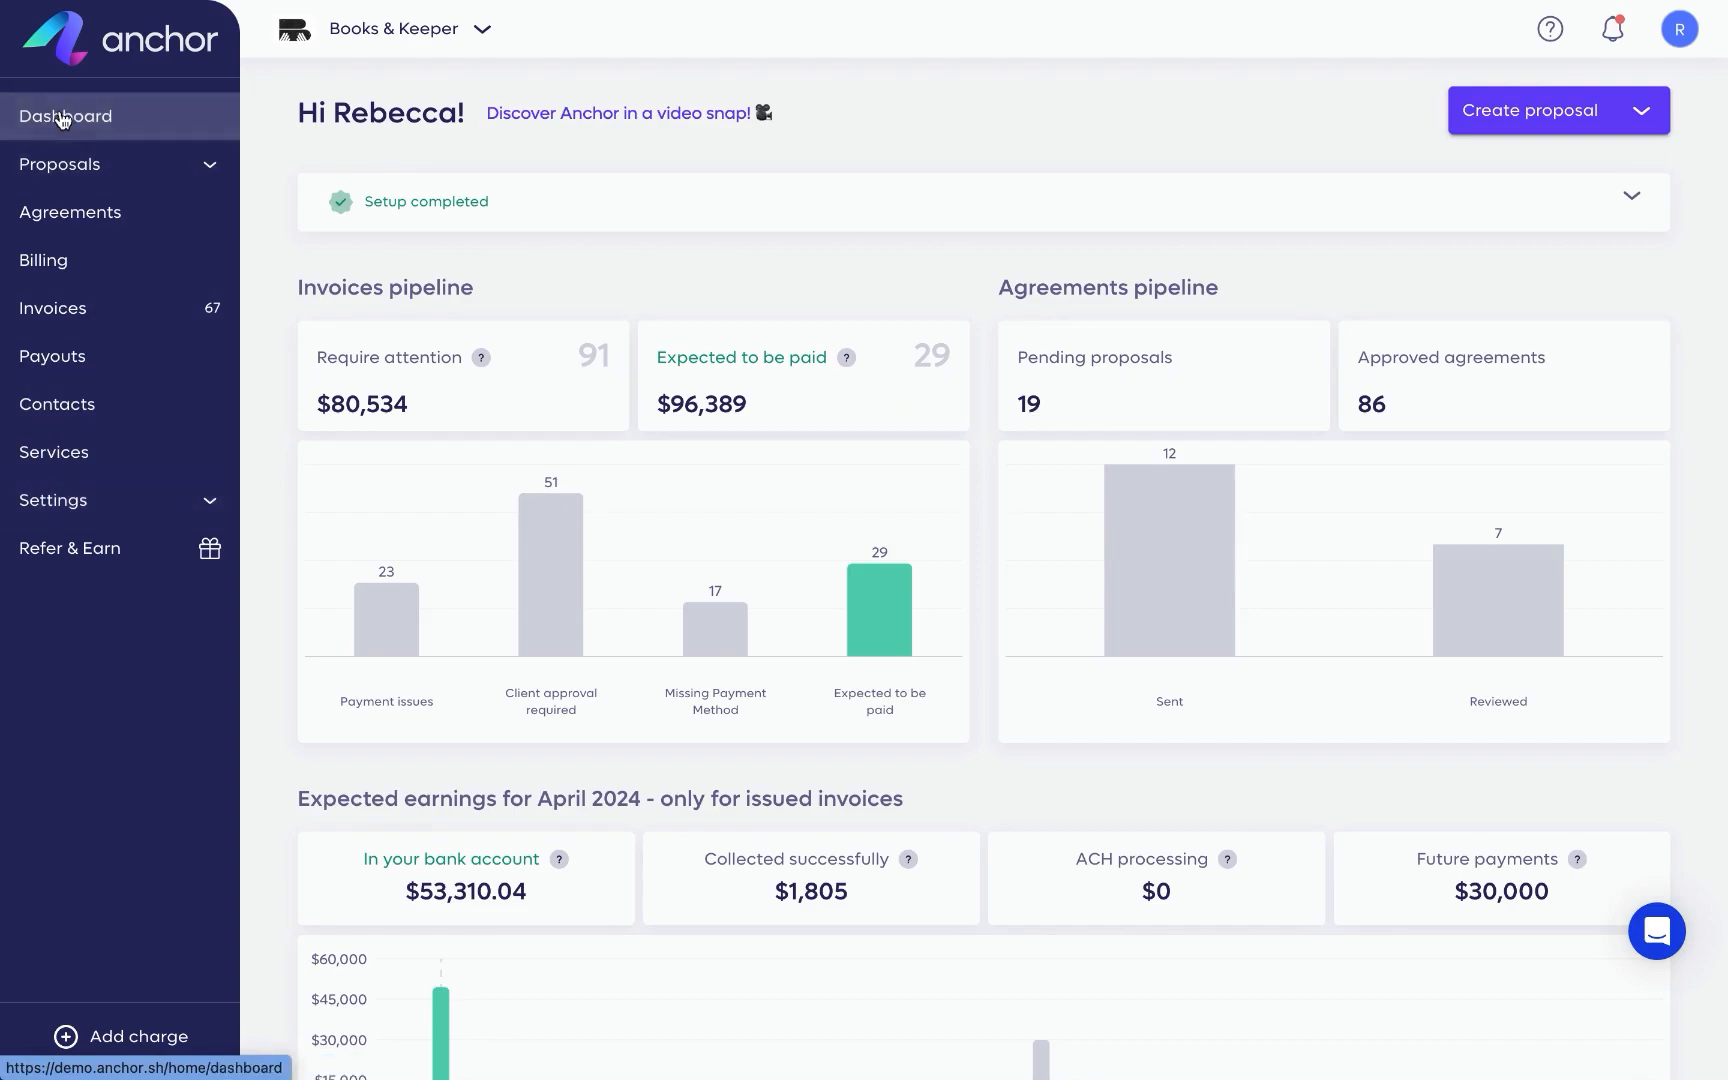
Expand and collapse the setup checklist, then scroll down the dashboard.
left_click(1631, 195)
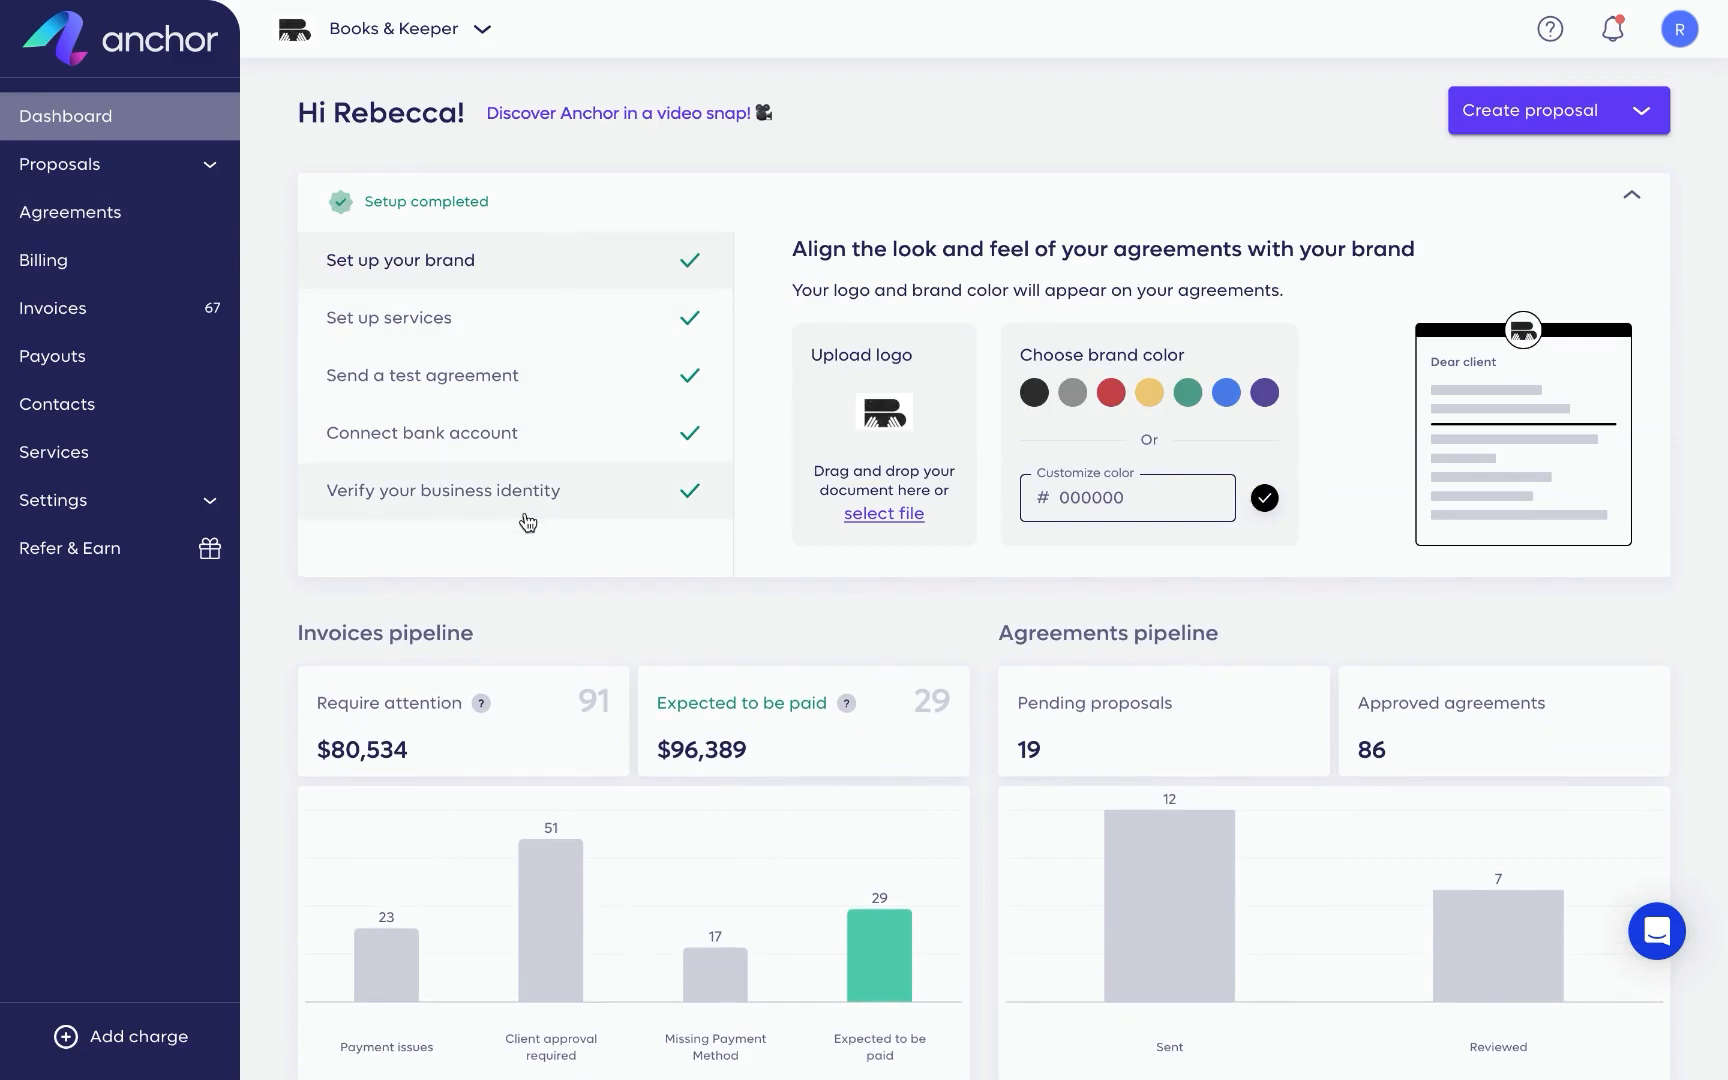
mouse_move(592, 209)
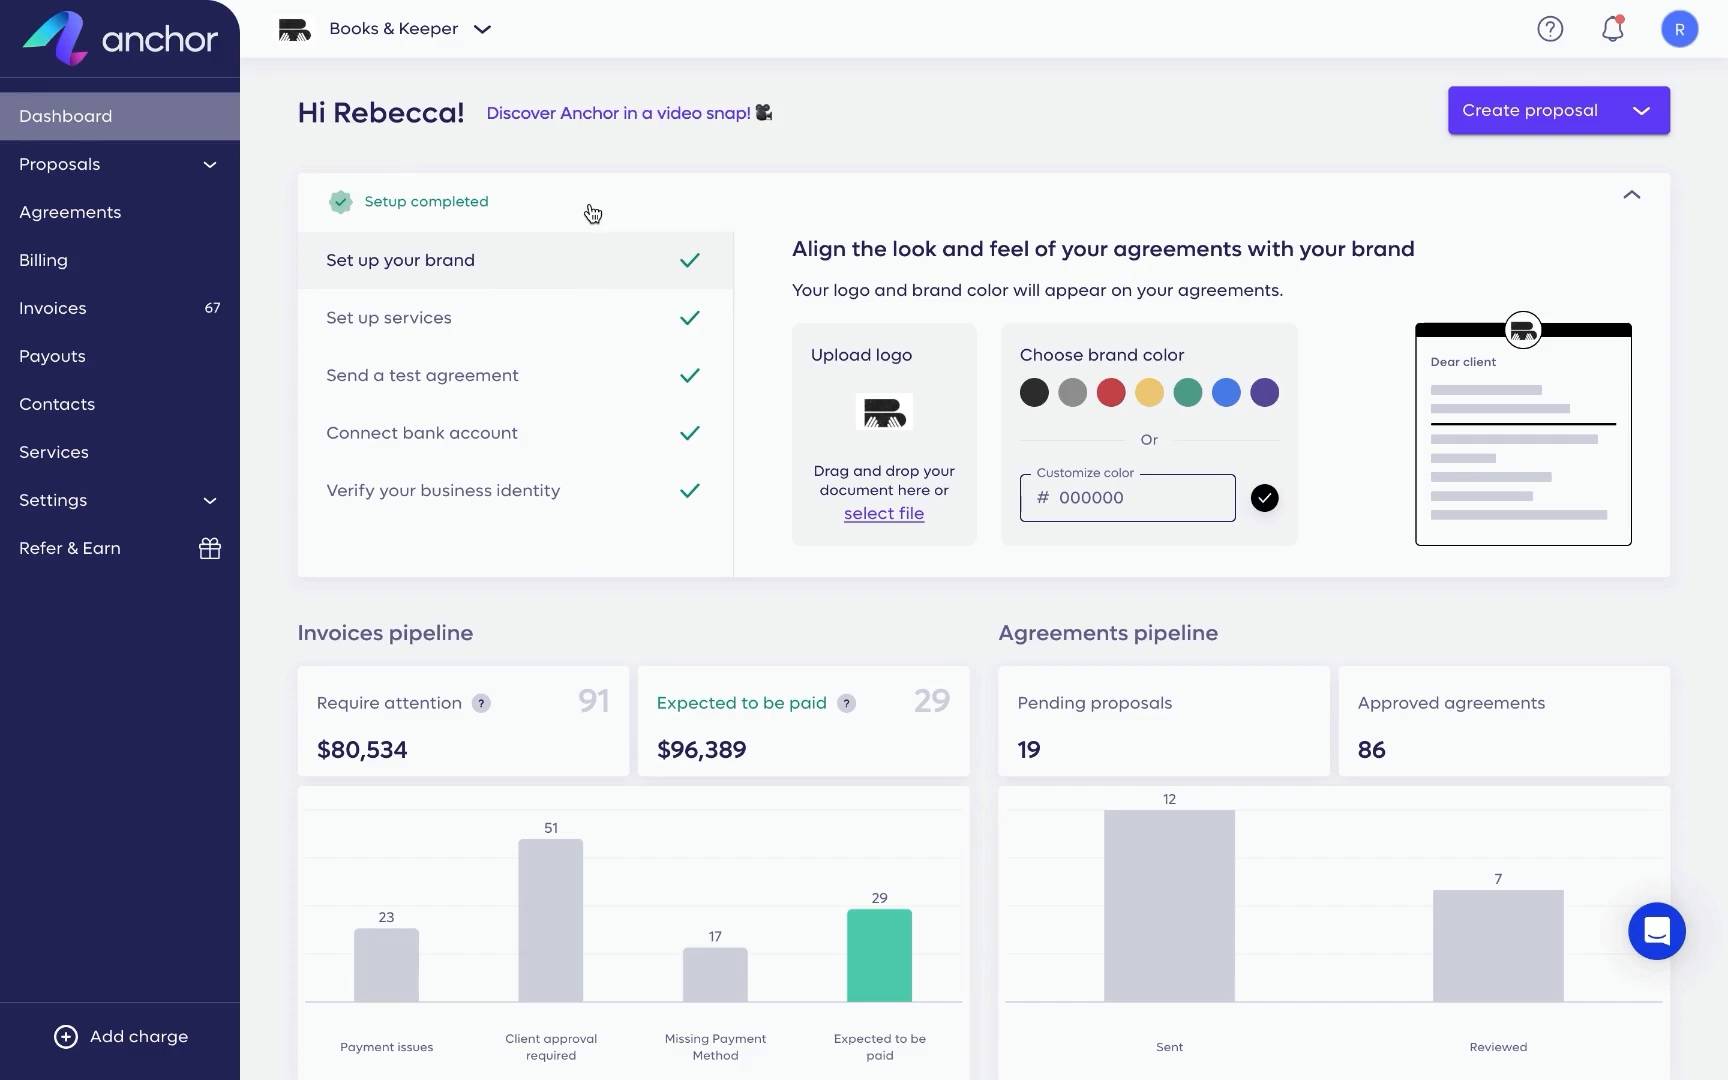
left_click(1631, 195)
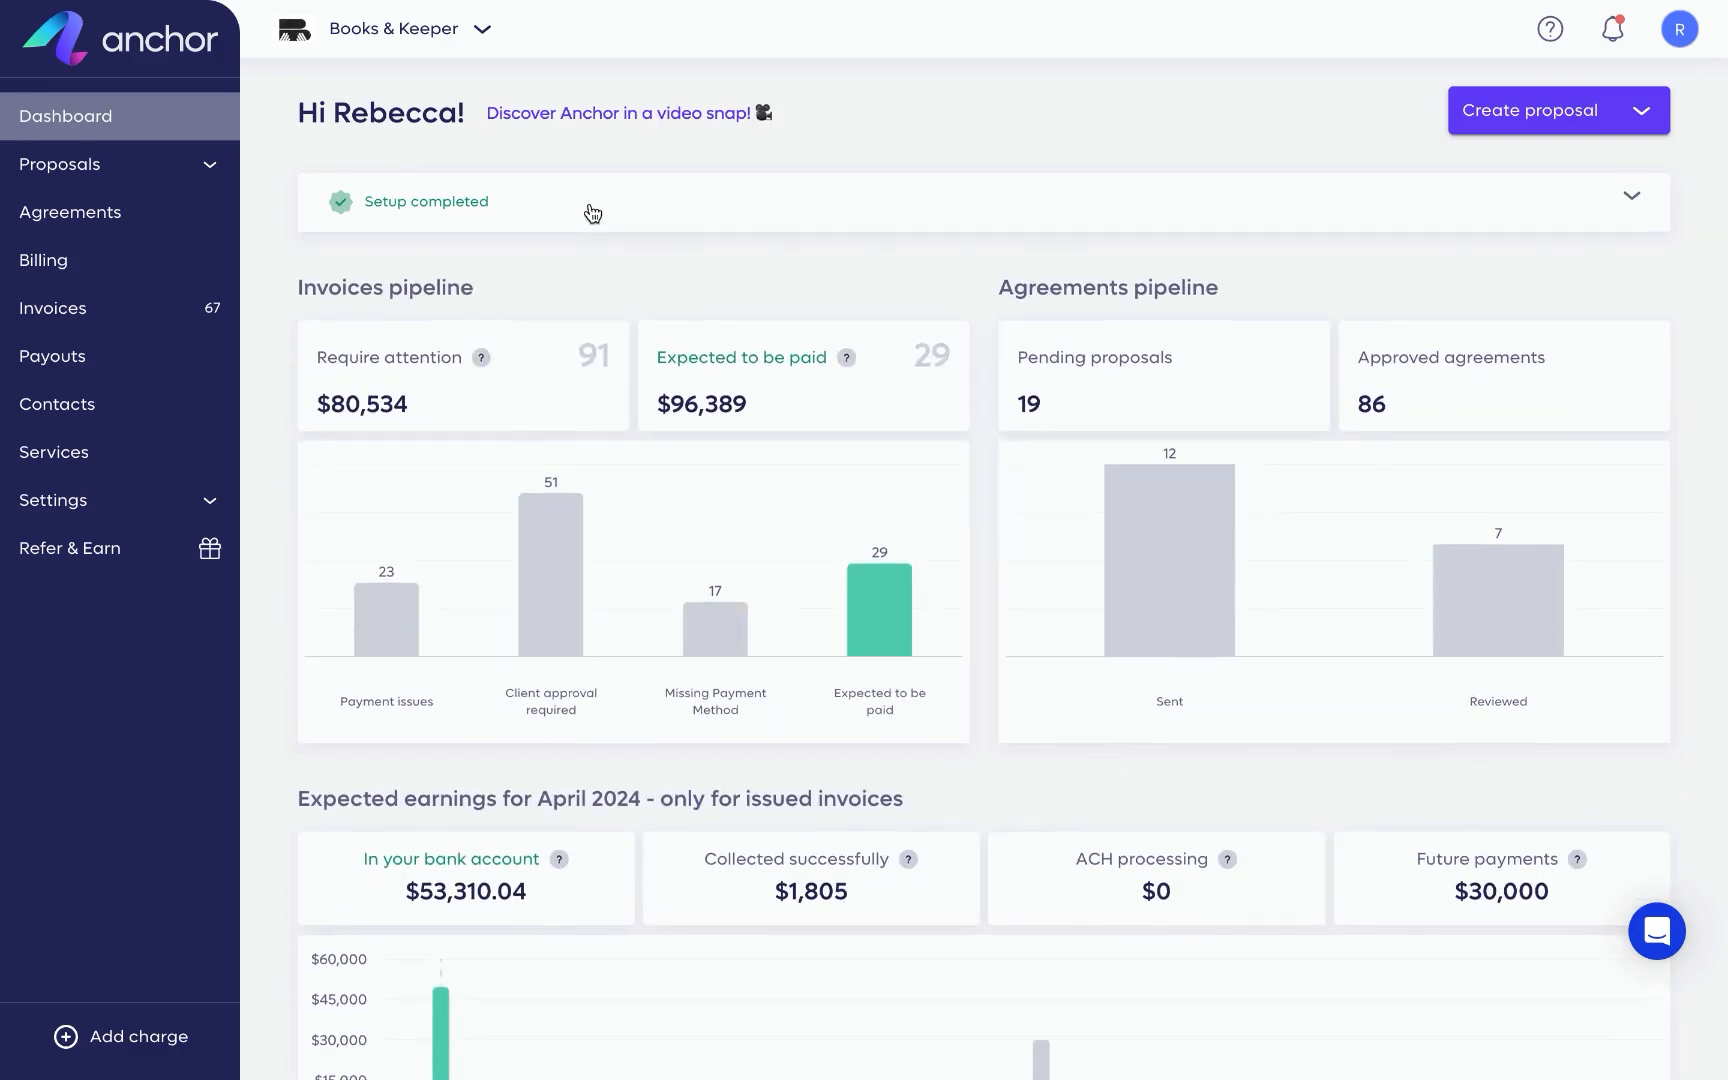
mouse_move(864, 298)
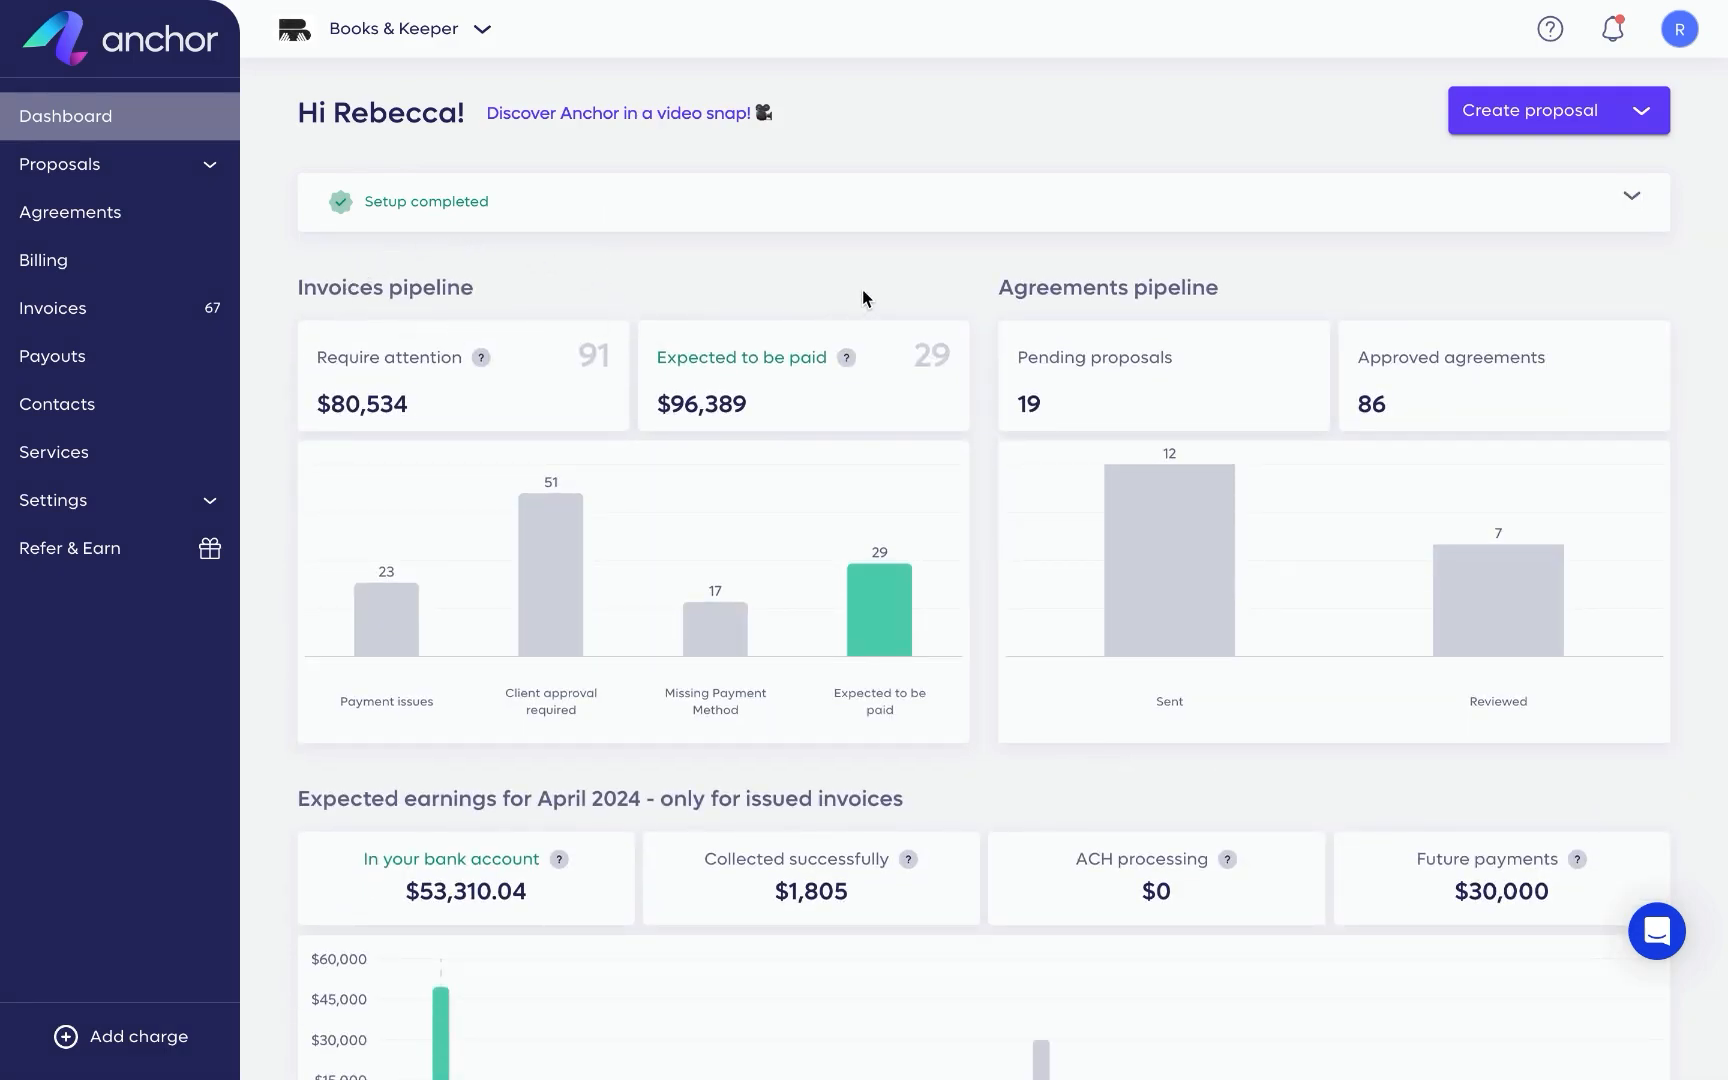
scroll("down", 3)
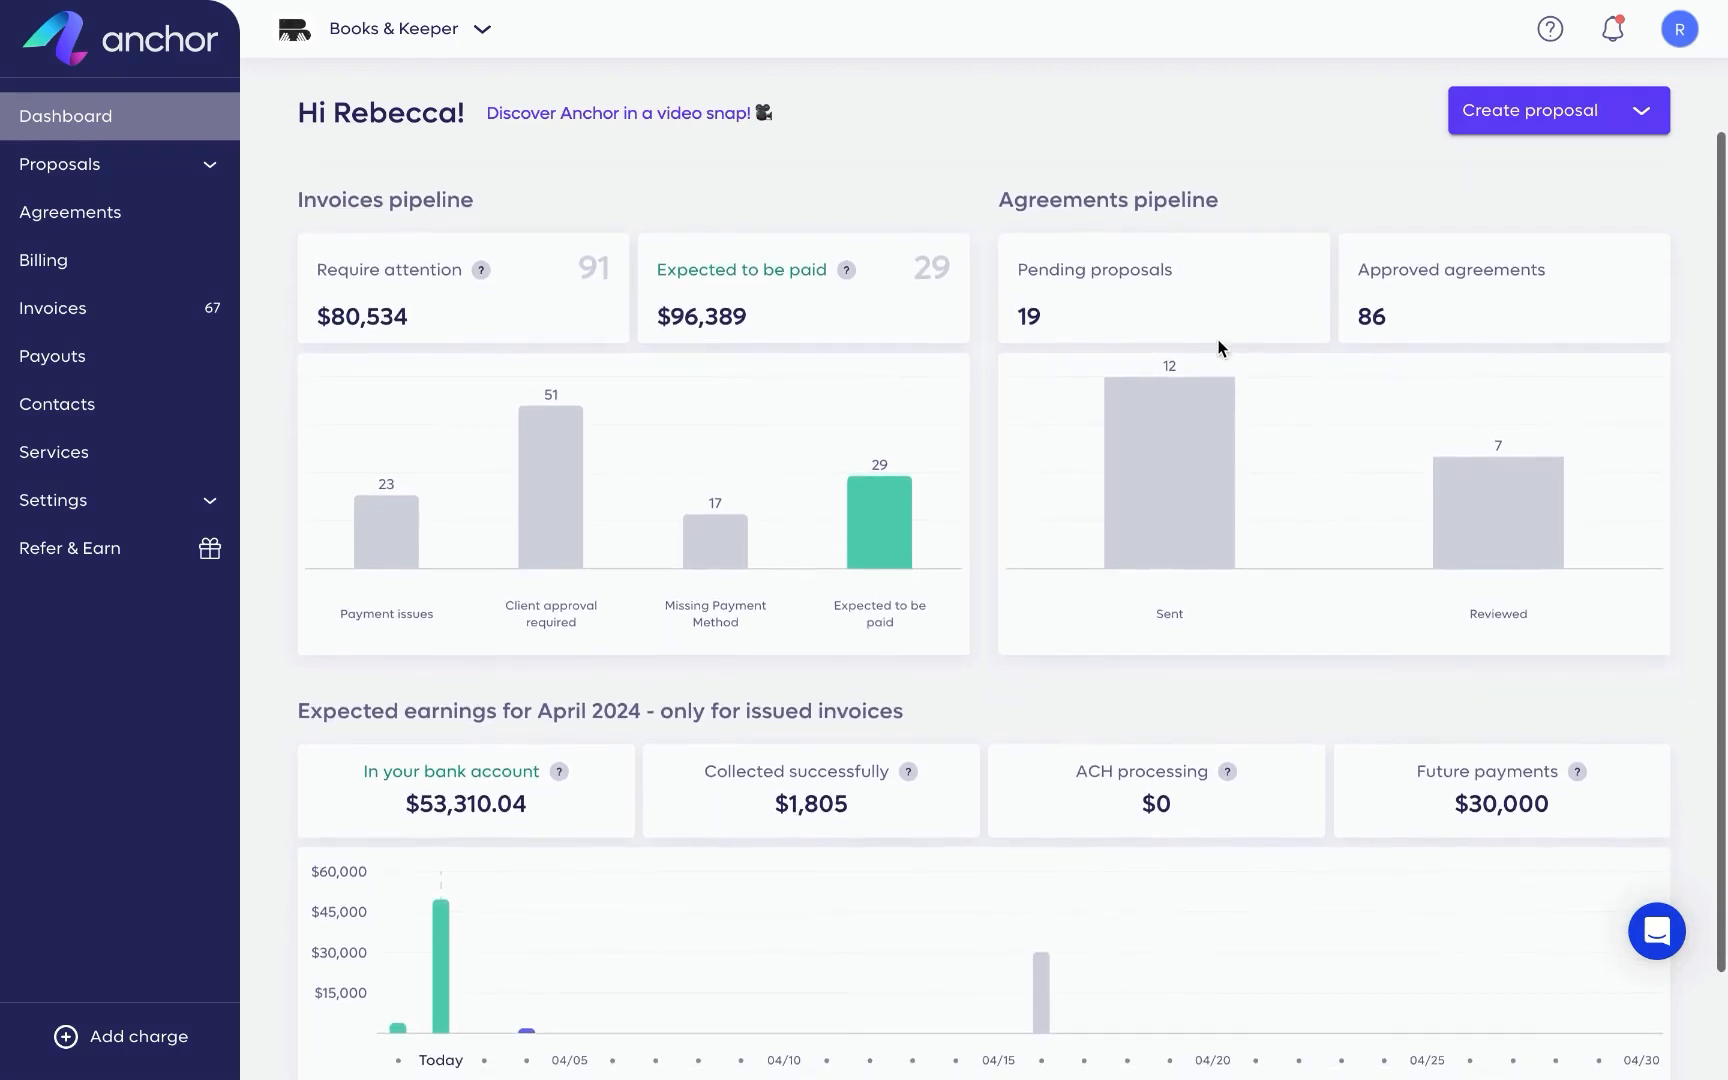
mouse_move(1168, 441)
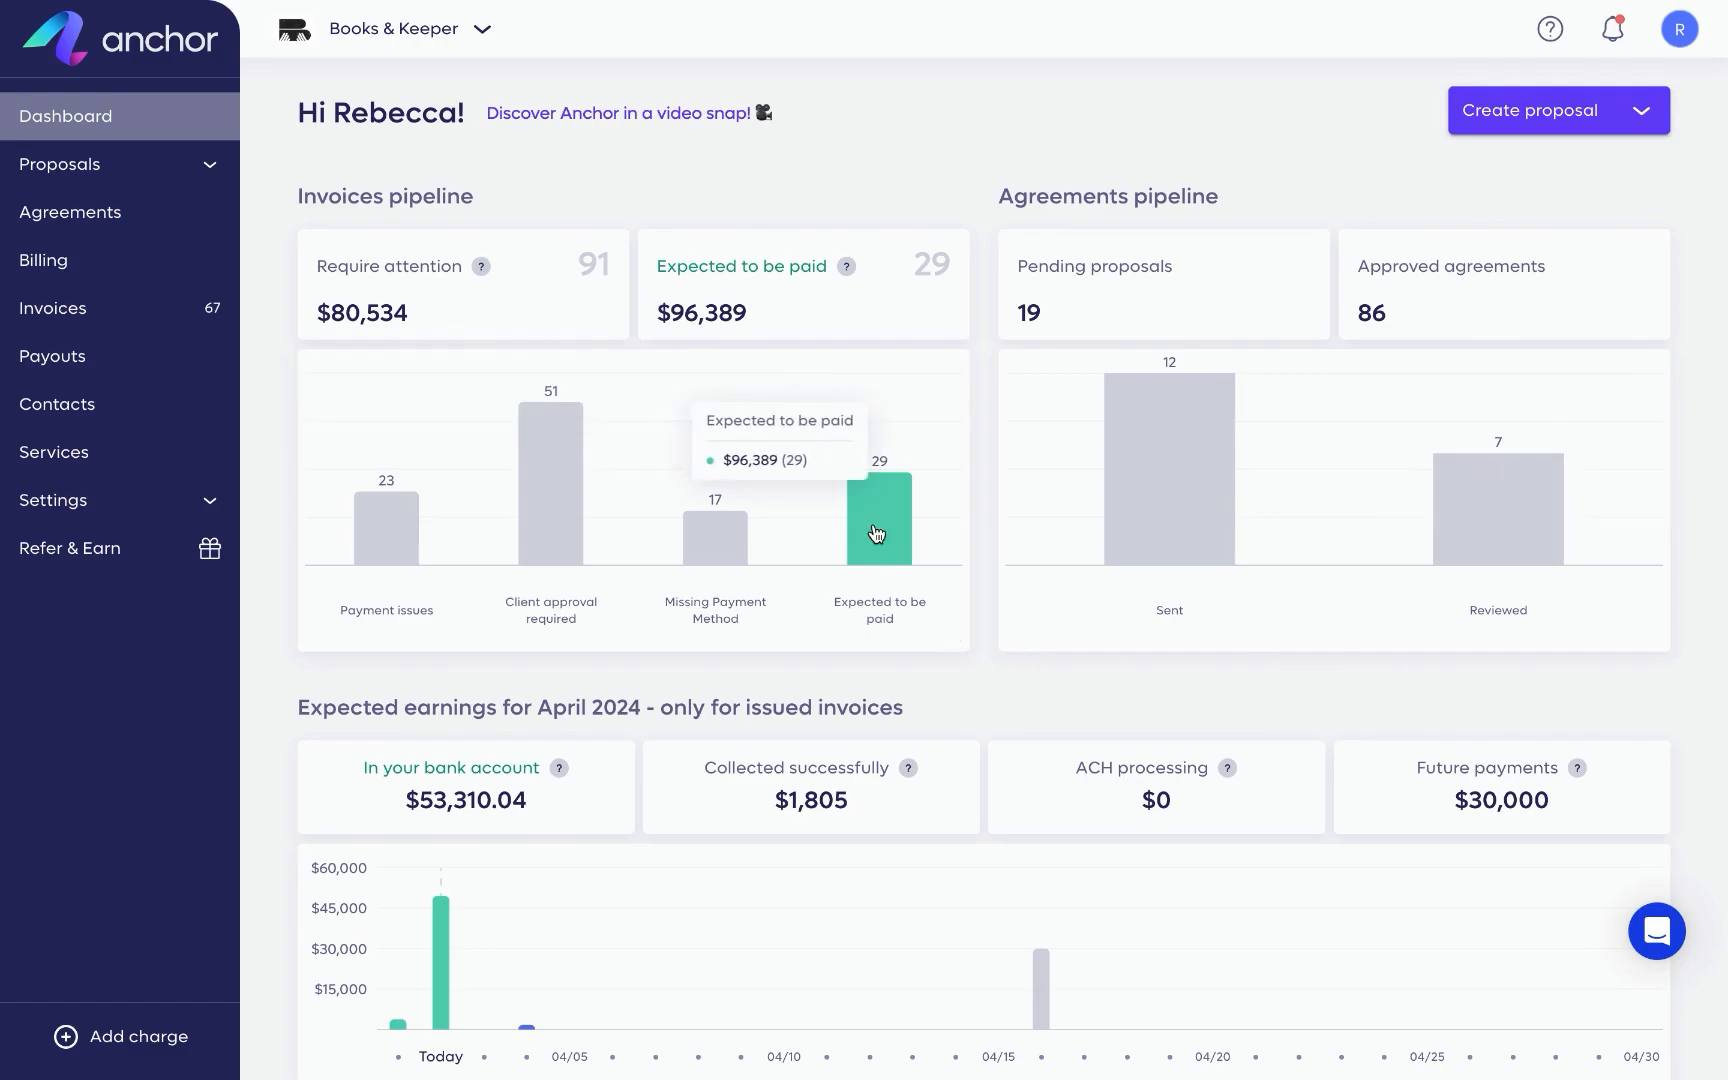
scroll("down", 3)
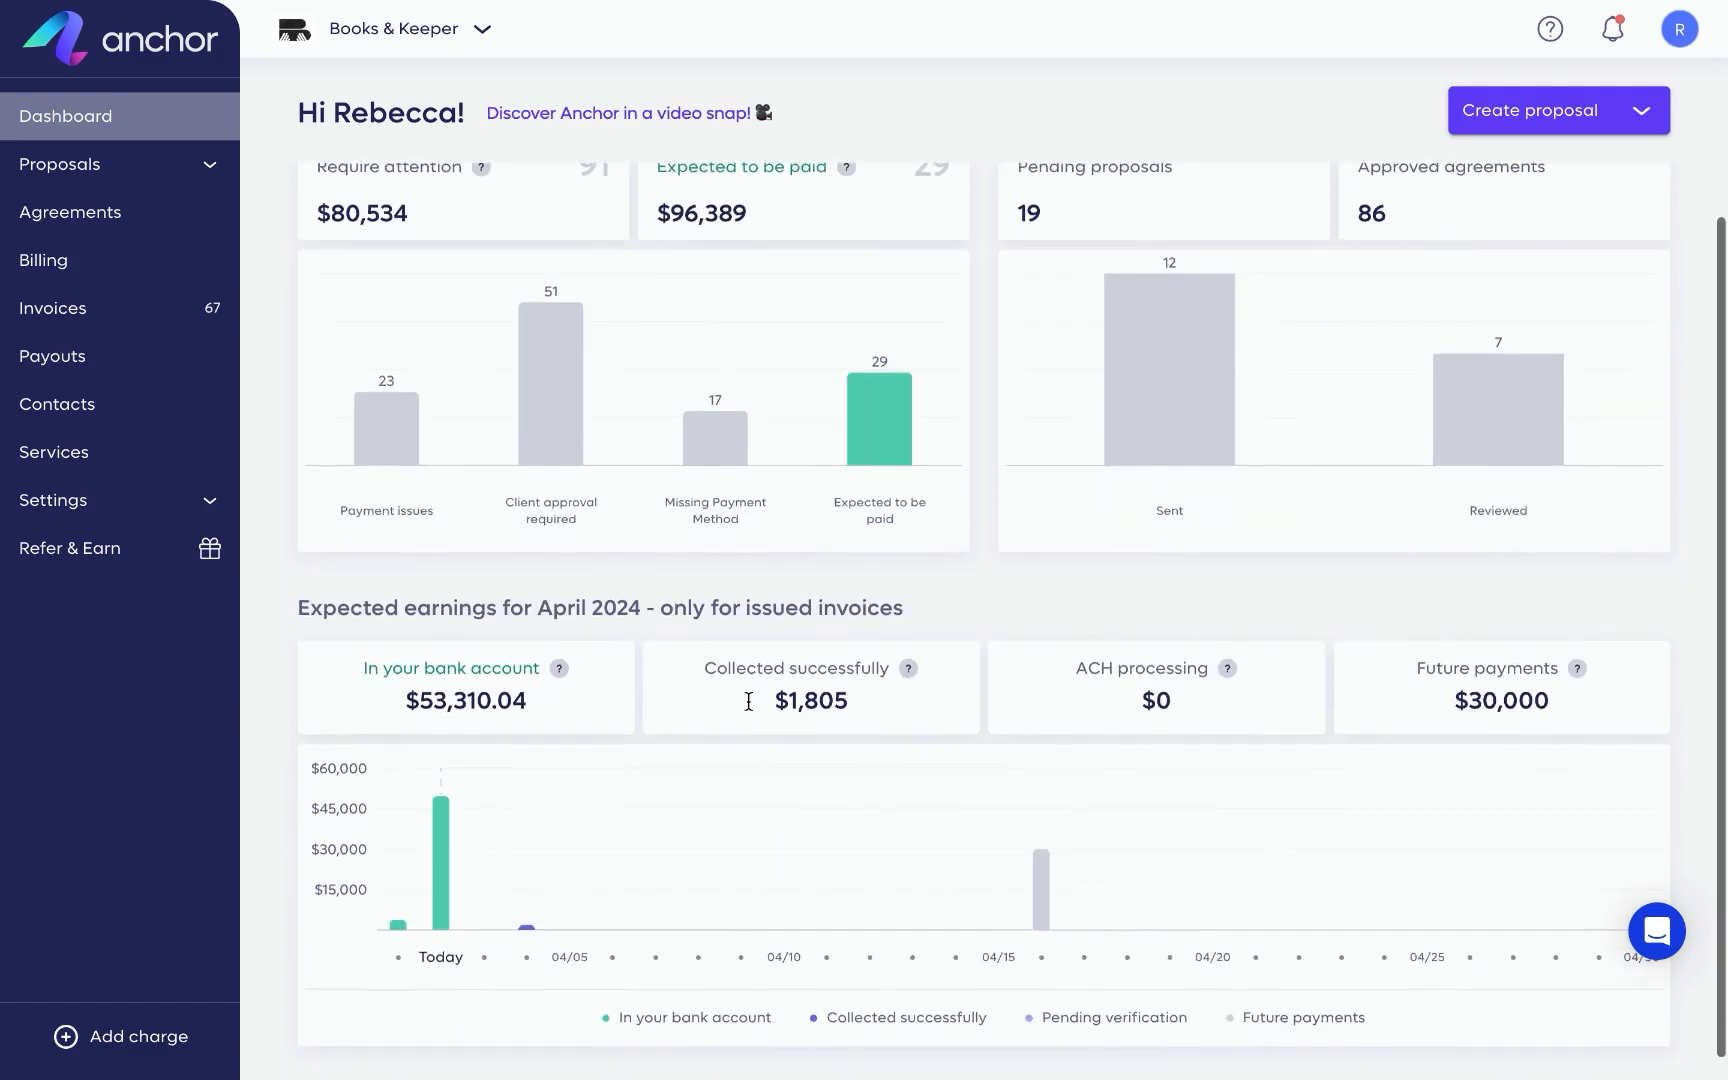
mouse_move(443, 838)
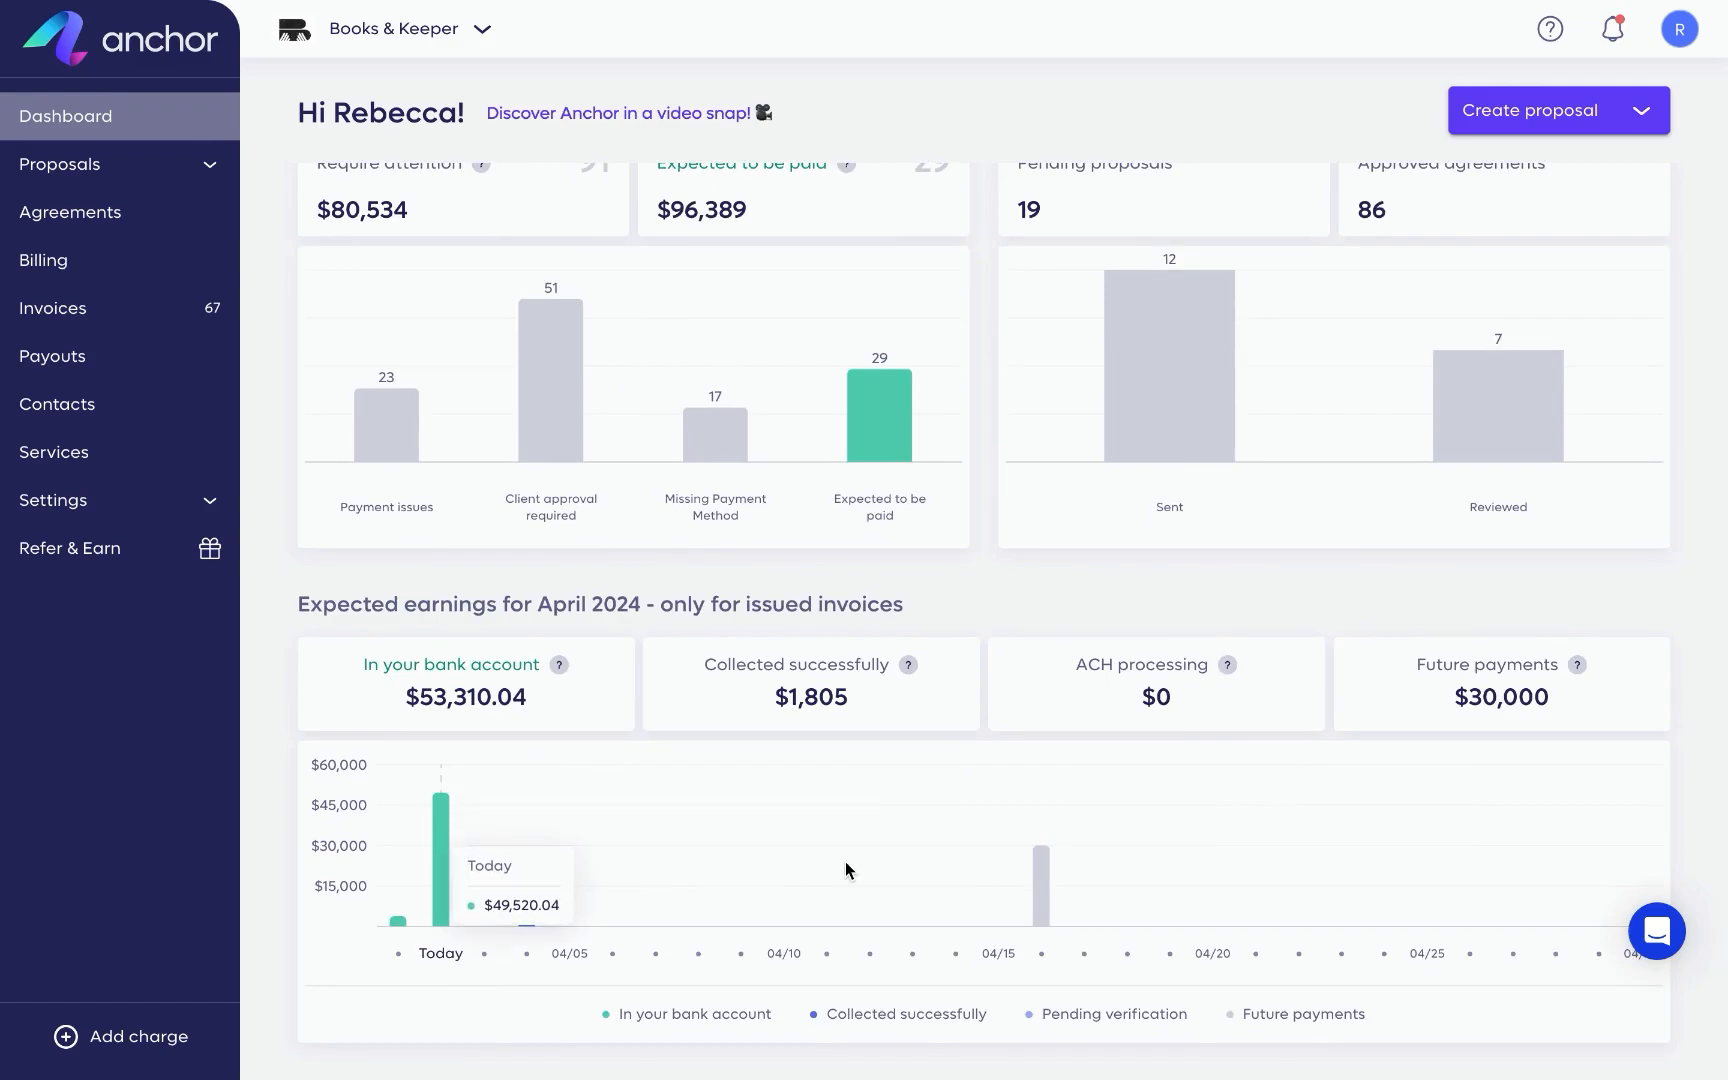
mouse_move(1041, 871)
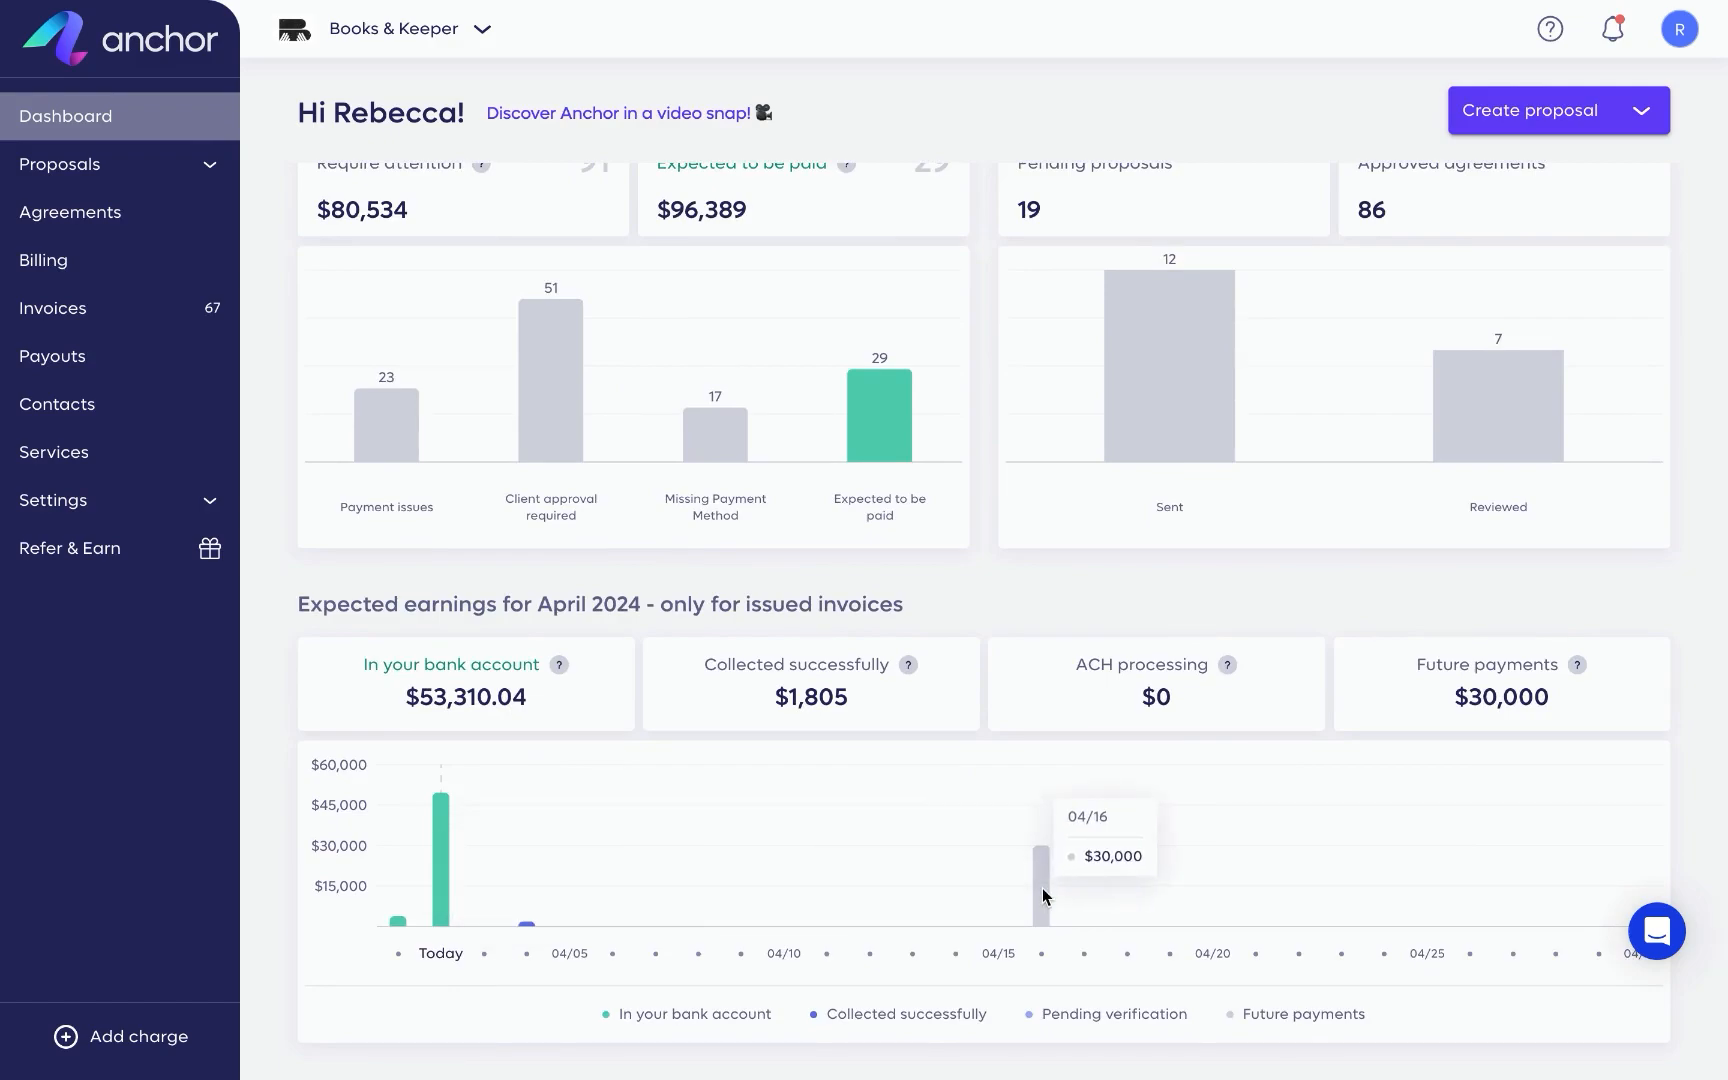
scroll("down", 3)
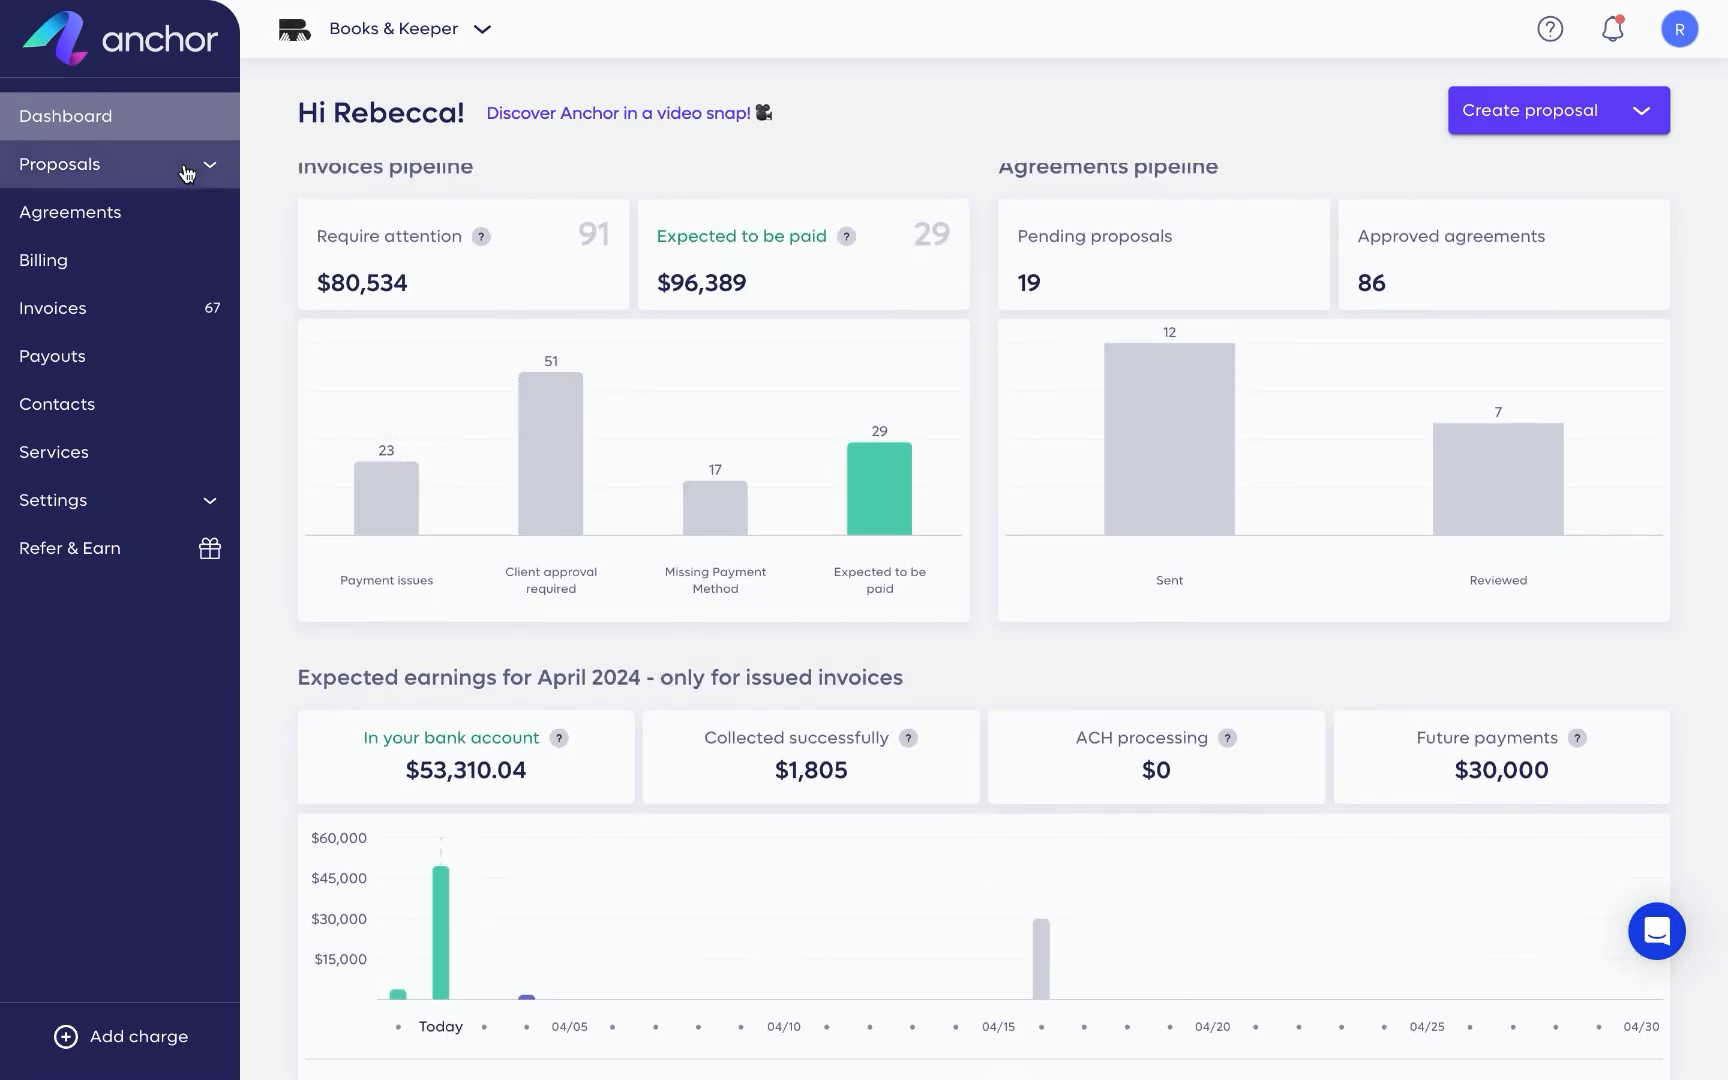
Go to Sent proposals, peek at the status filter, and show the first proposal's actions.
left_click(60, 163)
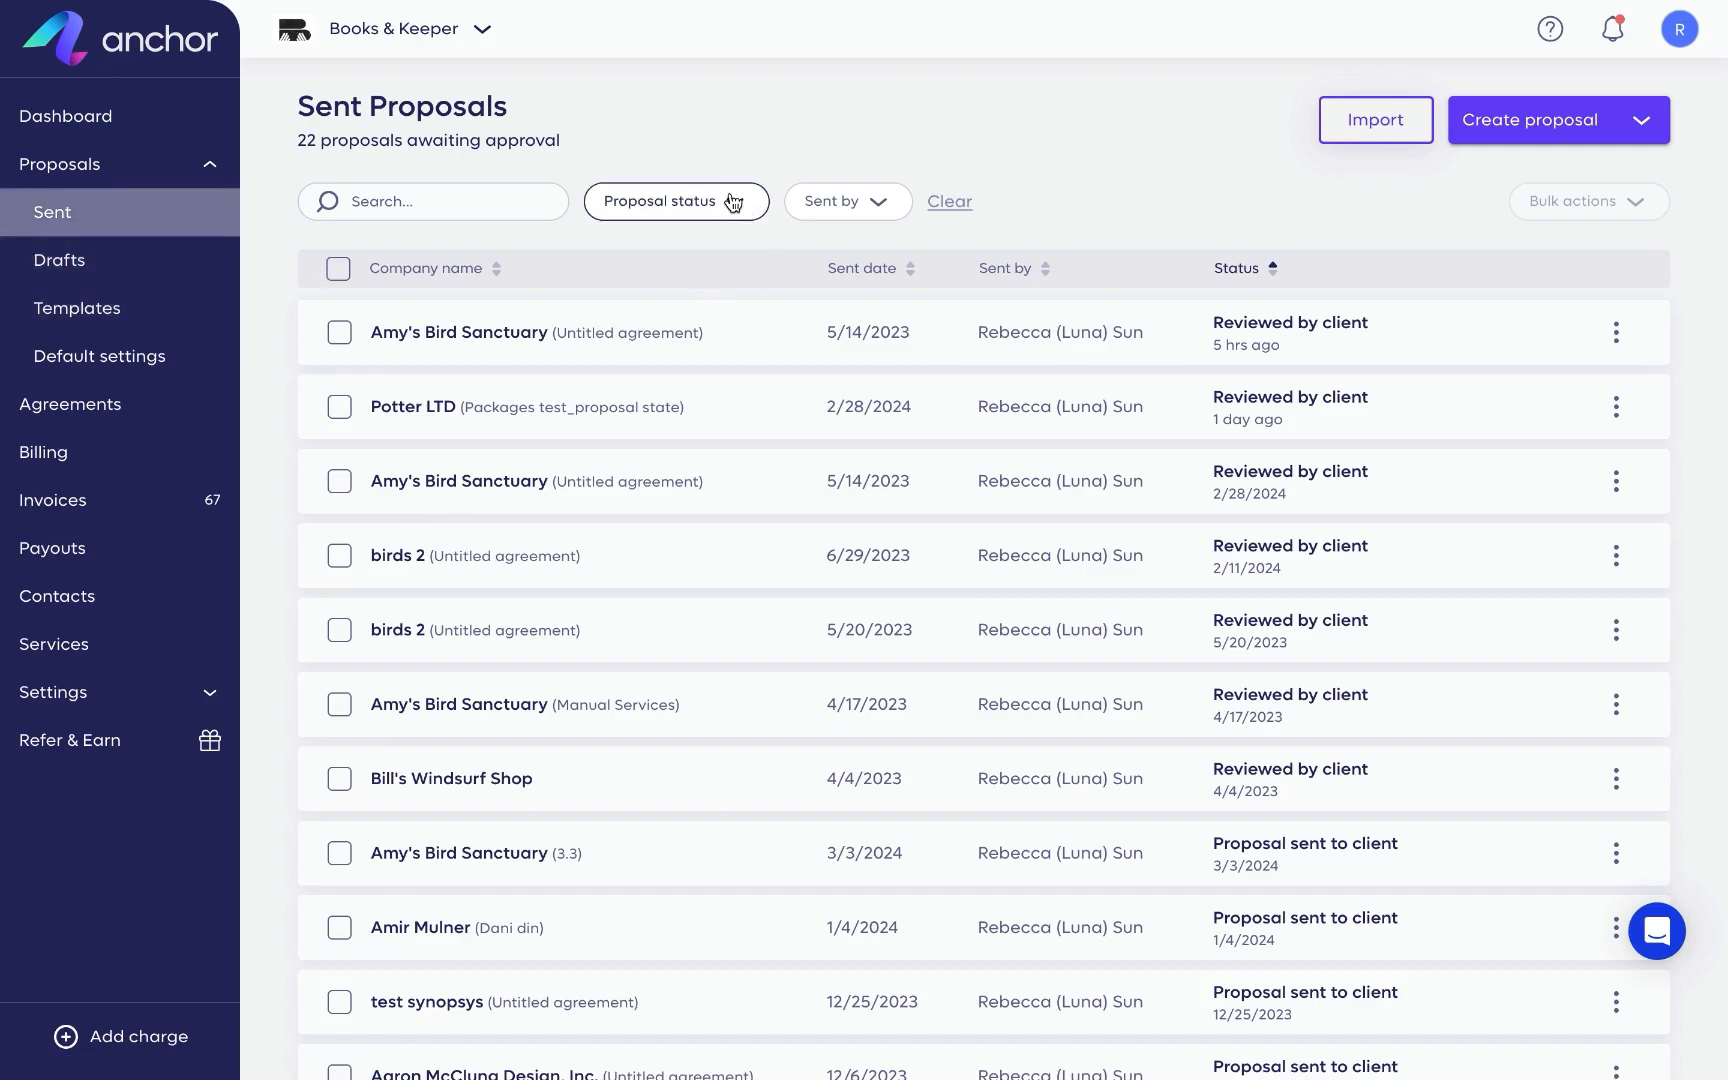
left_click(674, 201)
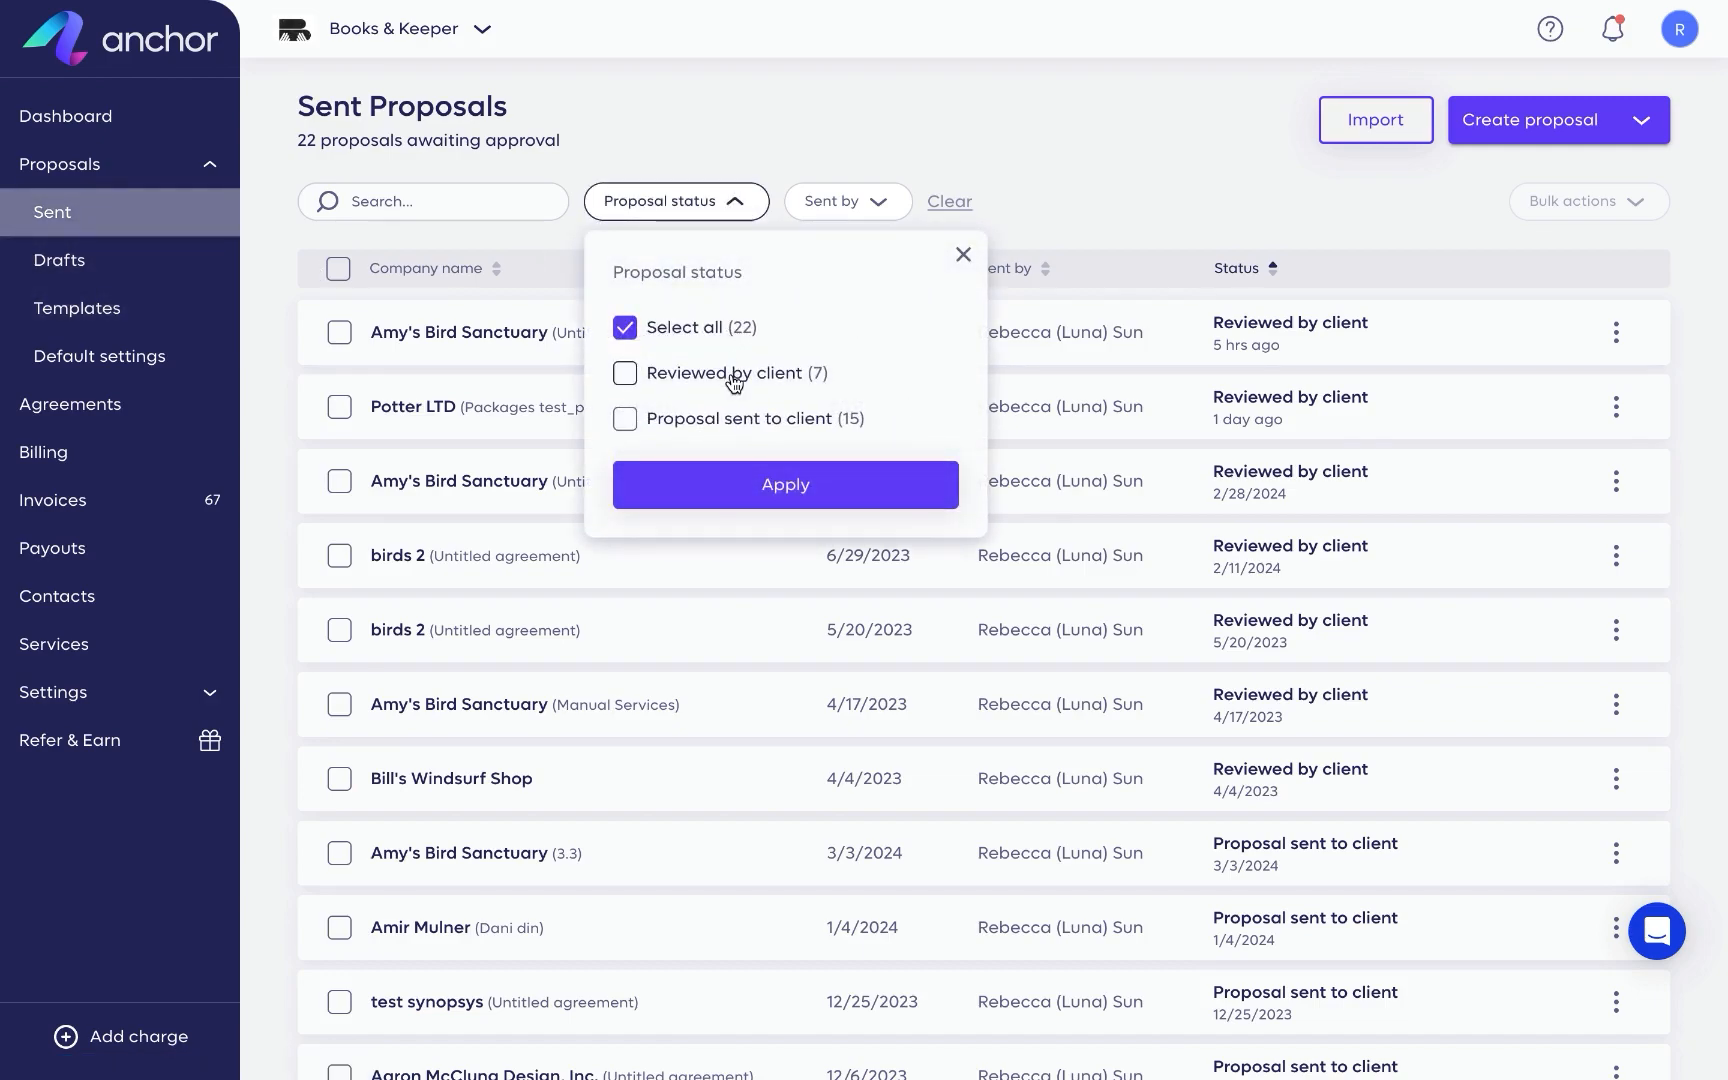
left_click(836, 201)
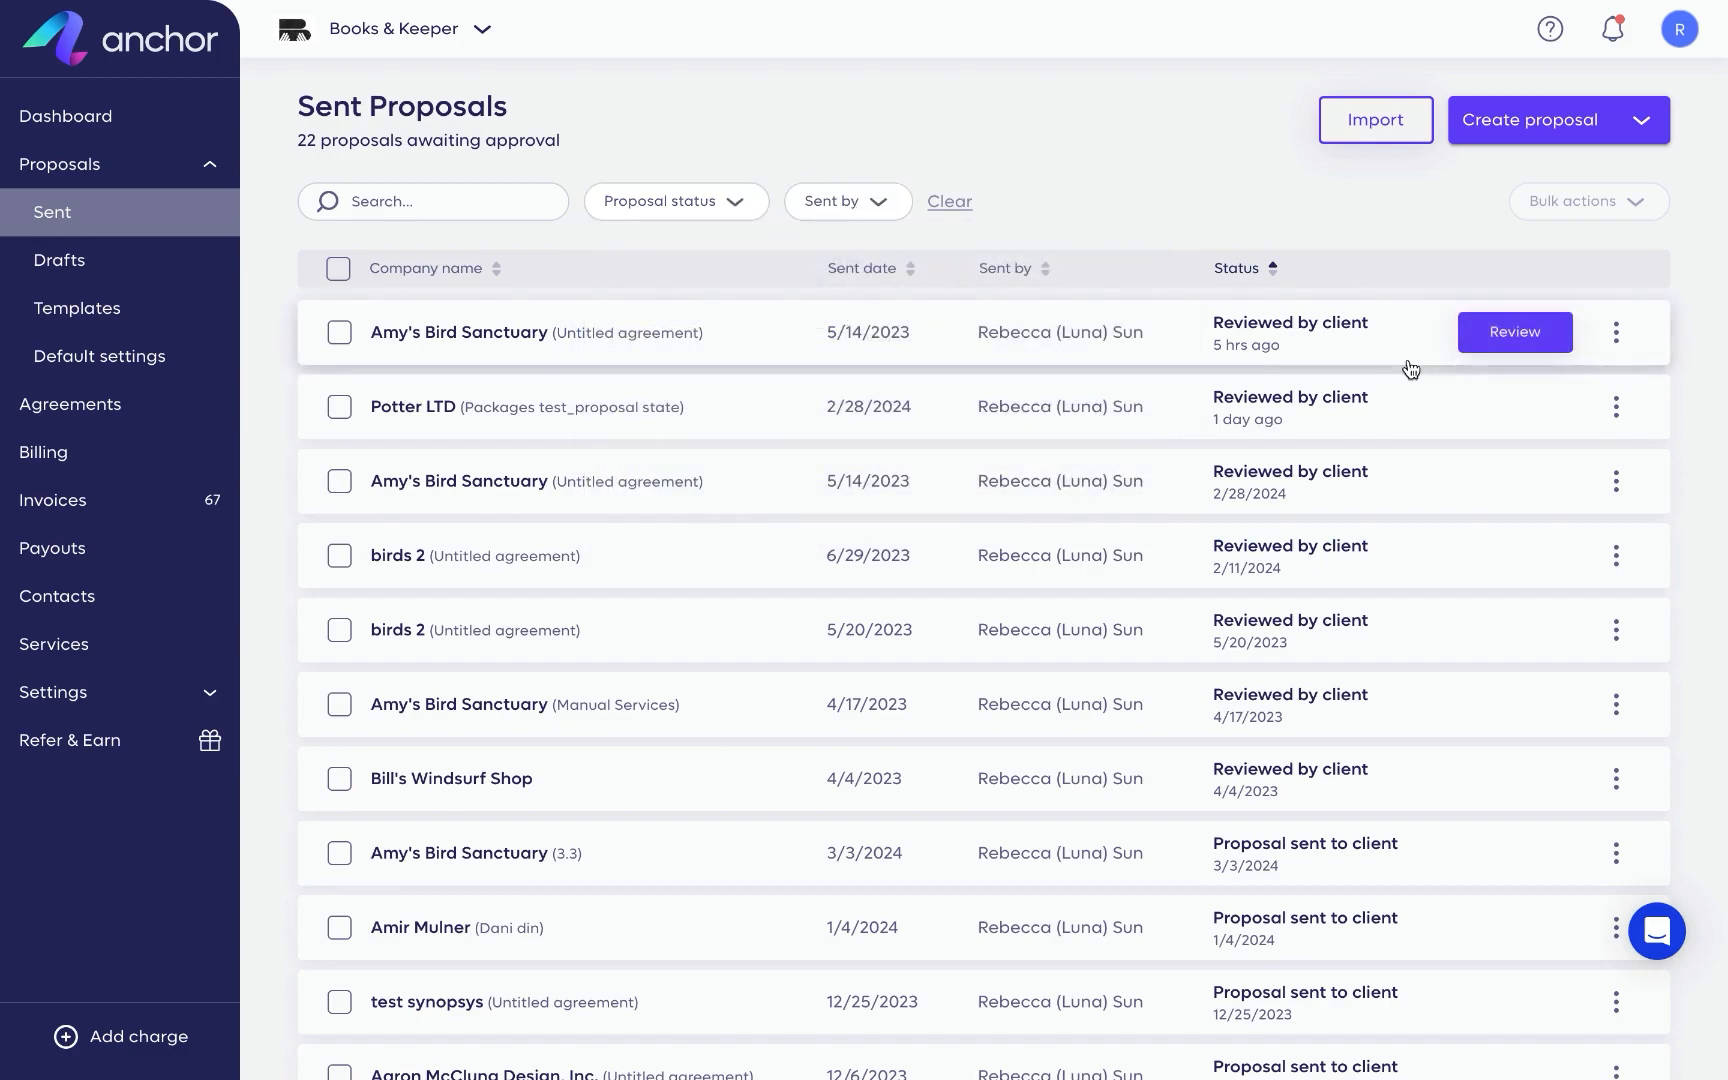
left_click(1616, 332)
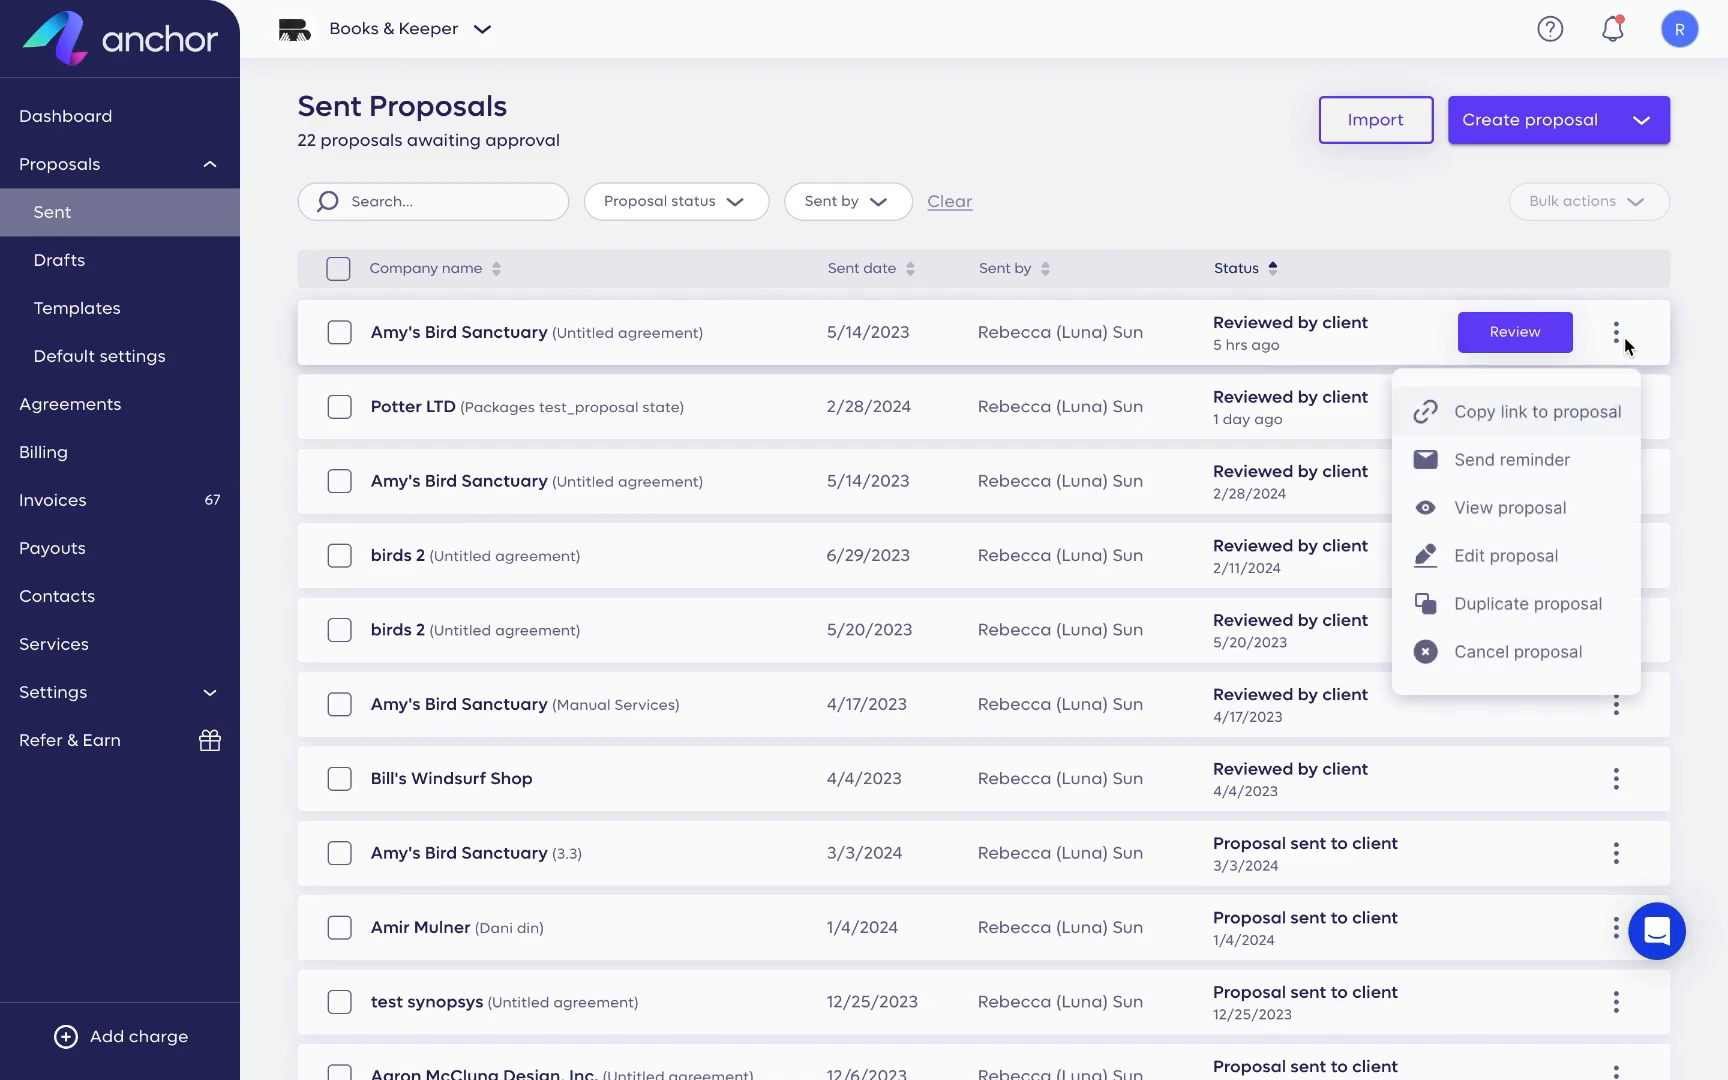
mouse_move(1607, 432)
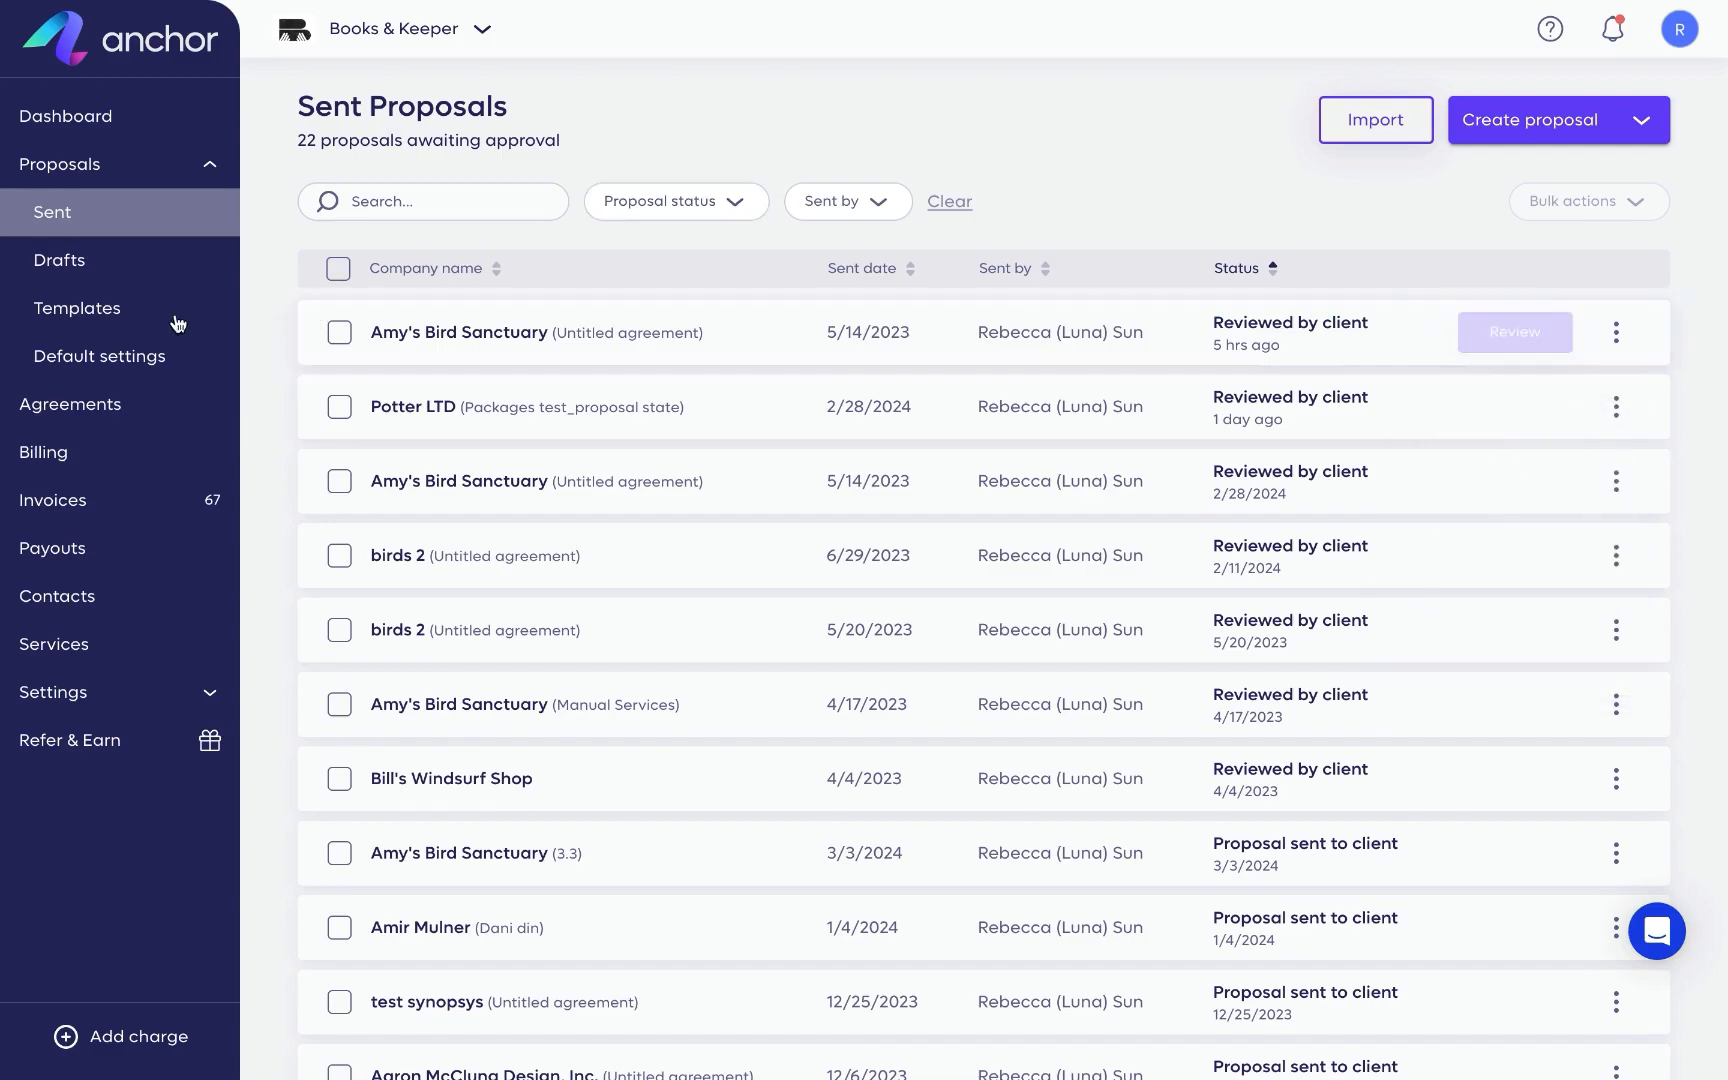
Go to Proposal templates and preview the Create template form without saving.
left_click(77, 307)
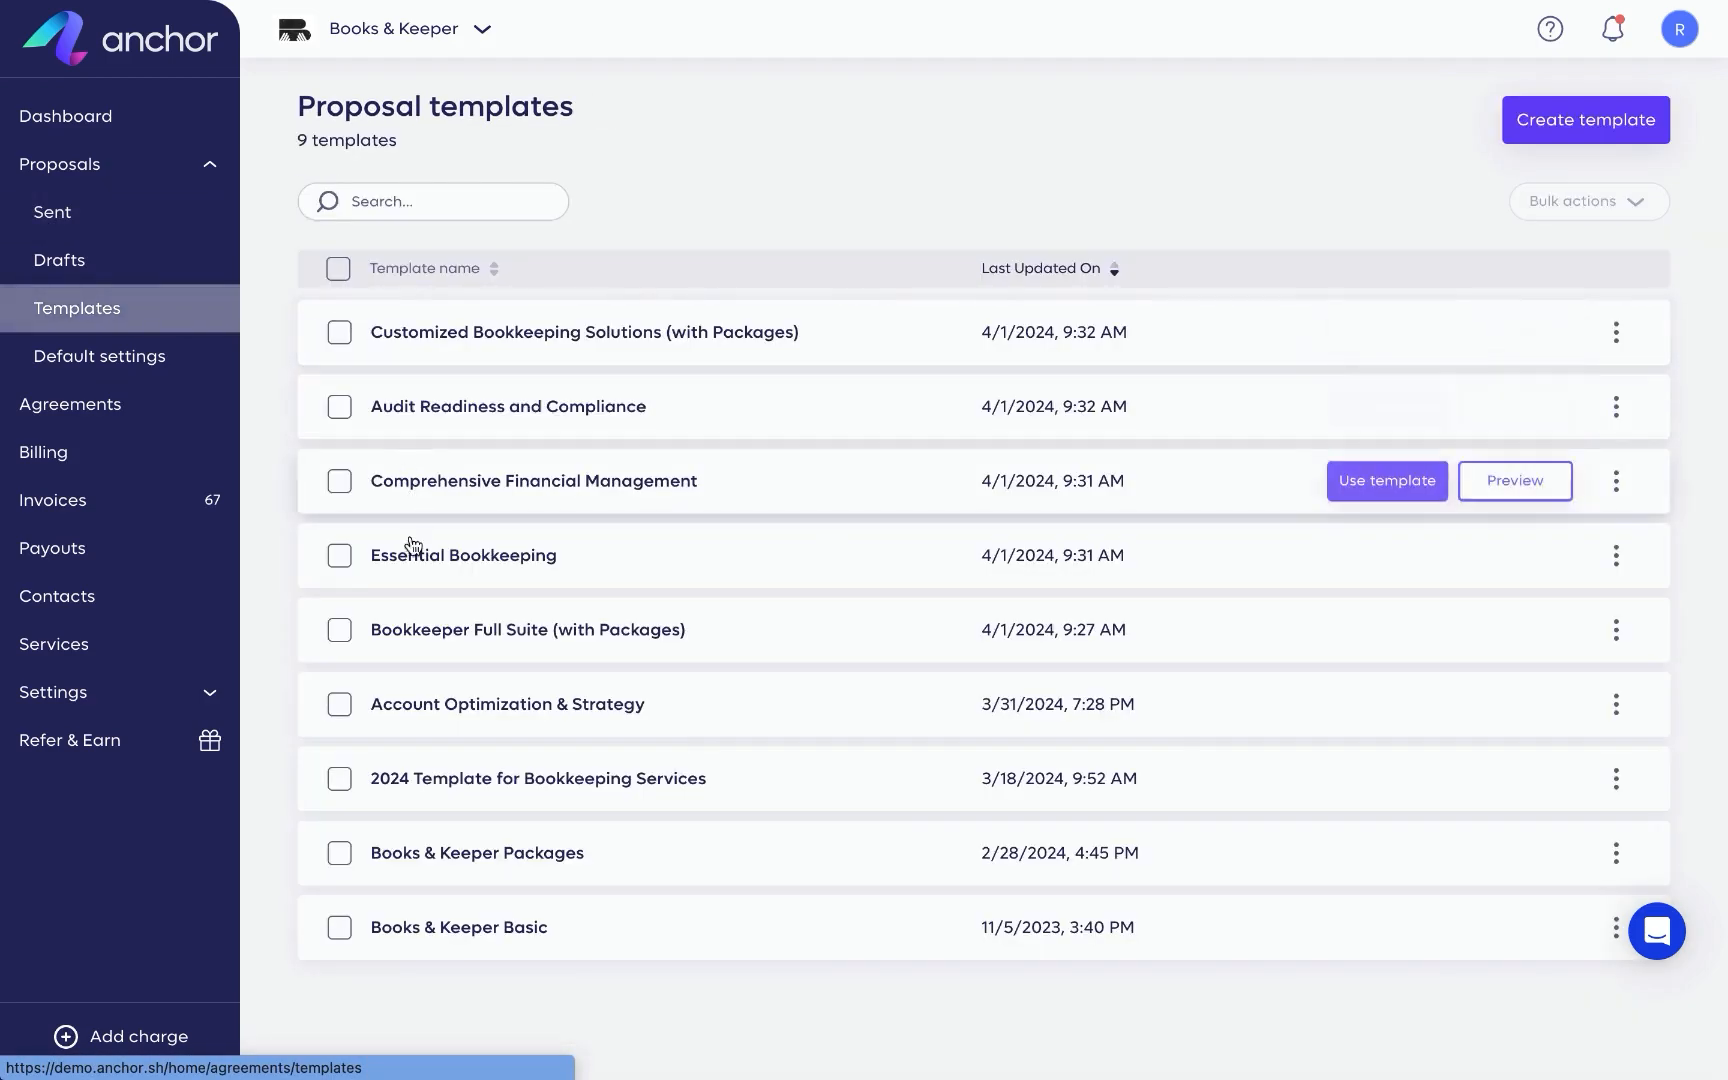
mouse_move(440, 905)
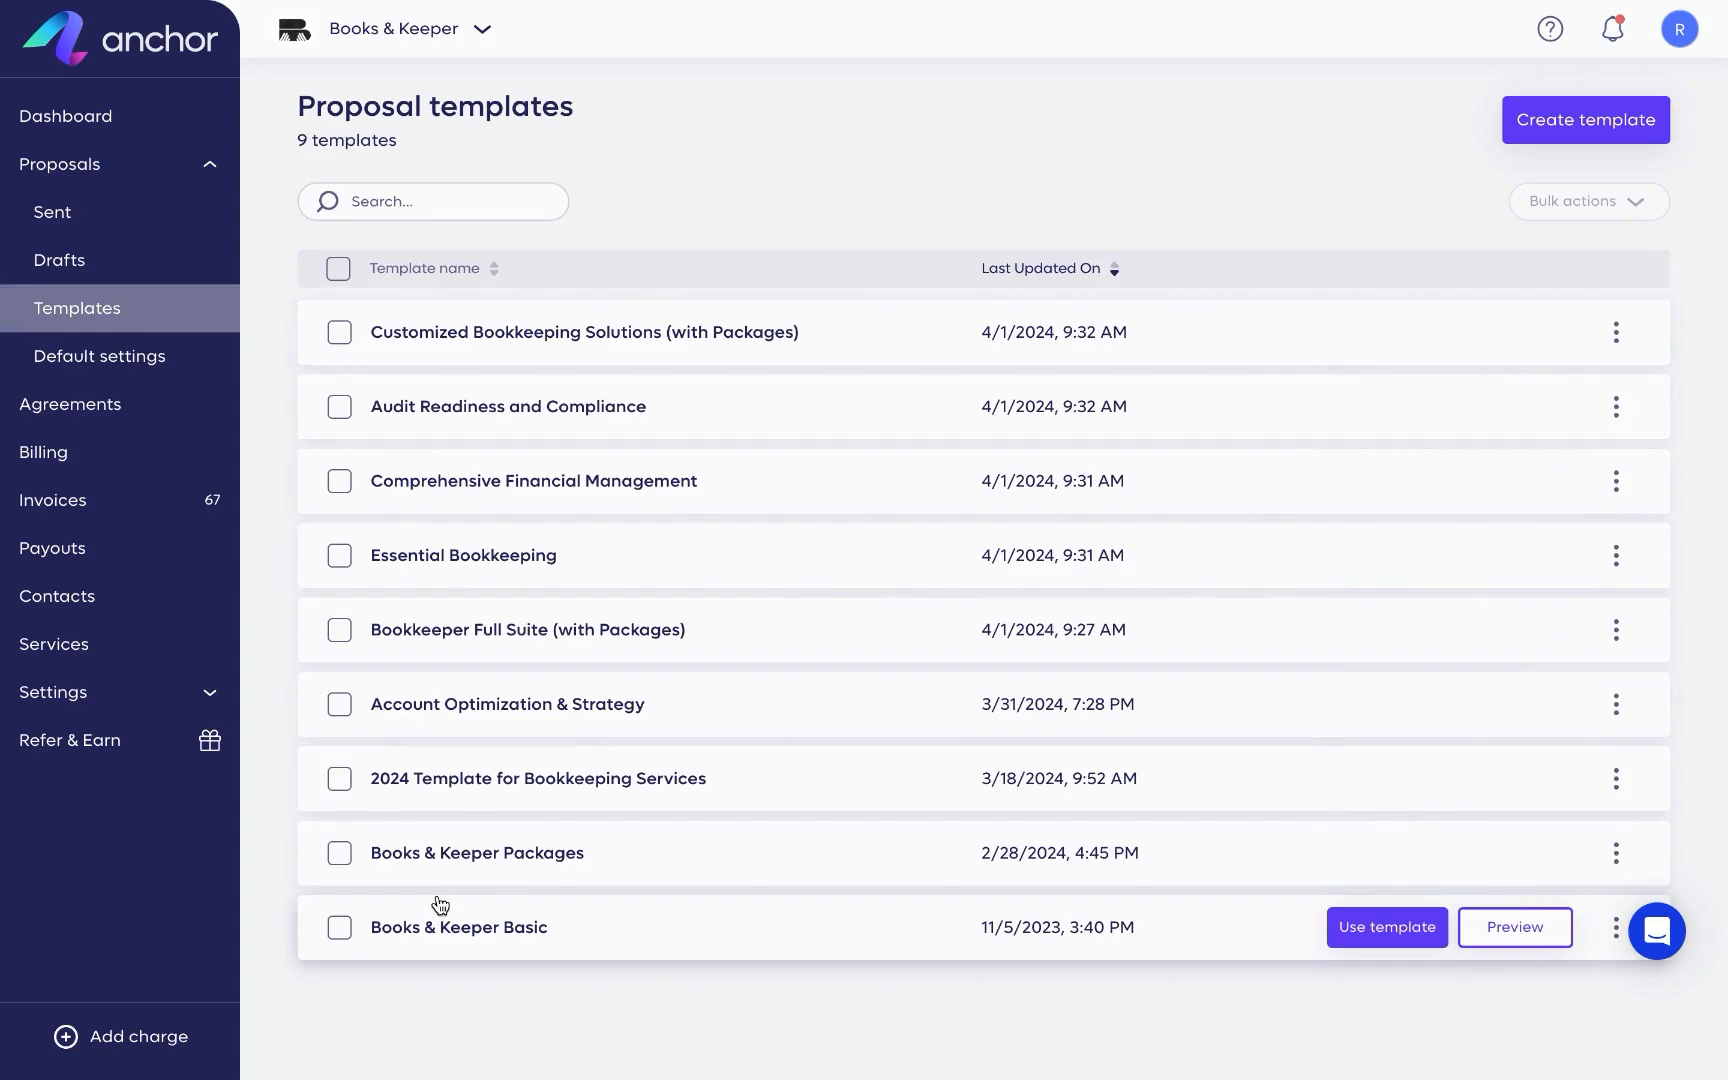
mouse_move(1373, 205)
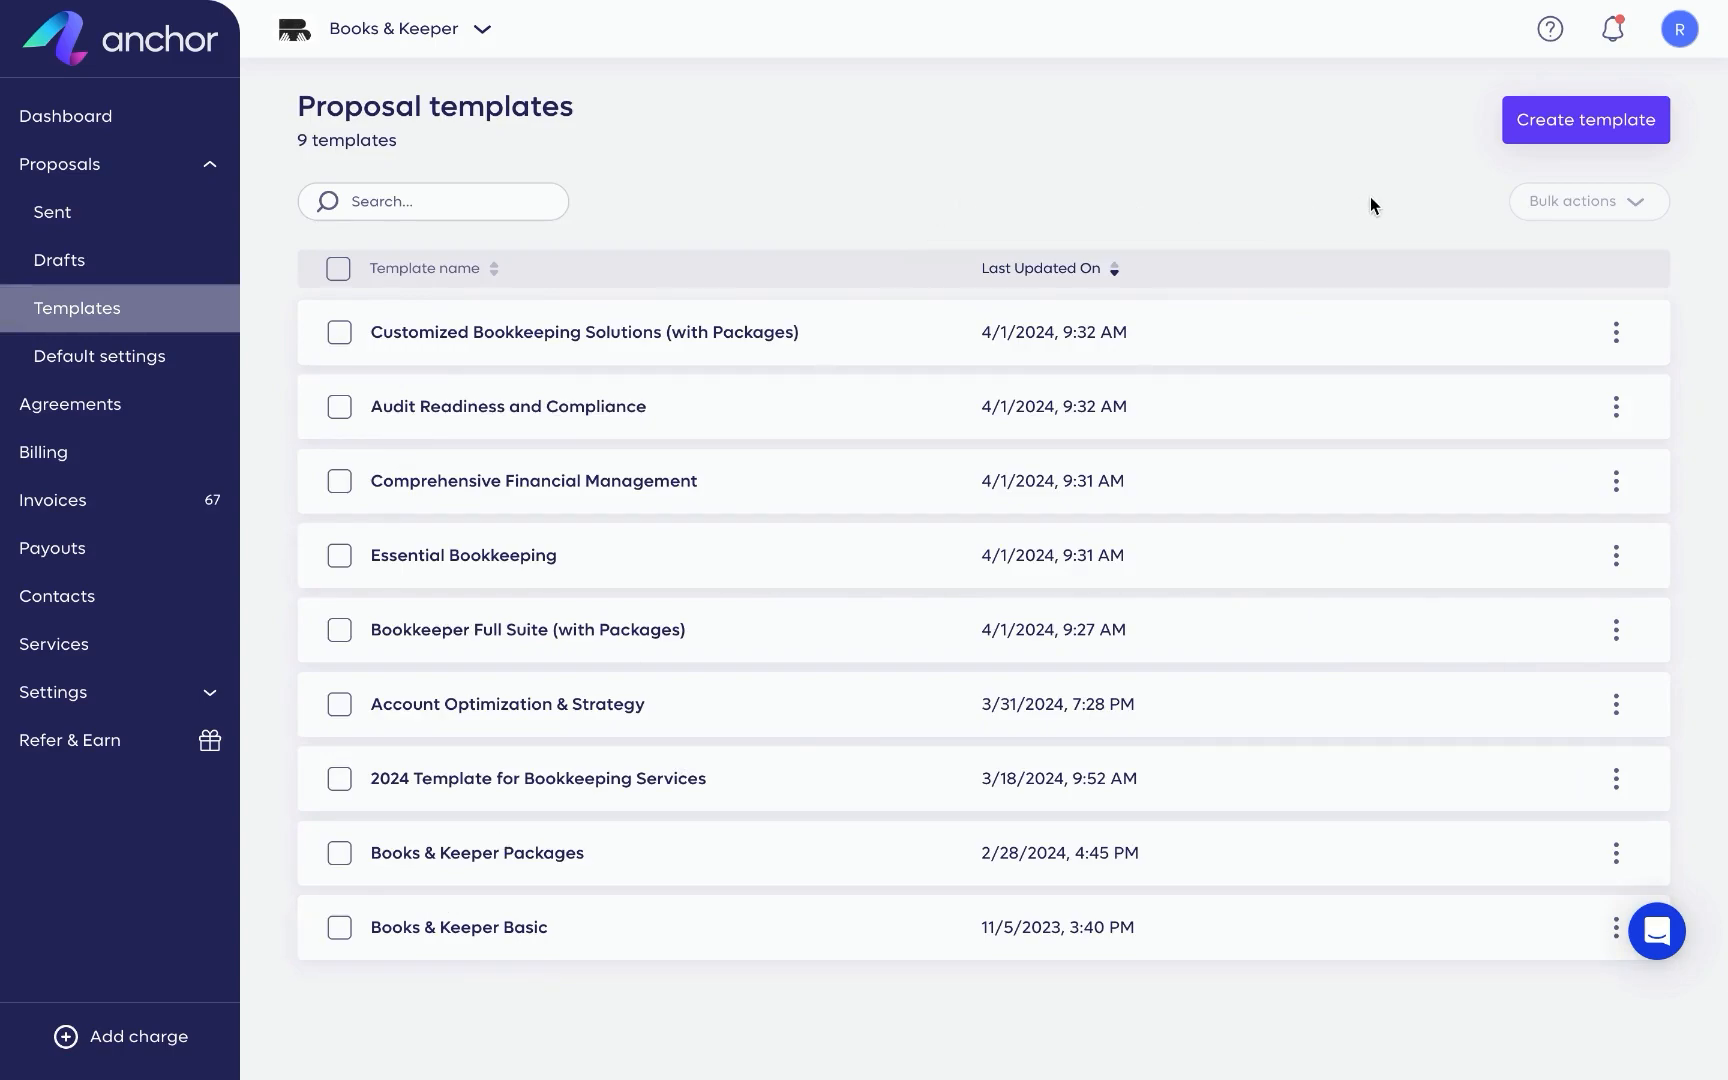
mouse_move(1541, 143)
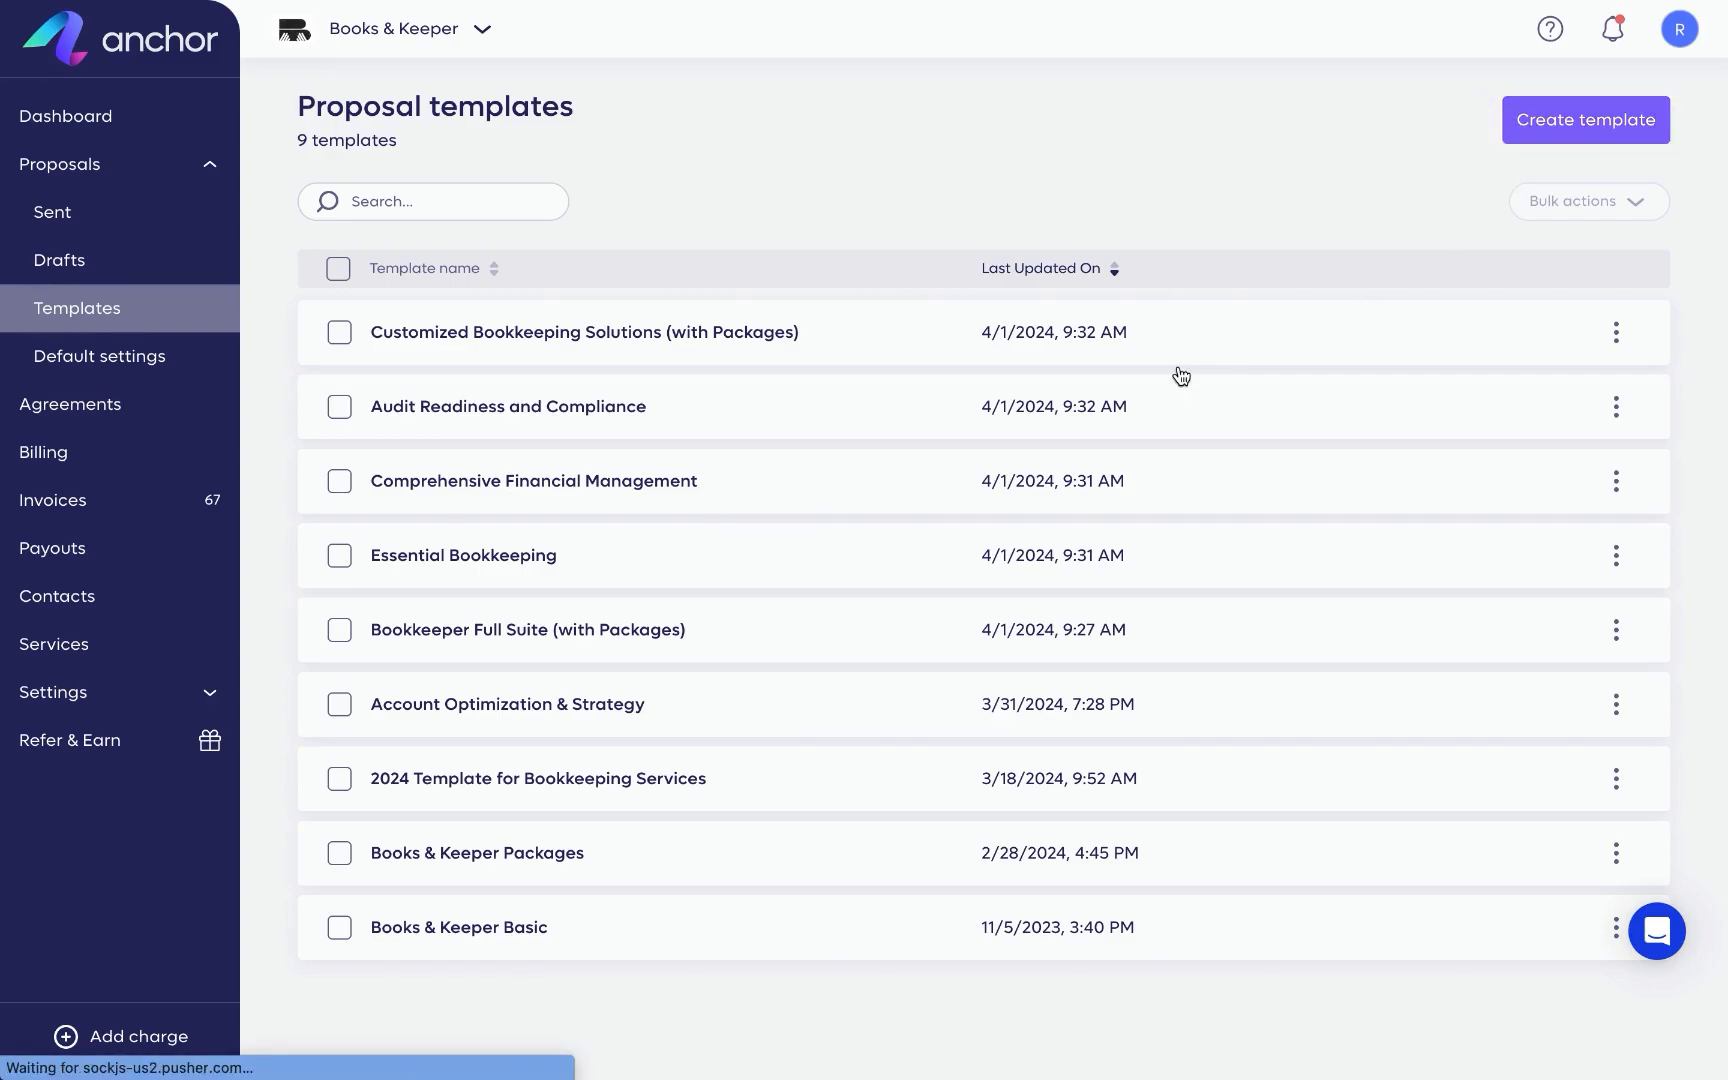
left_click(1584, 119)
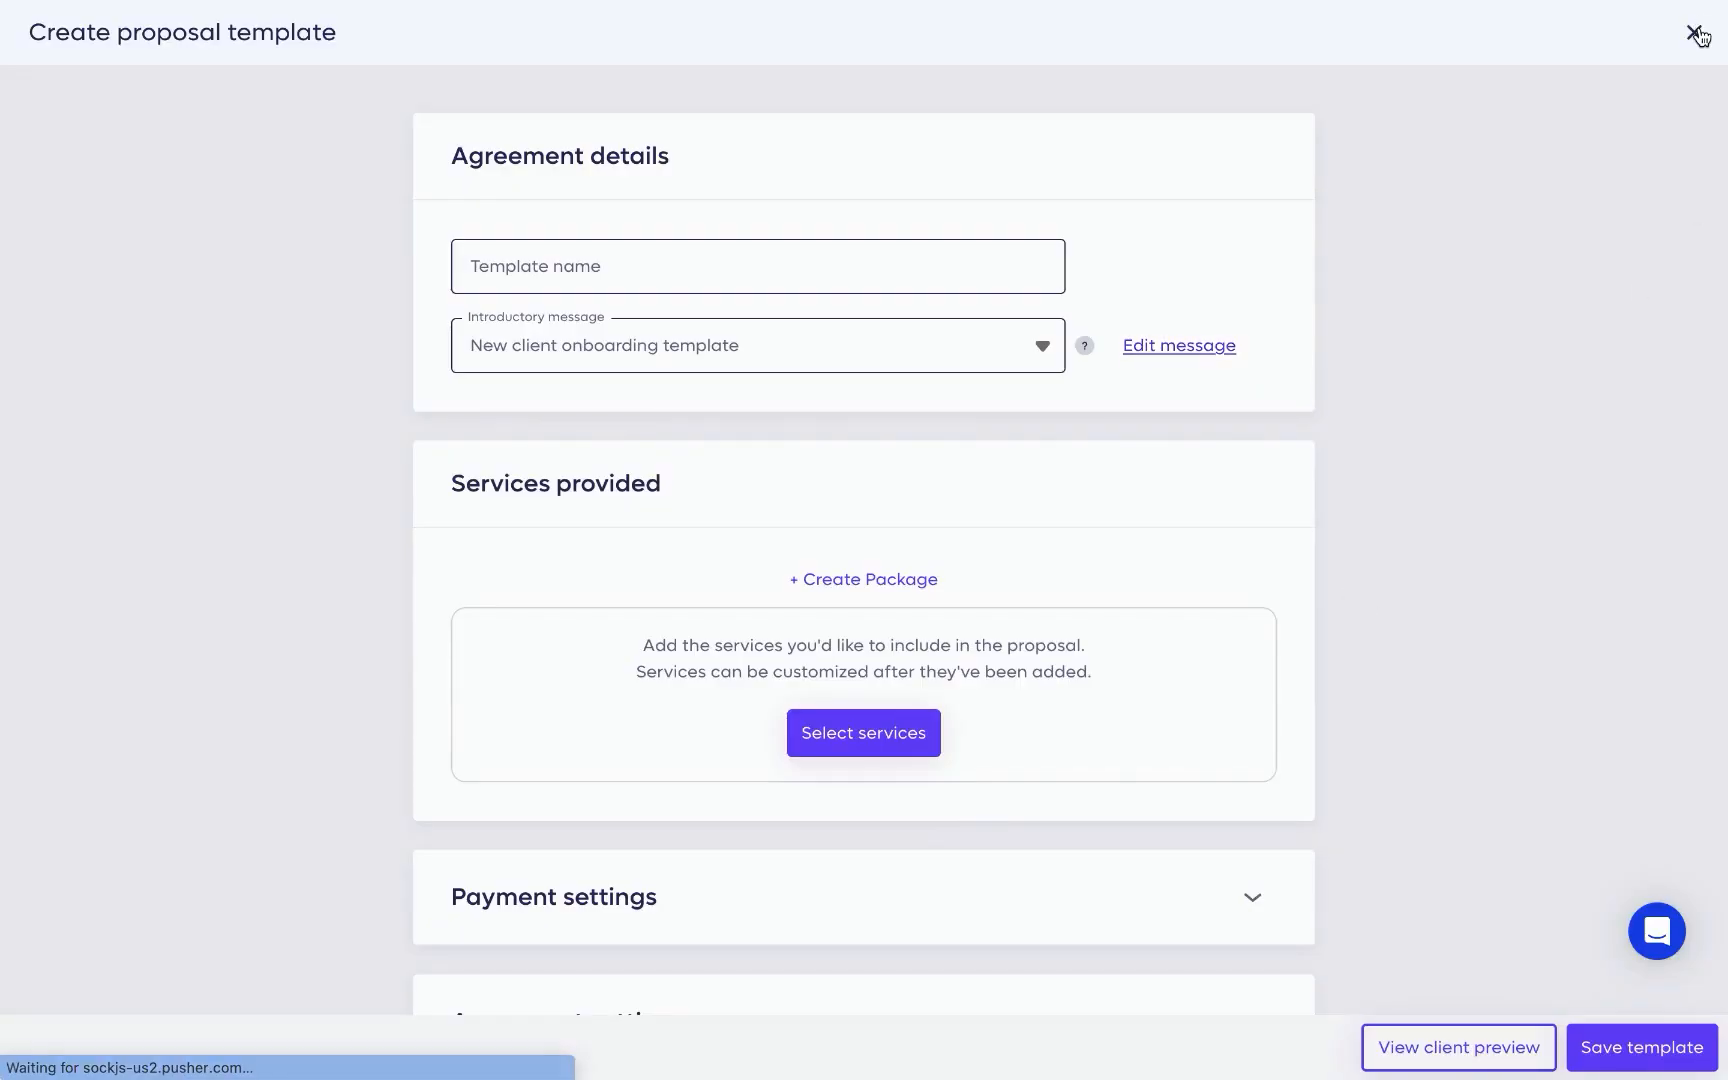
left_click(1698, 32)
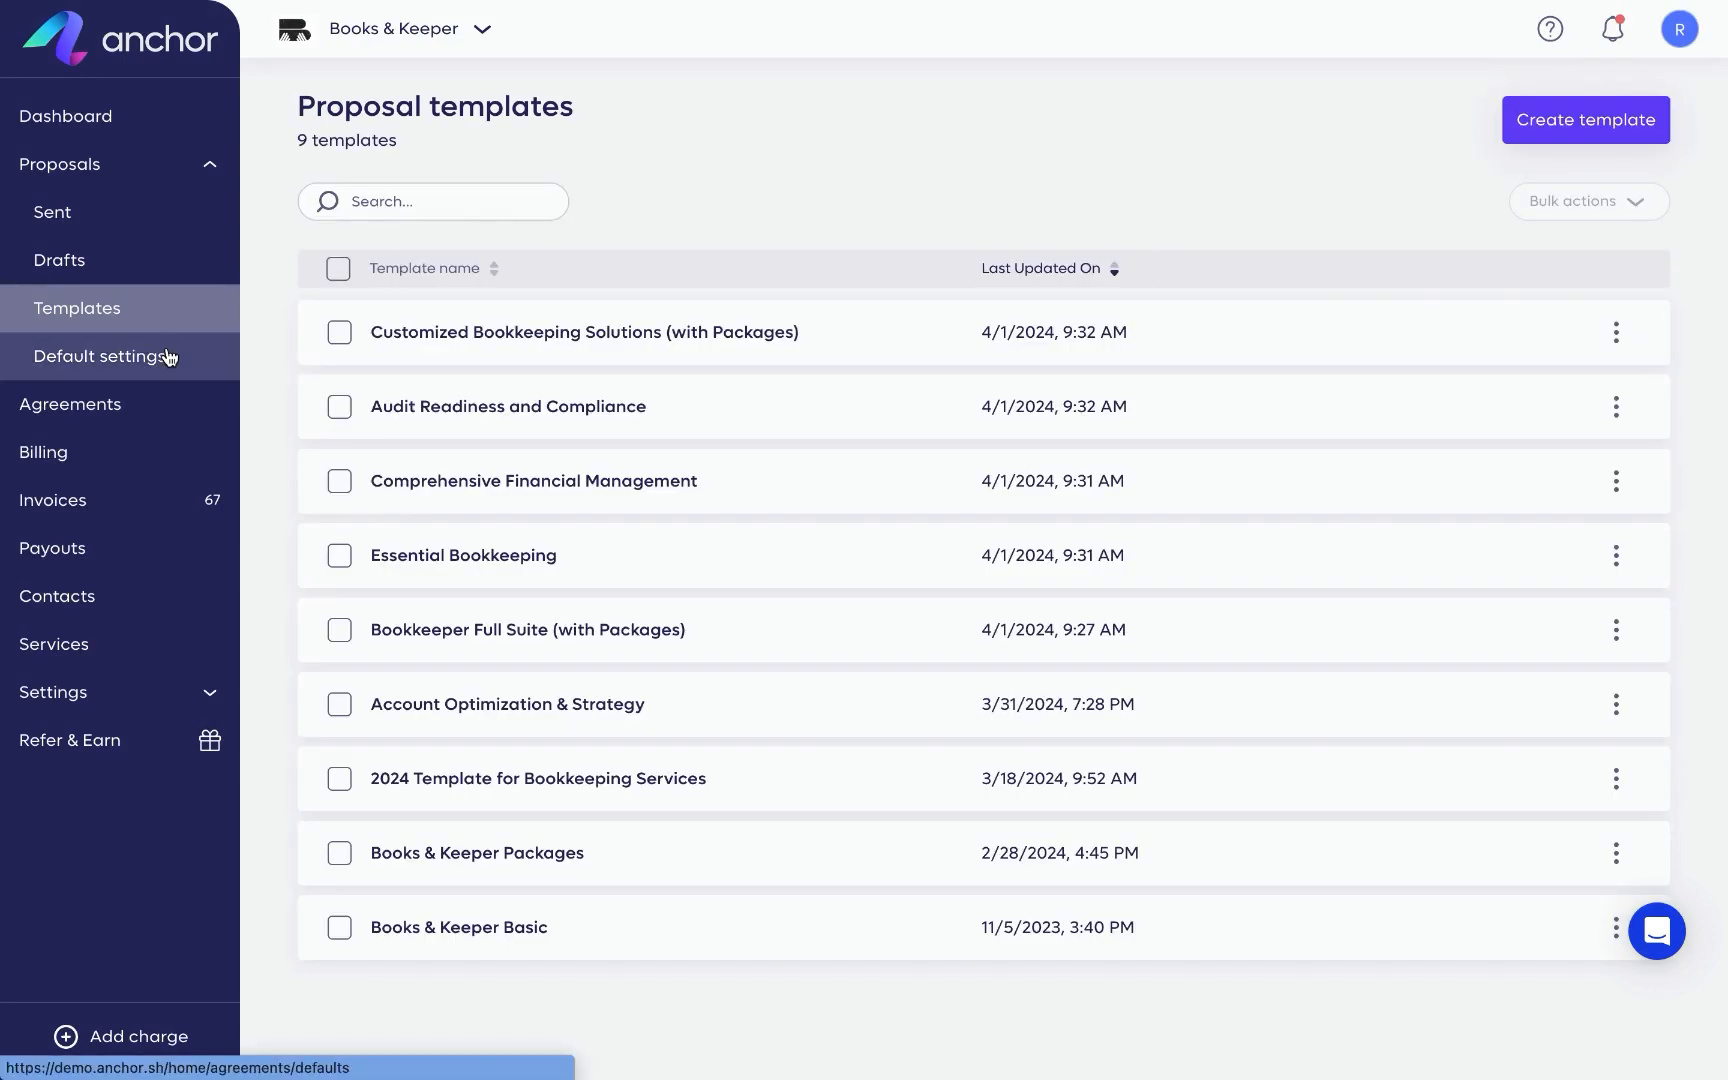
left_click(106, 356)
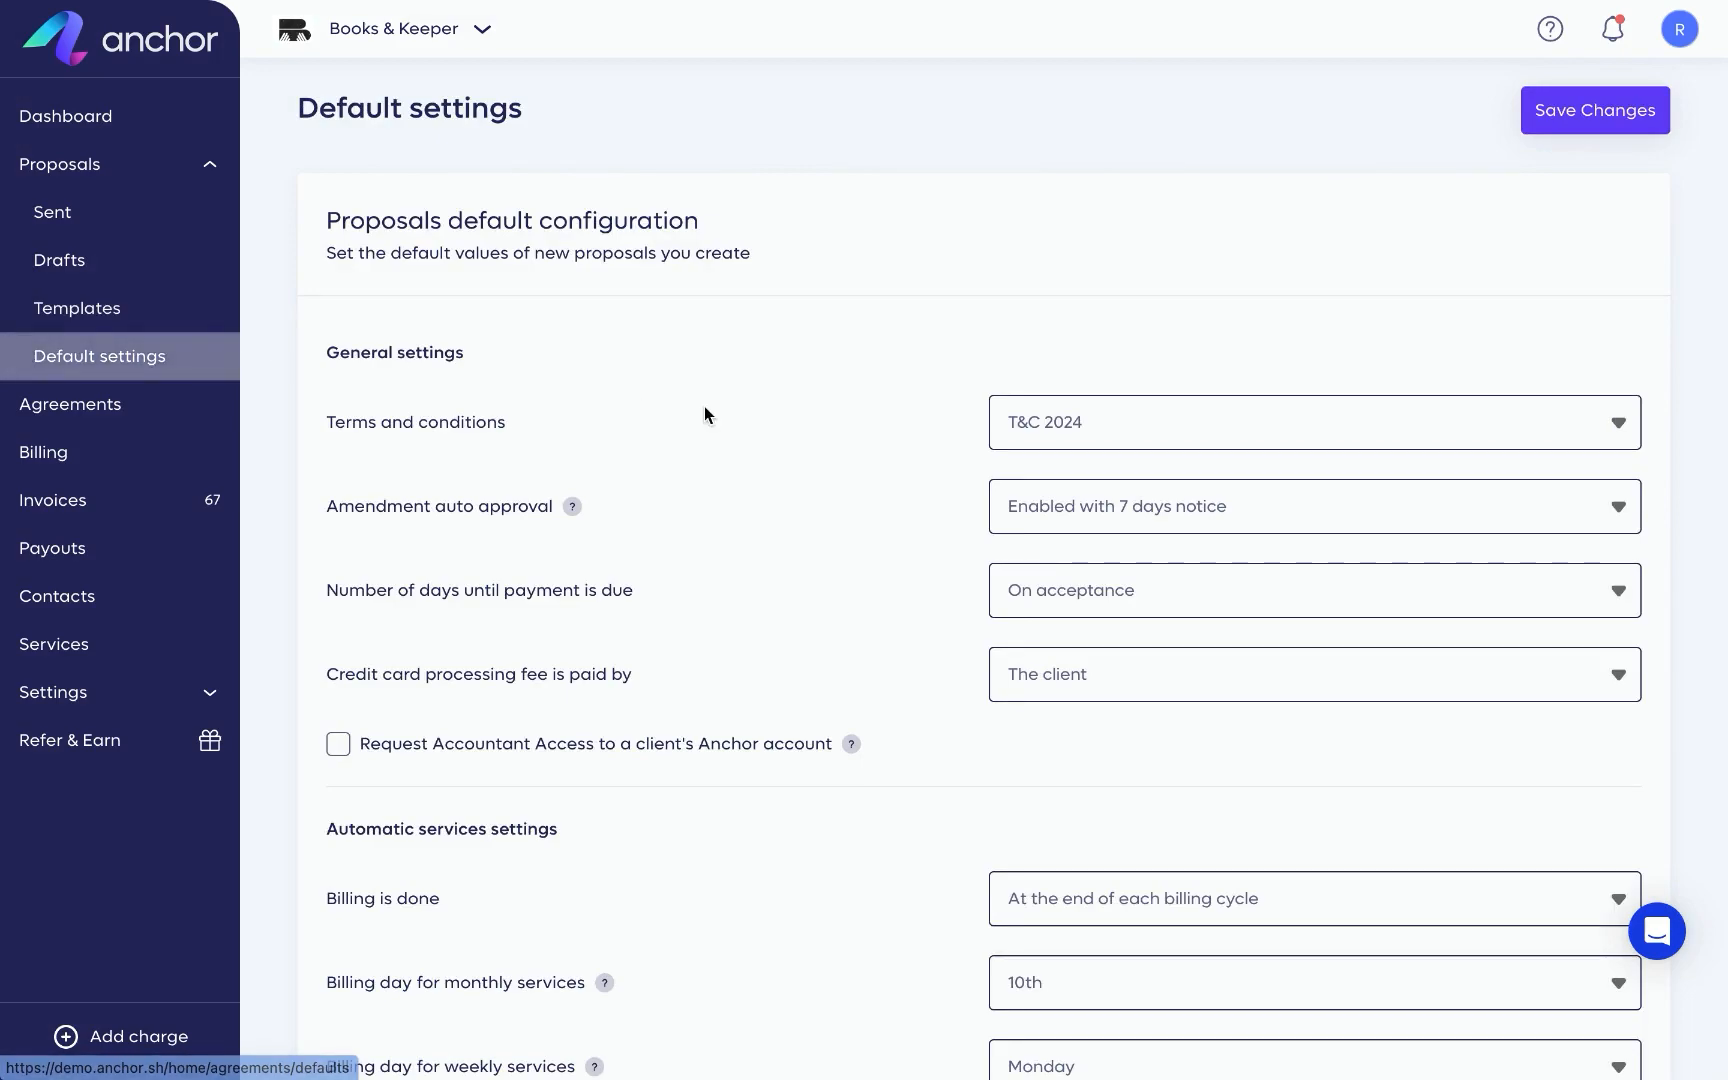
left_click(1311, 422)
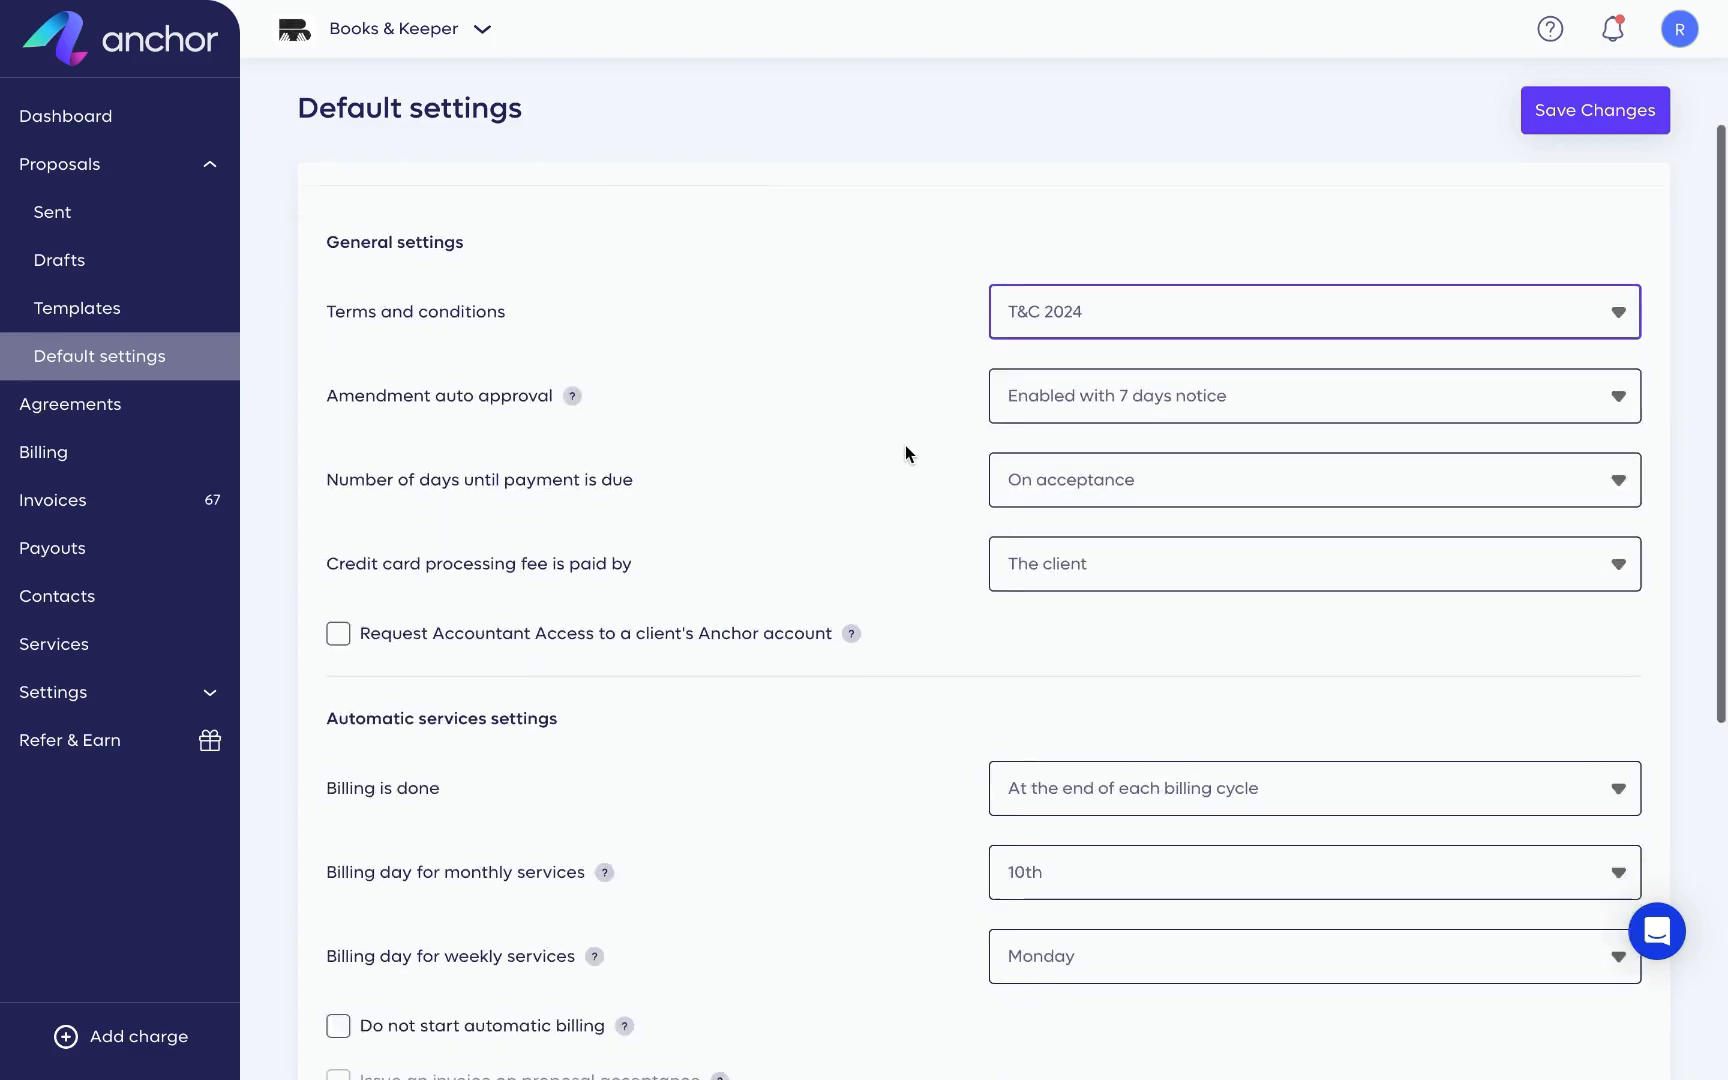
scroll("down", 3)
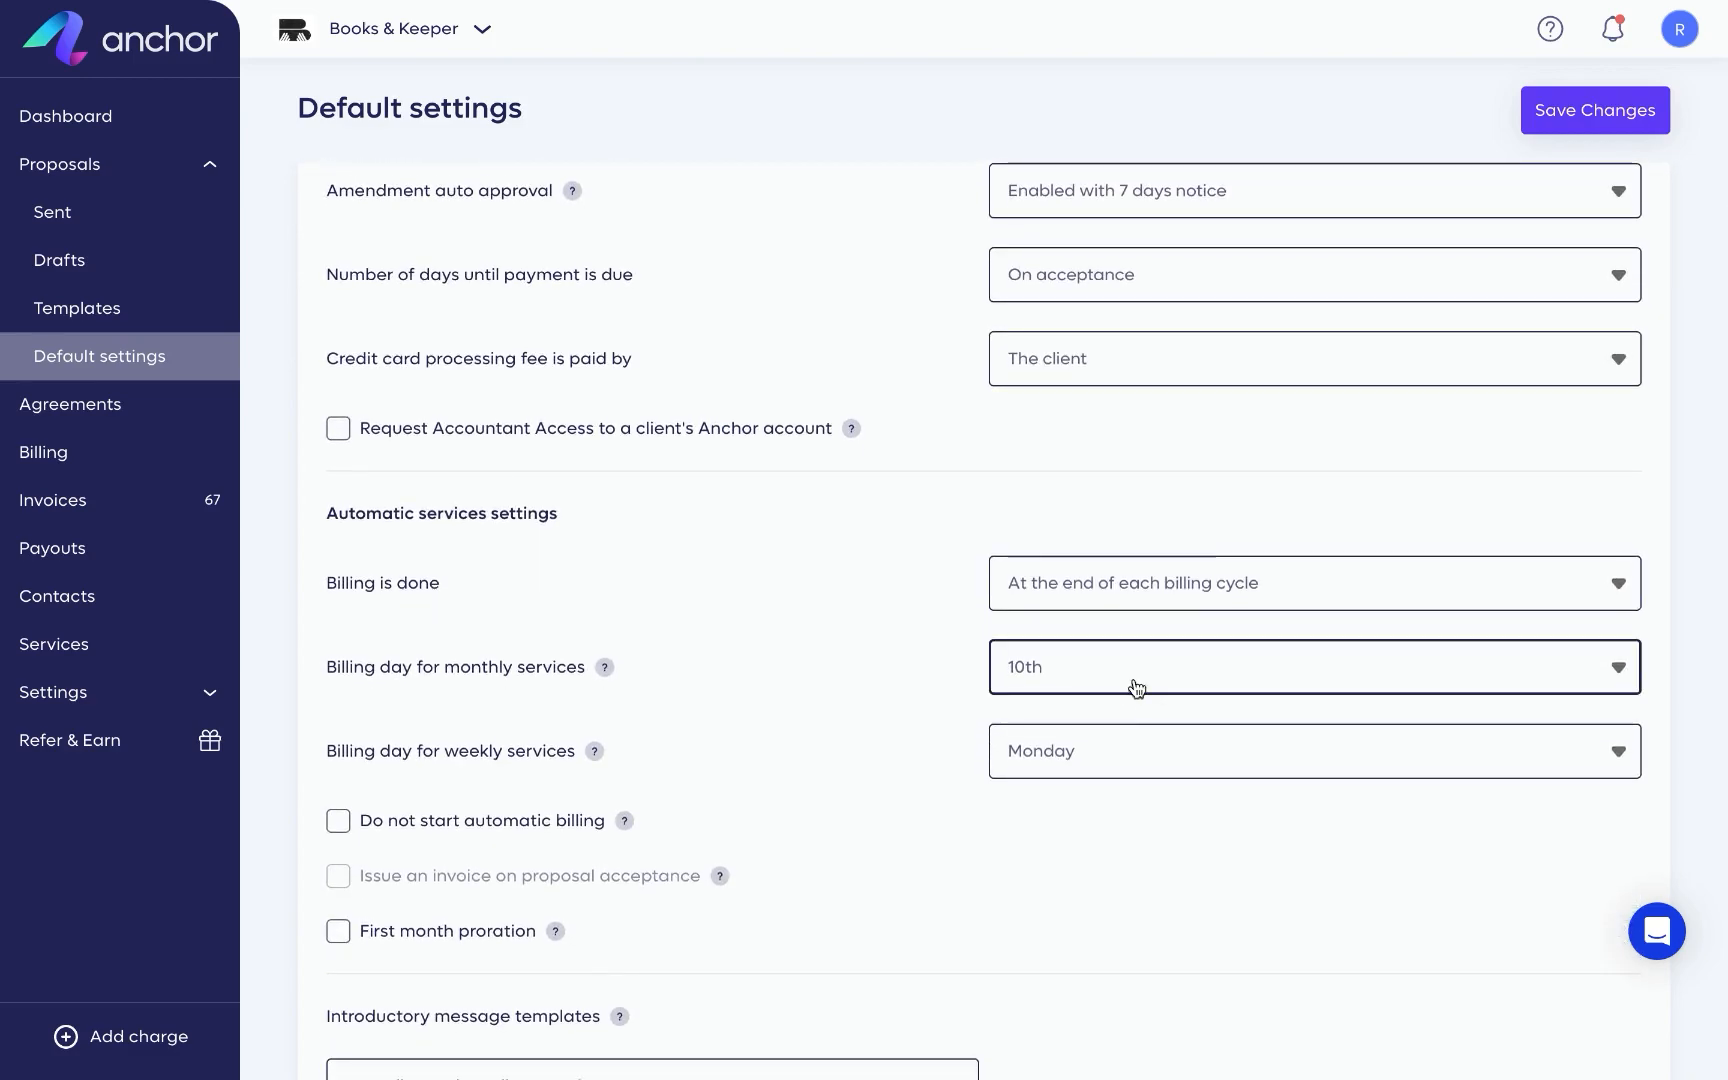
left_click(1311, 666)
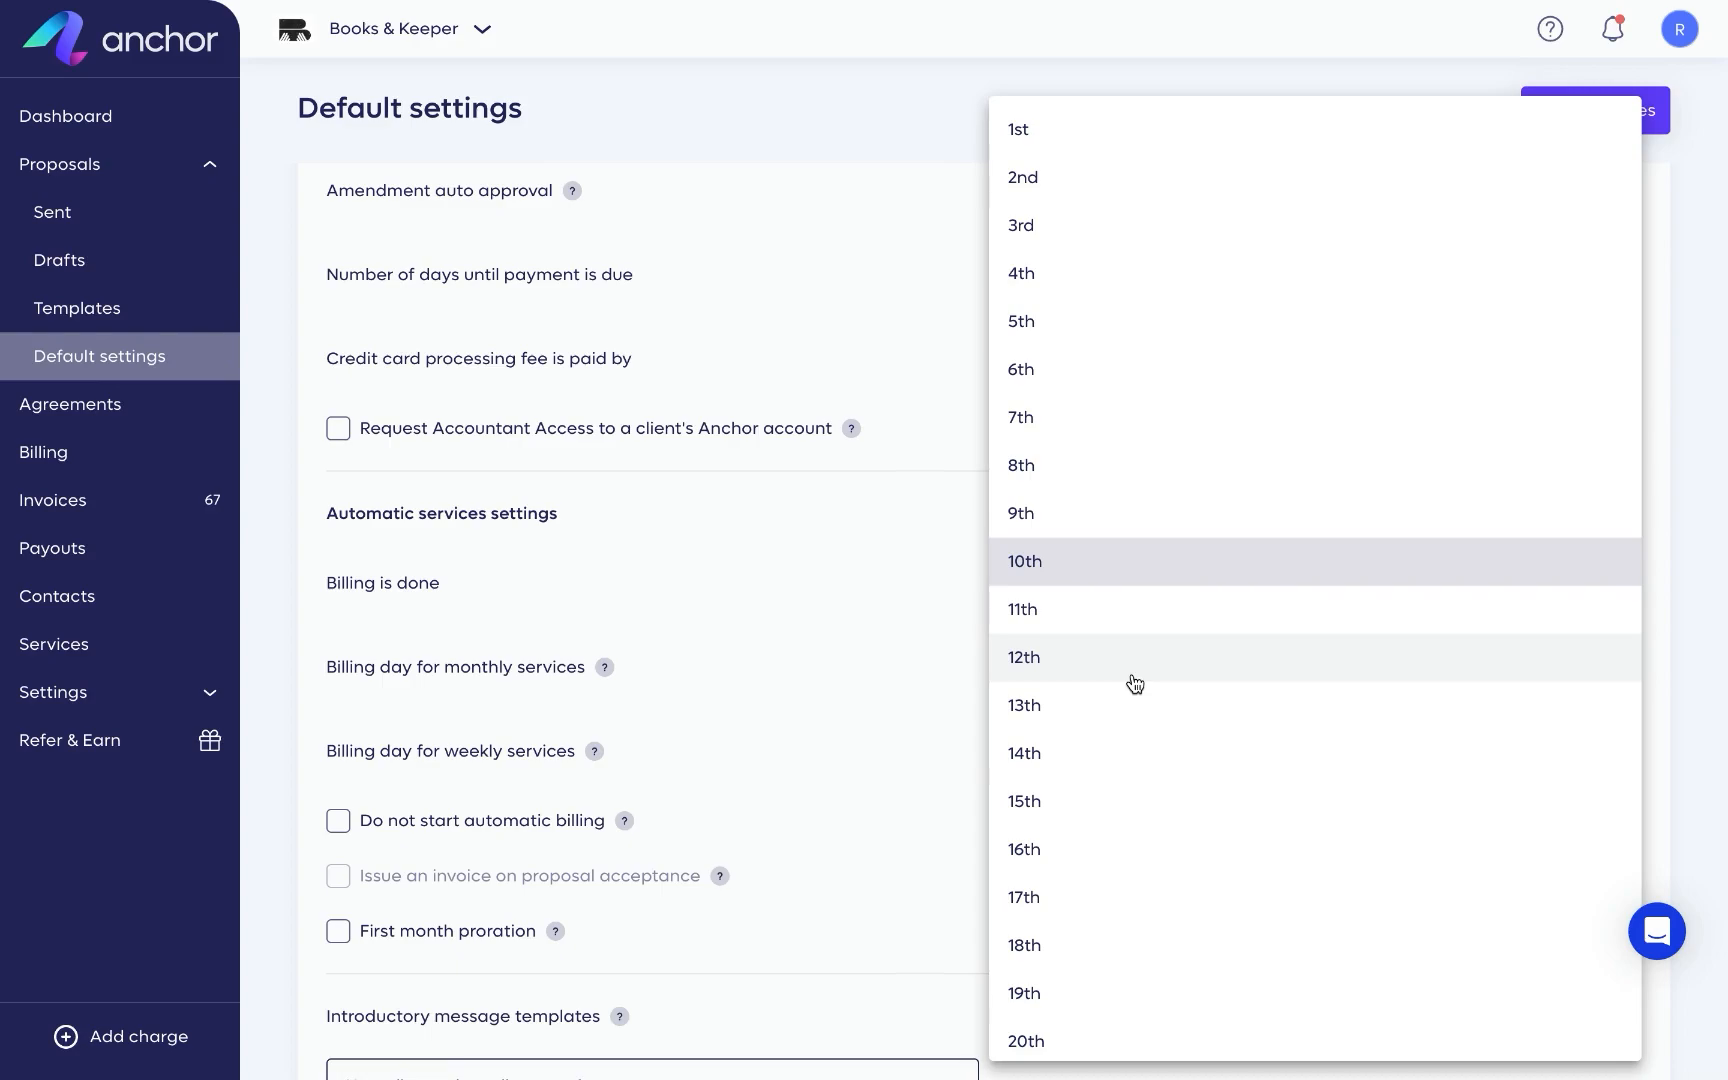
left_click(1024, 561)
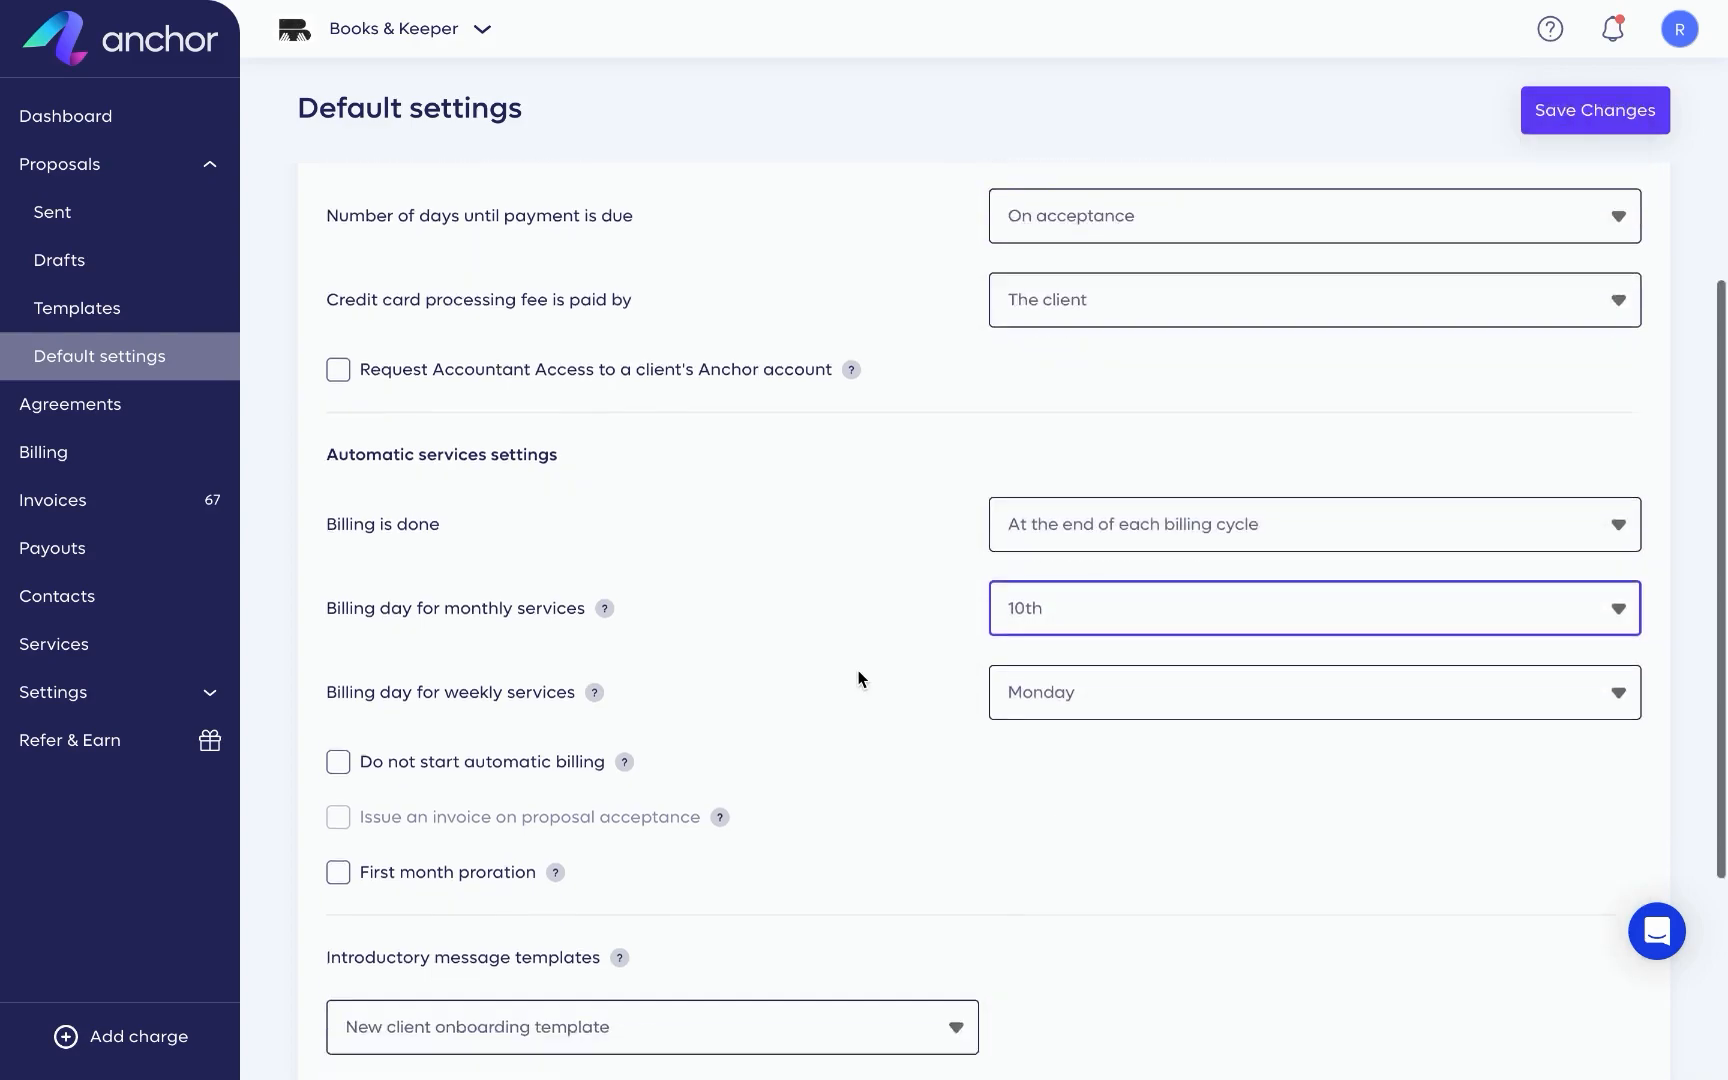
scroll("down", 3)
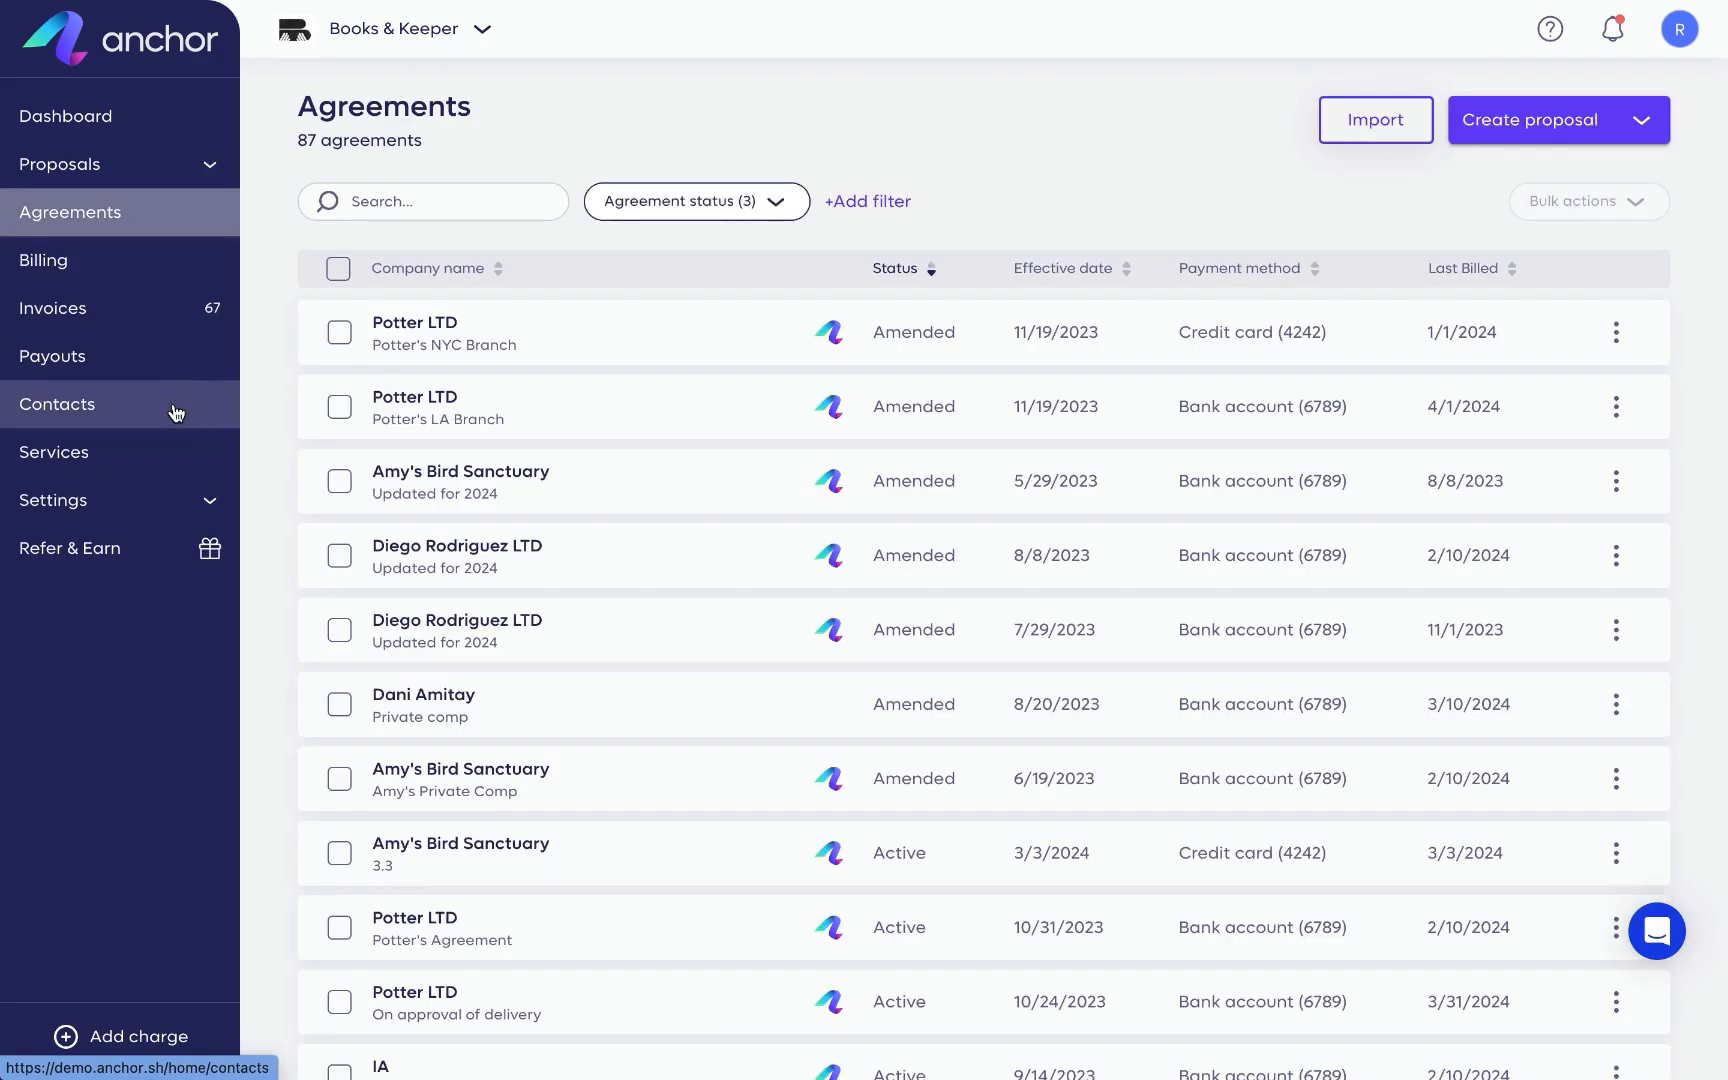
mouse_move(269, 404)
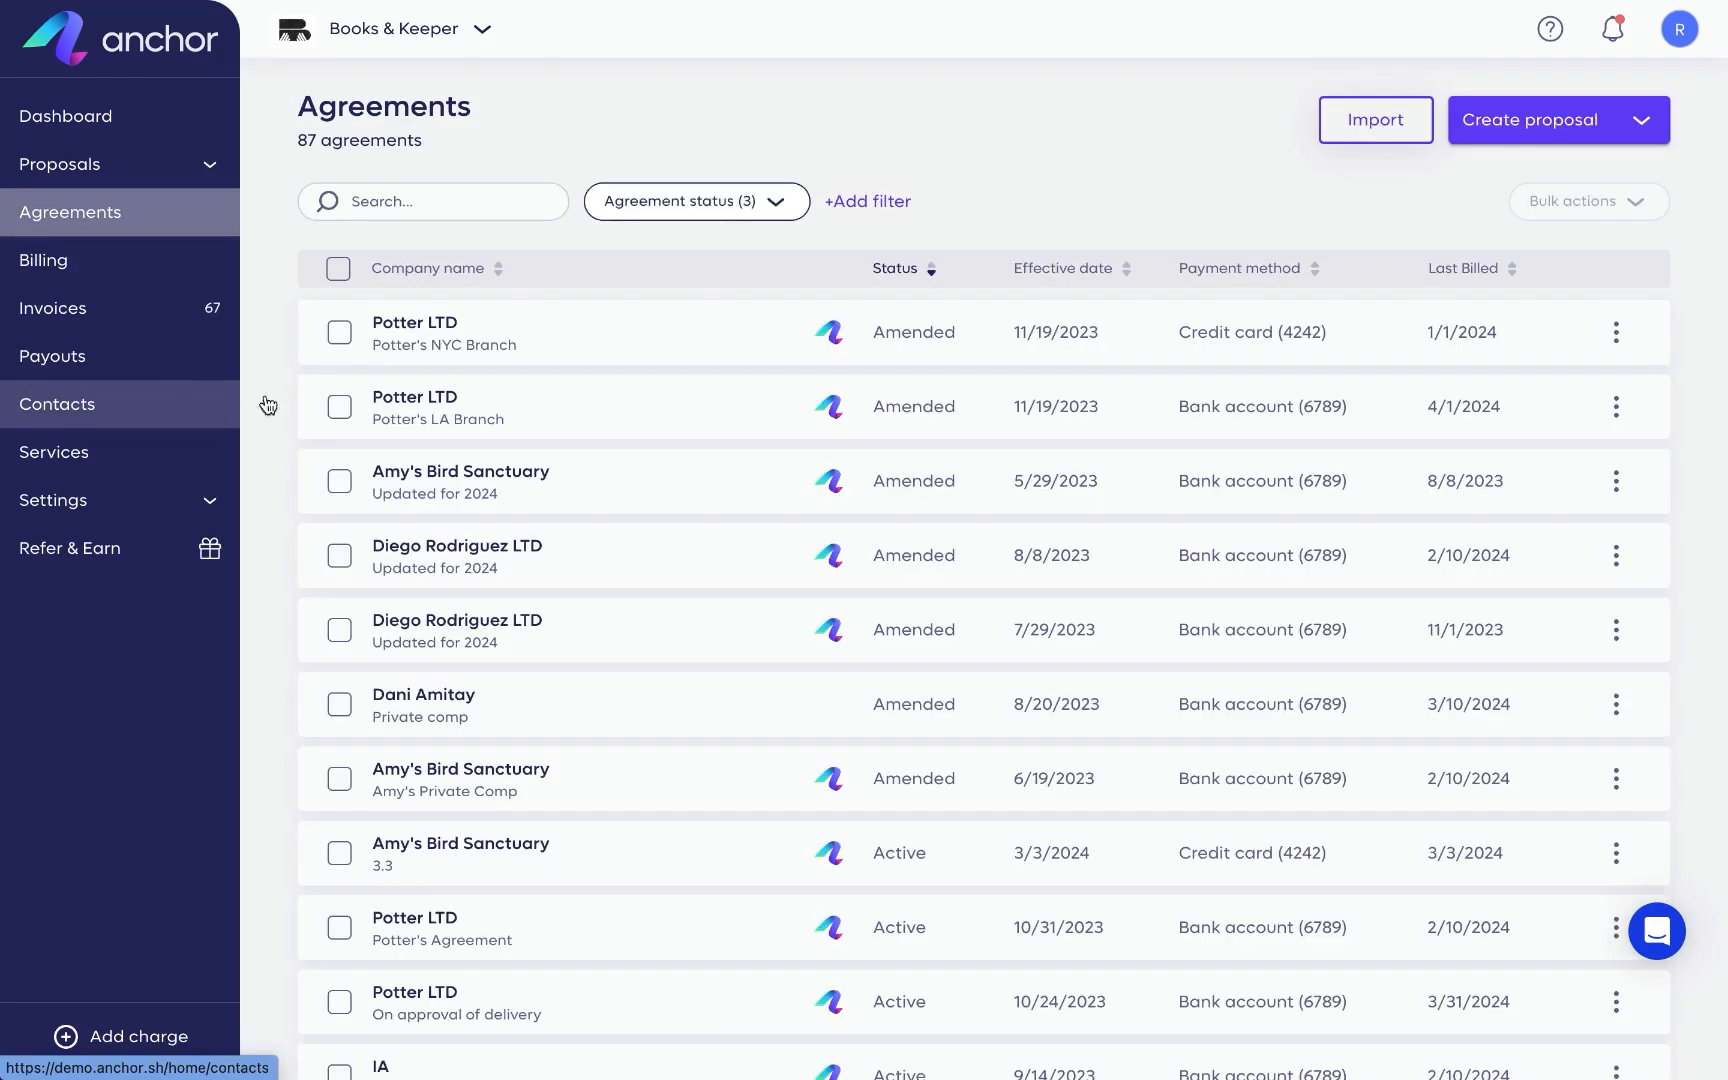
Open the Potter LTD – Potter's NYC Branch agreement and scroll through its pending changes.
left_click(56, 403)
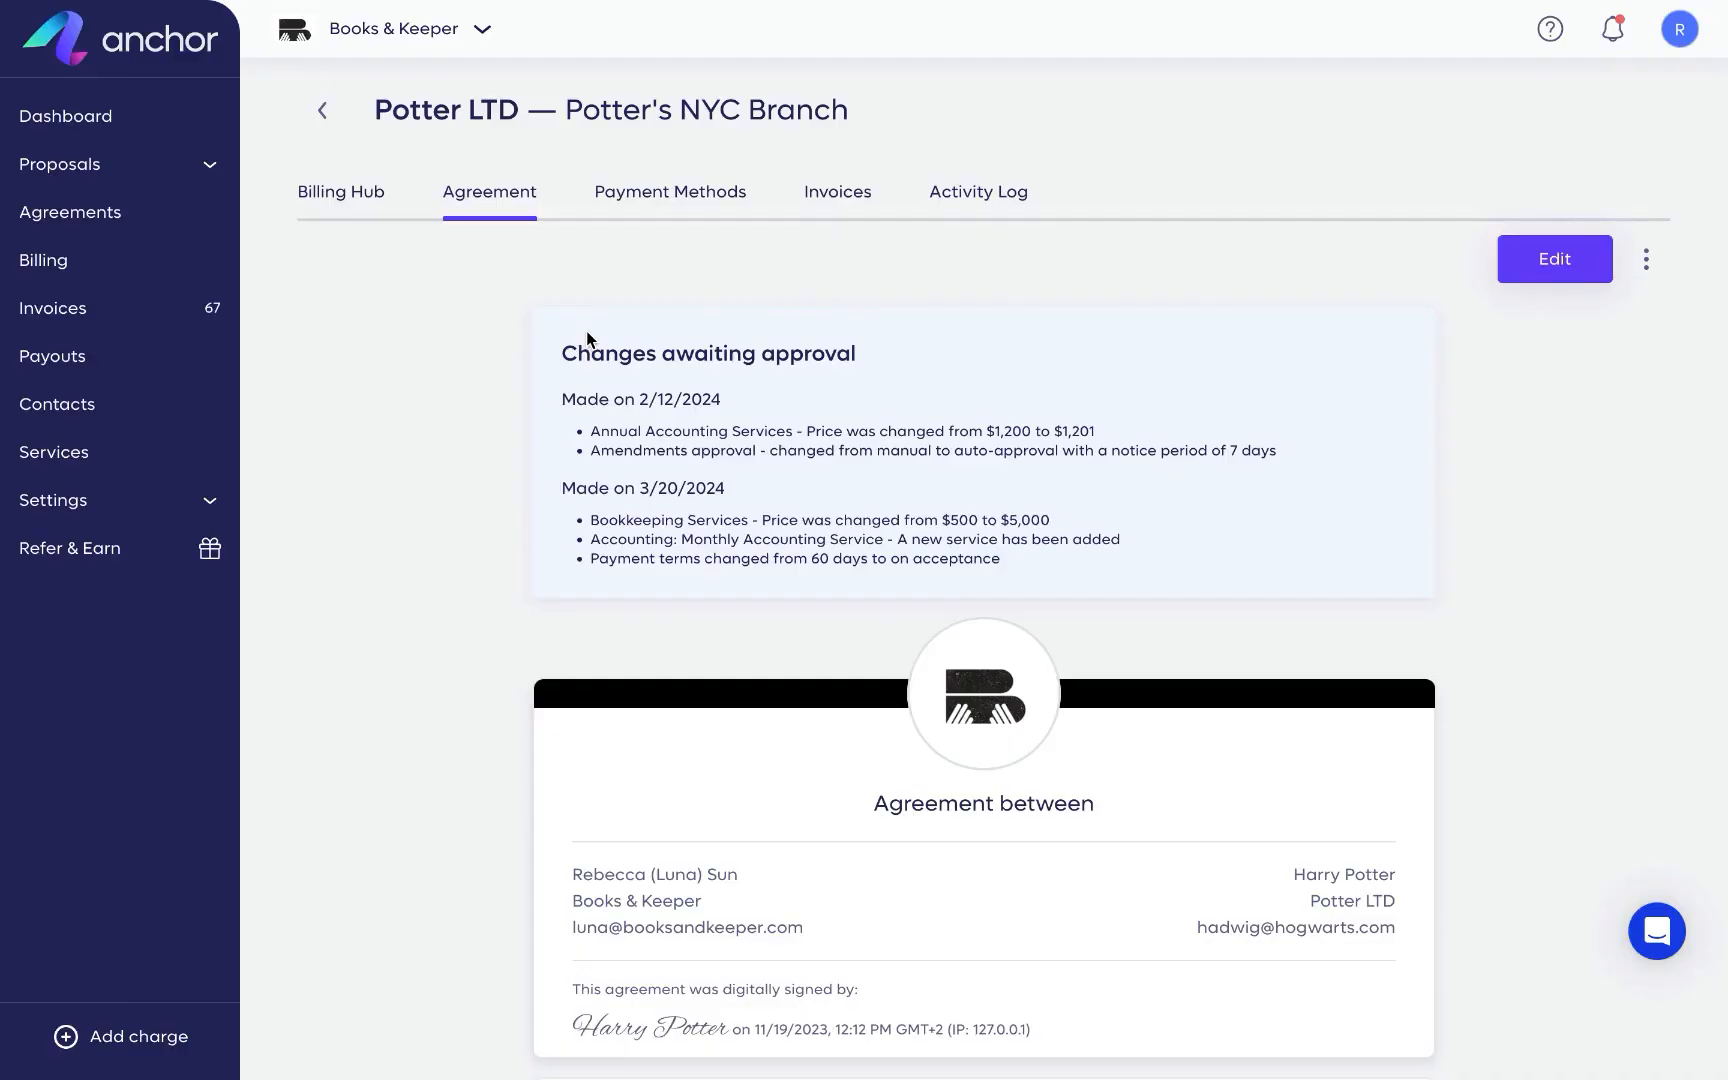
scroll("down", 3)
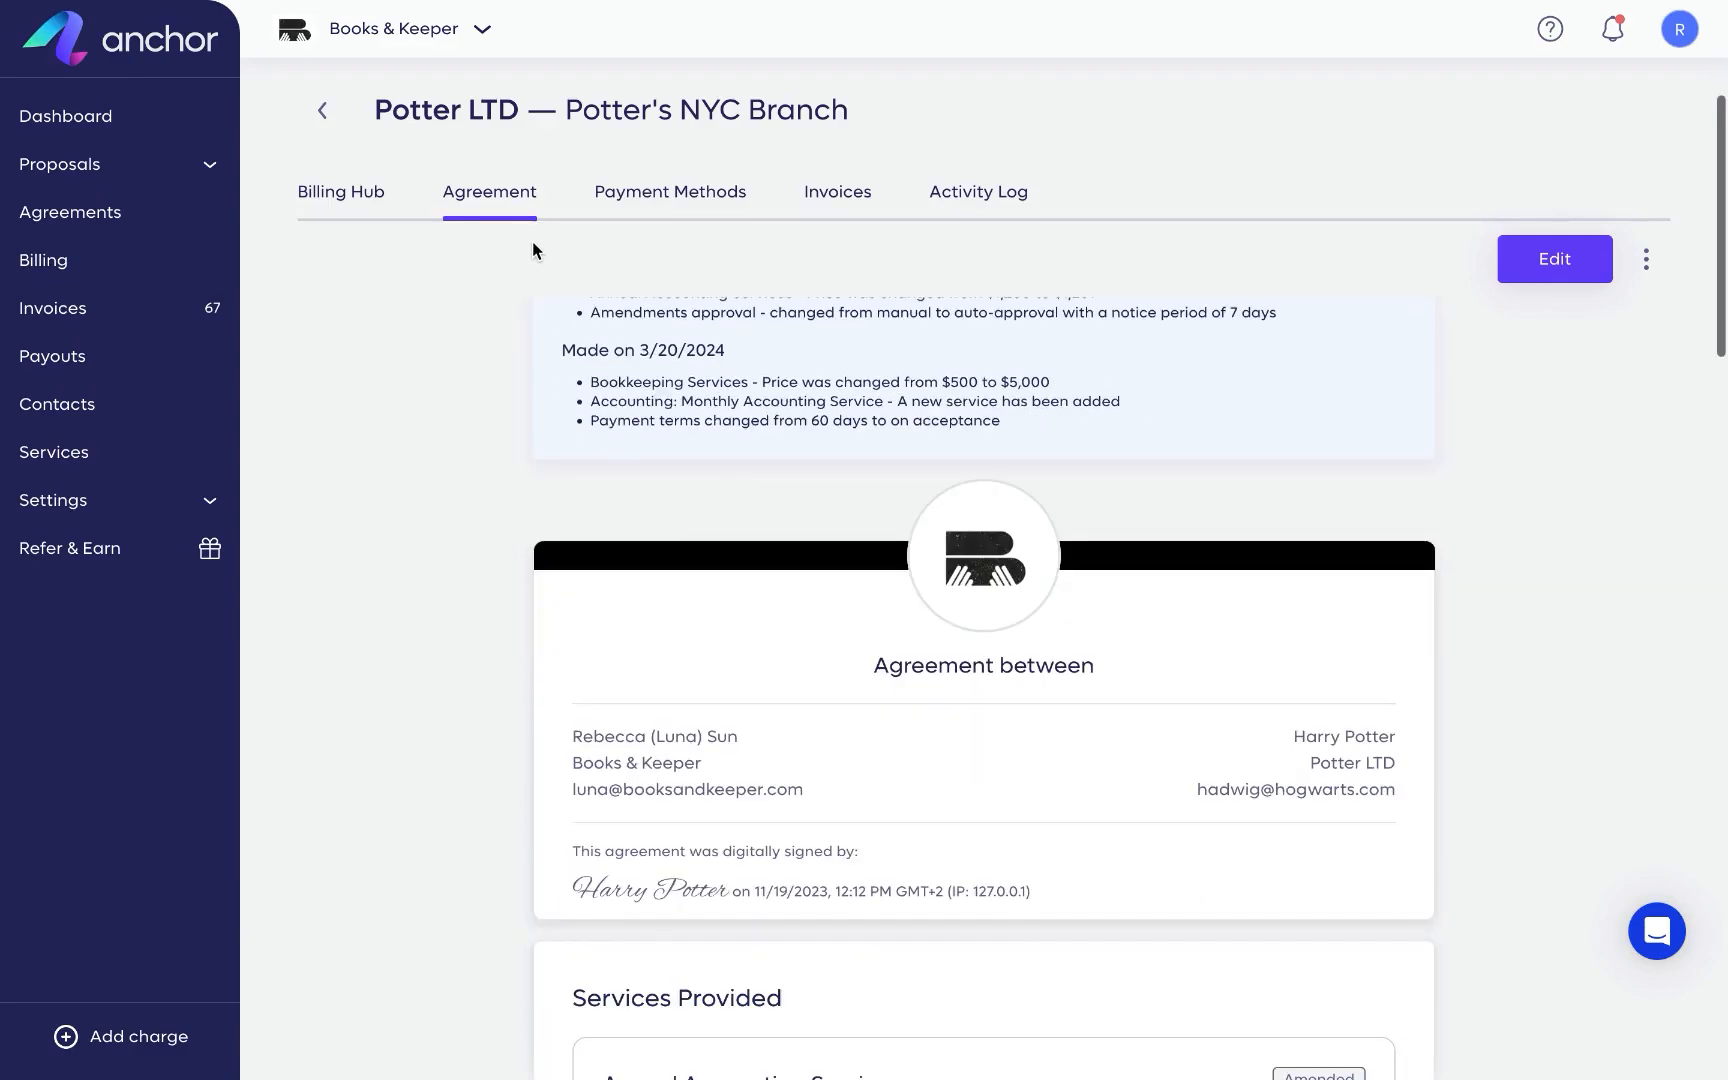
scroll("down", 3)
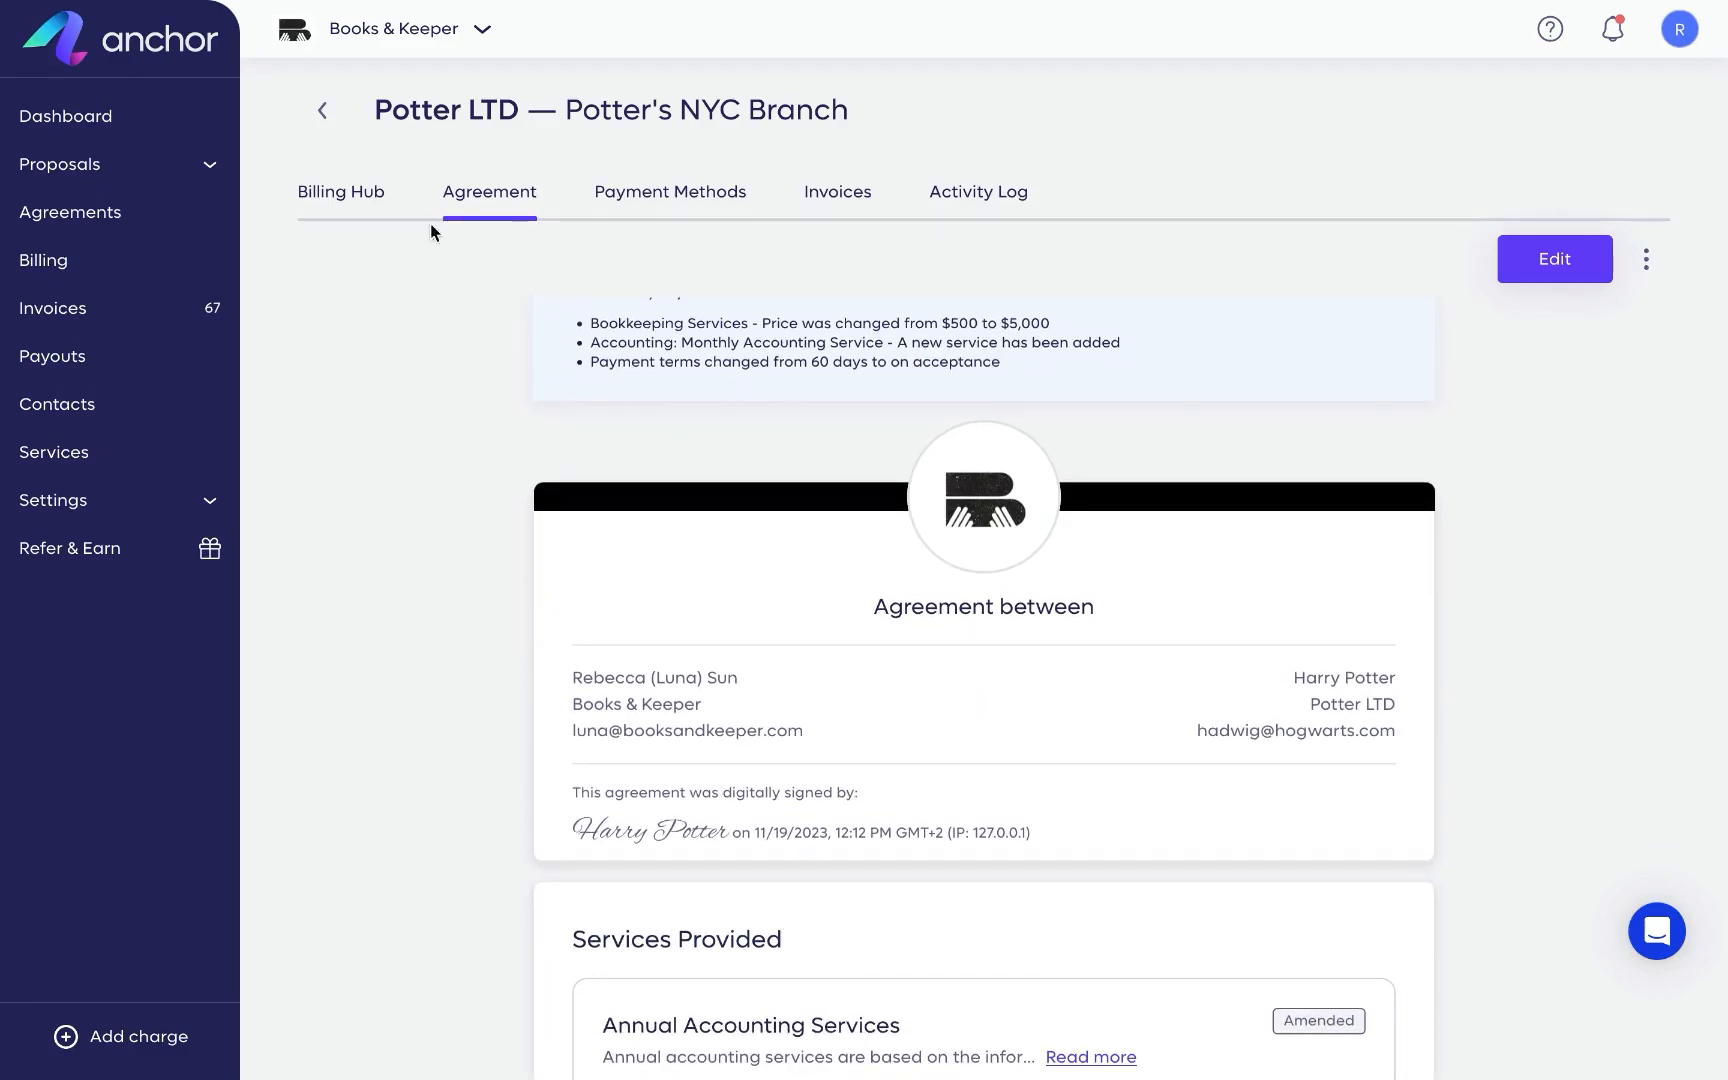
Review the agreement's Billing Hub, its billing controls, and its Invoices tab.
left_click(339, 191)
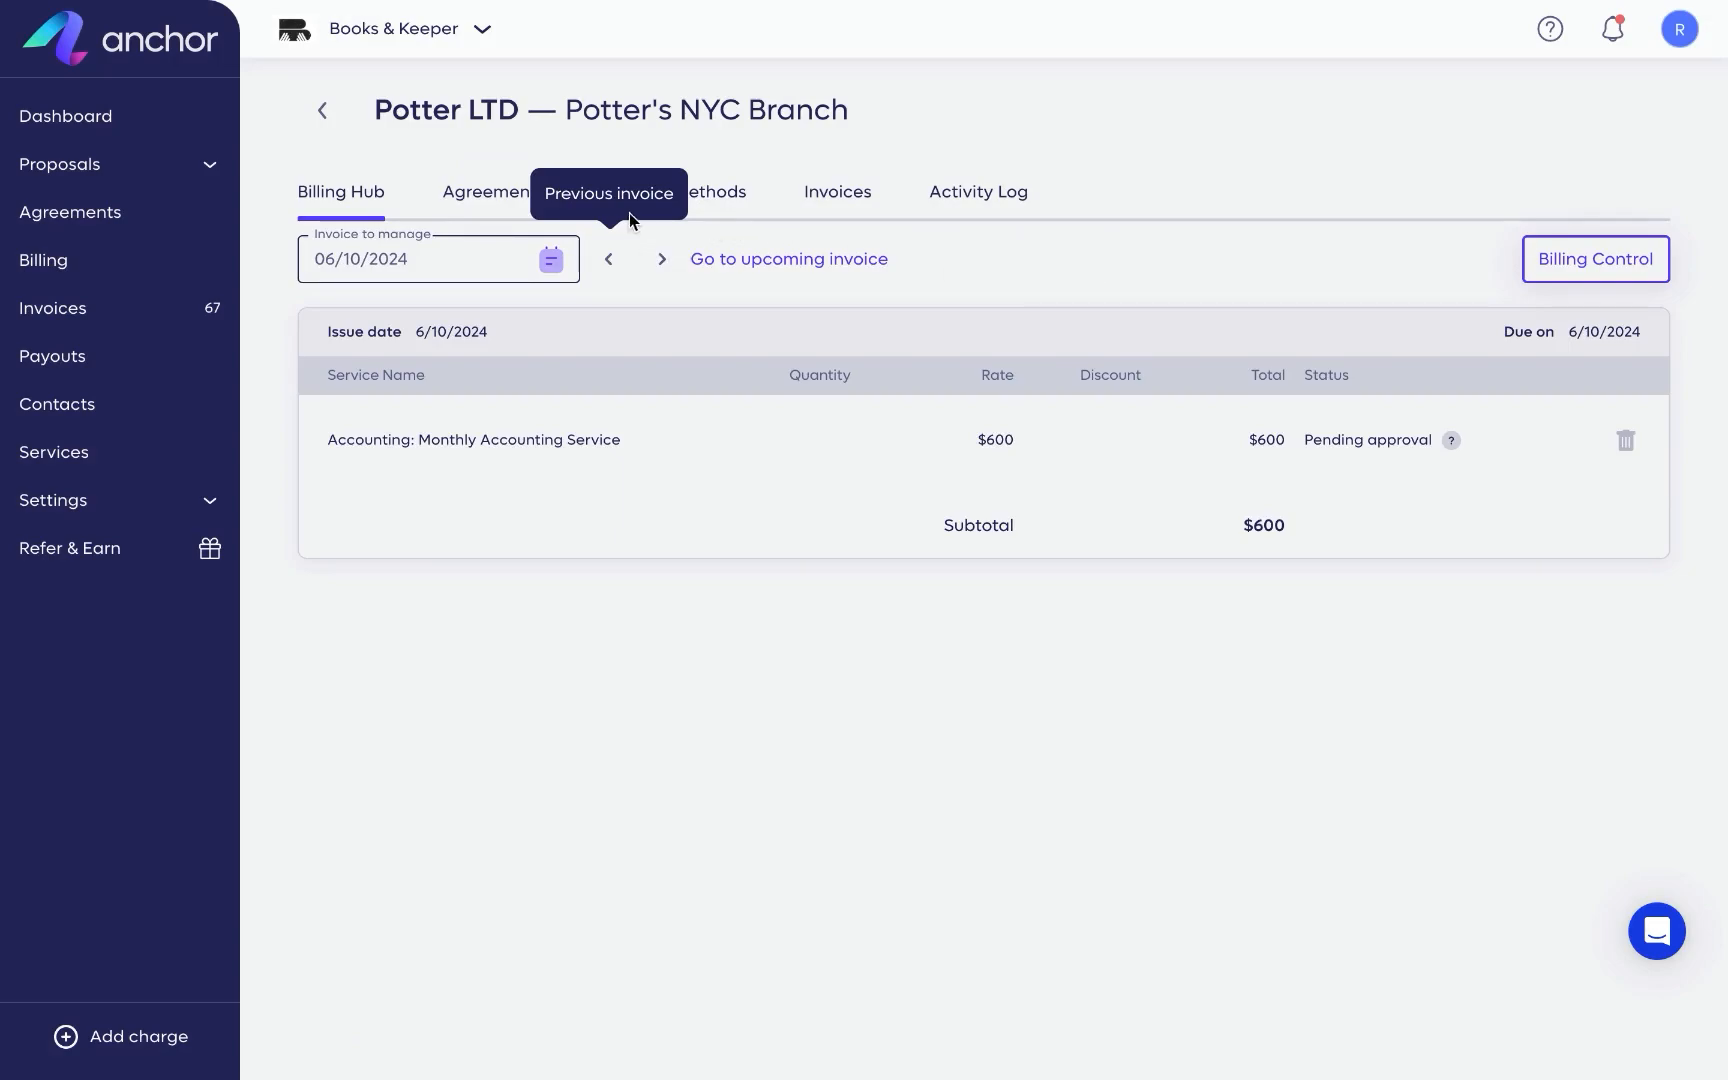
left_click(1594, 259)
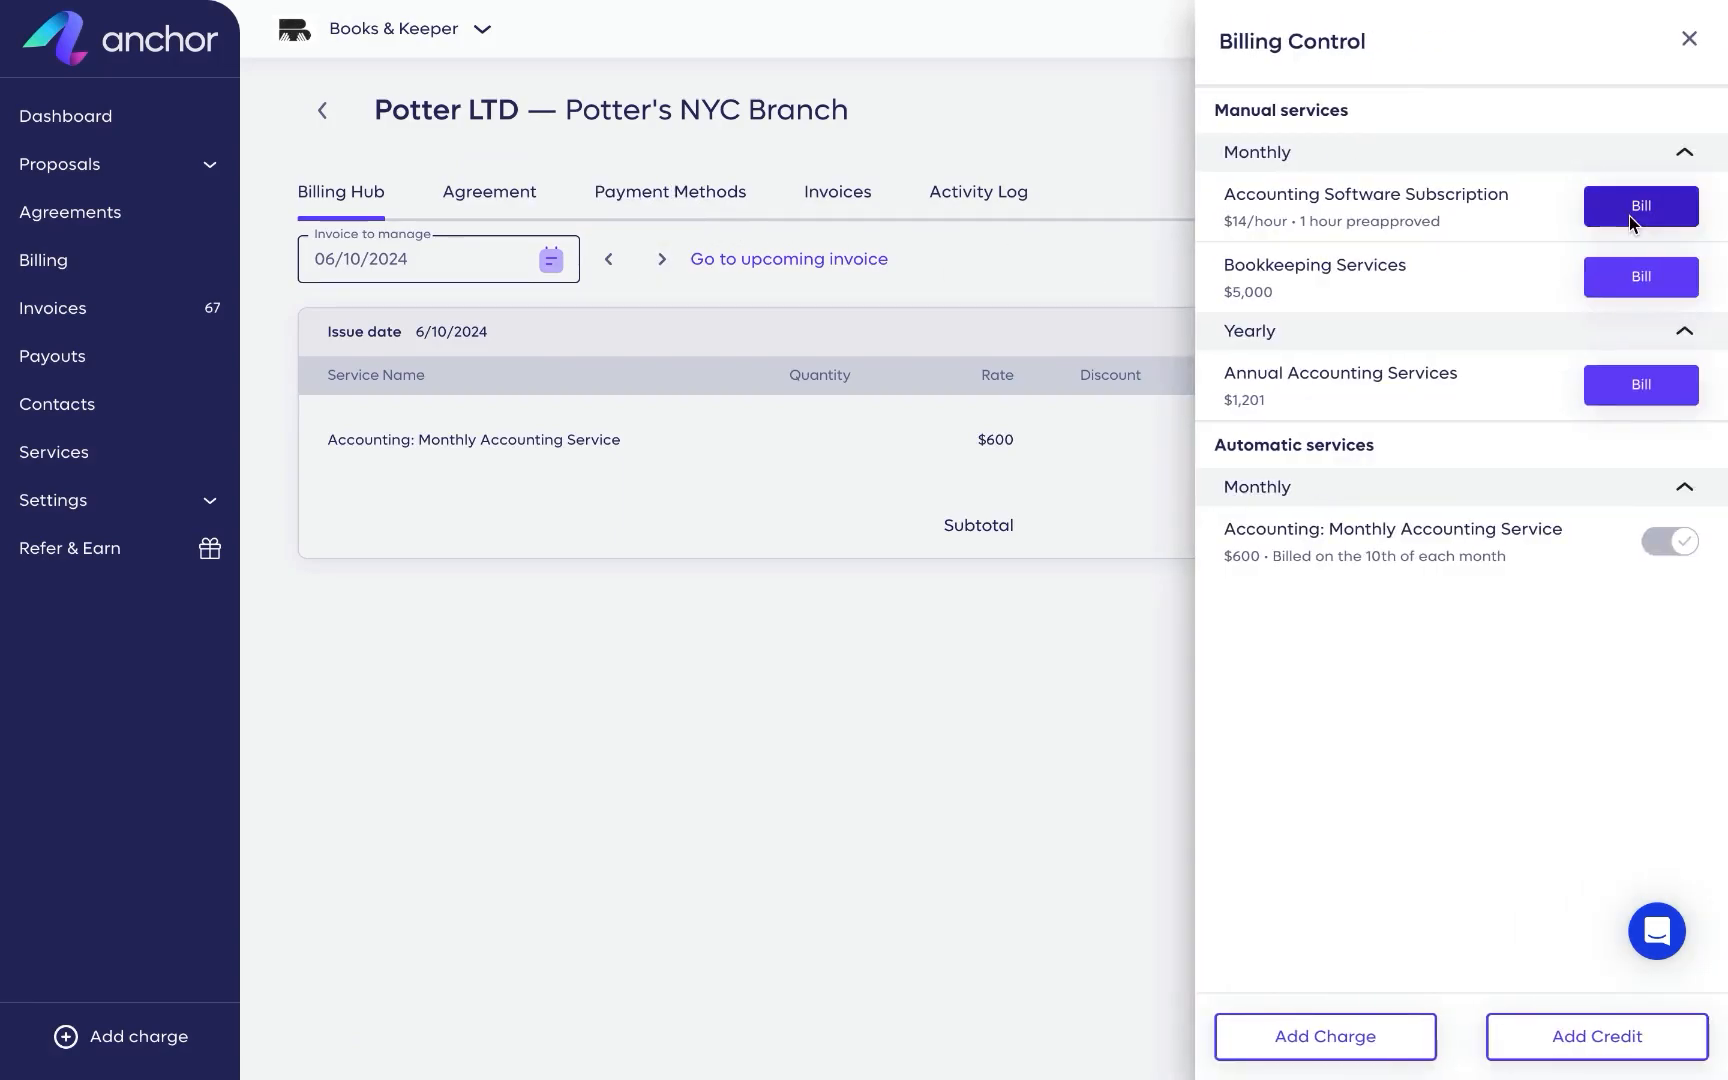
left_click(1688, 39)
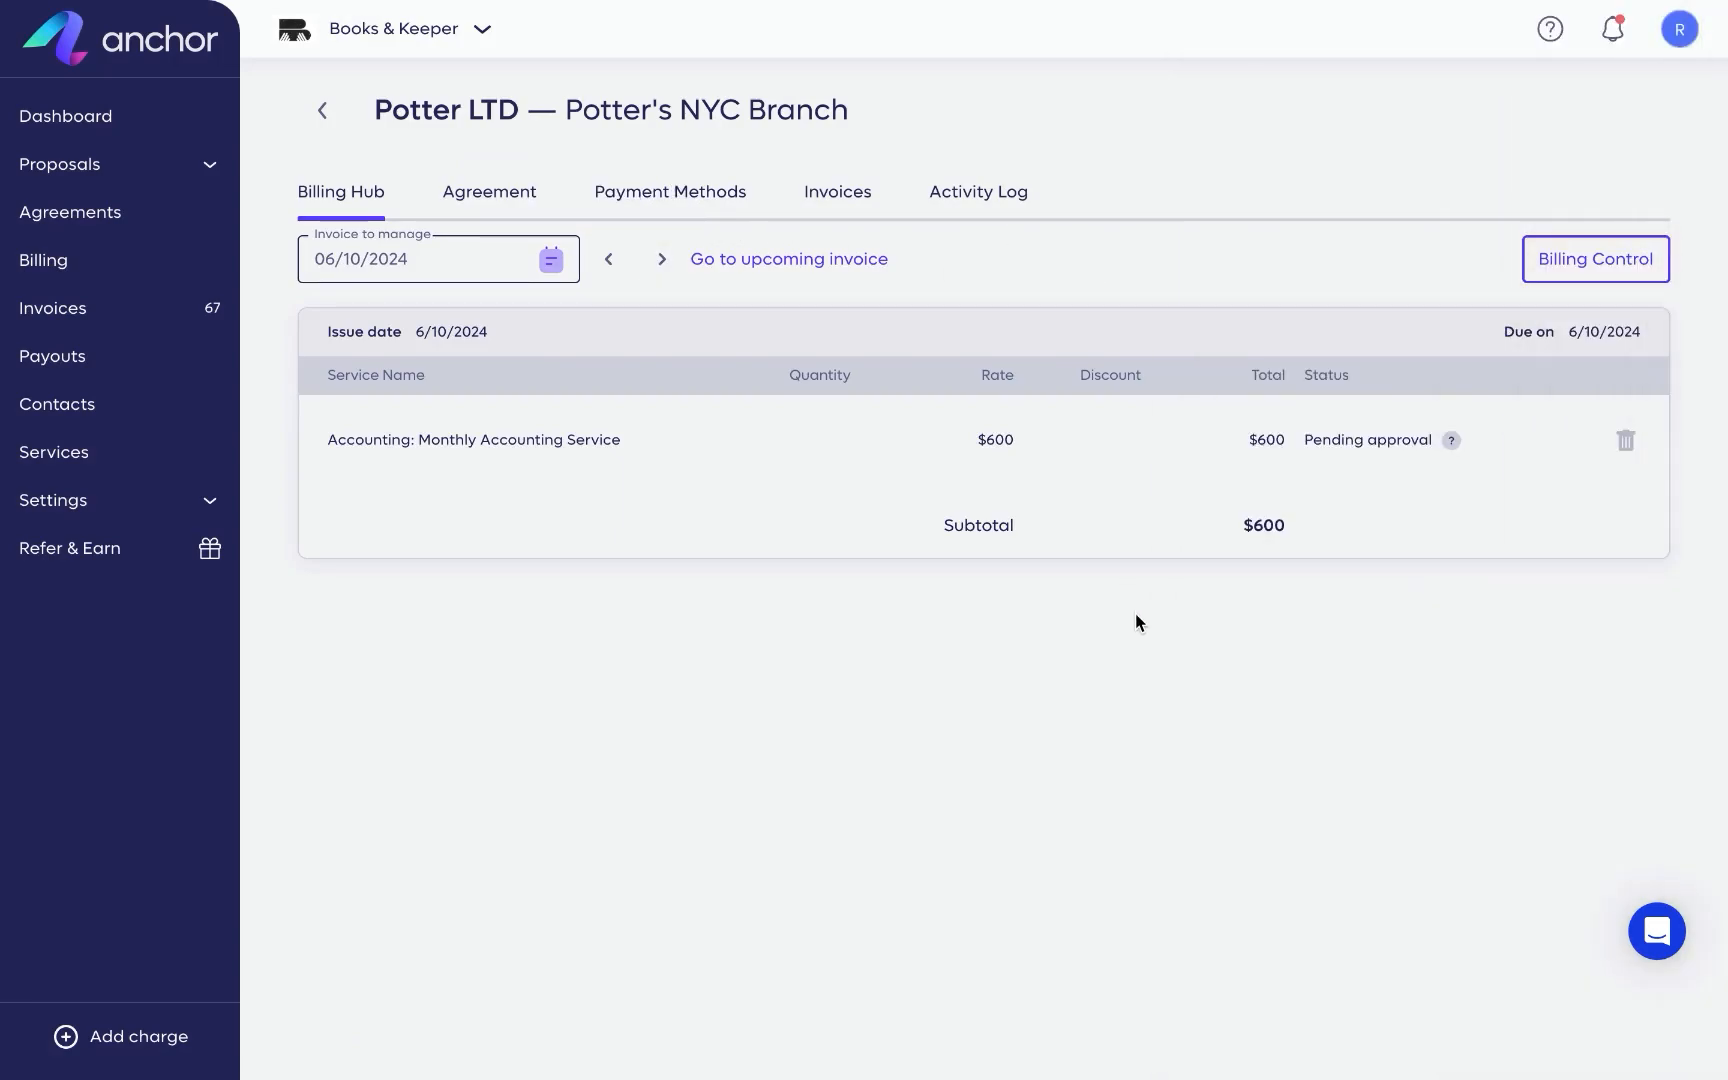
left_click(836, 191)
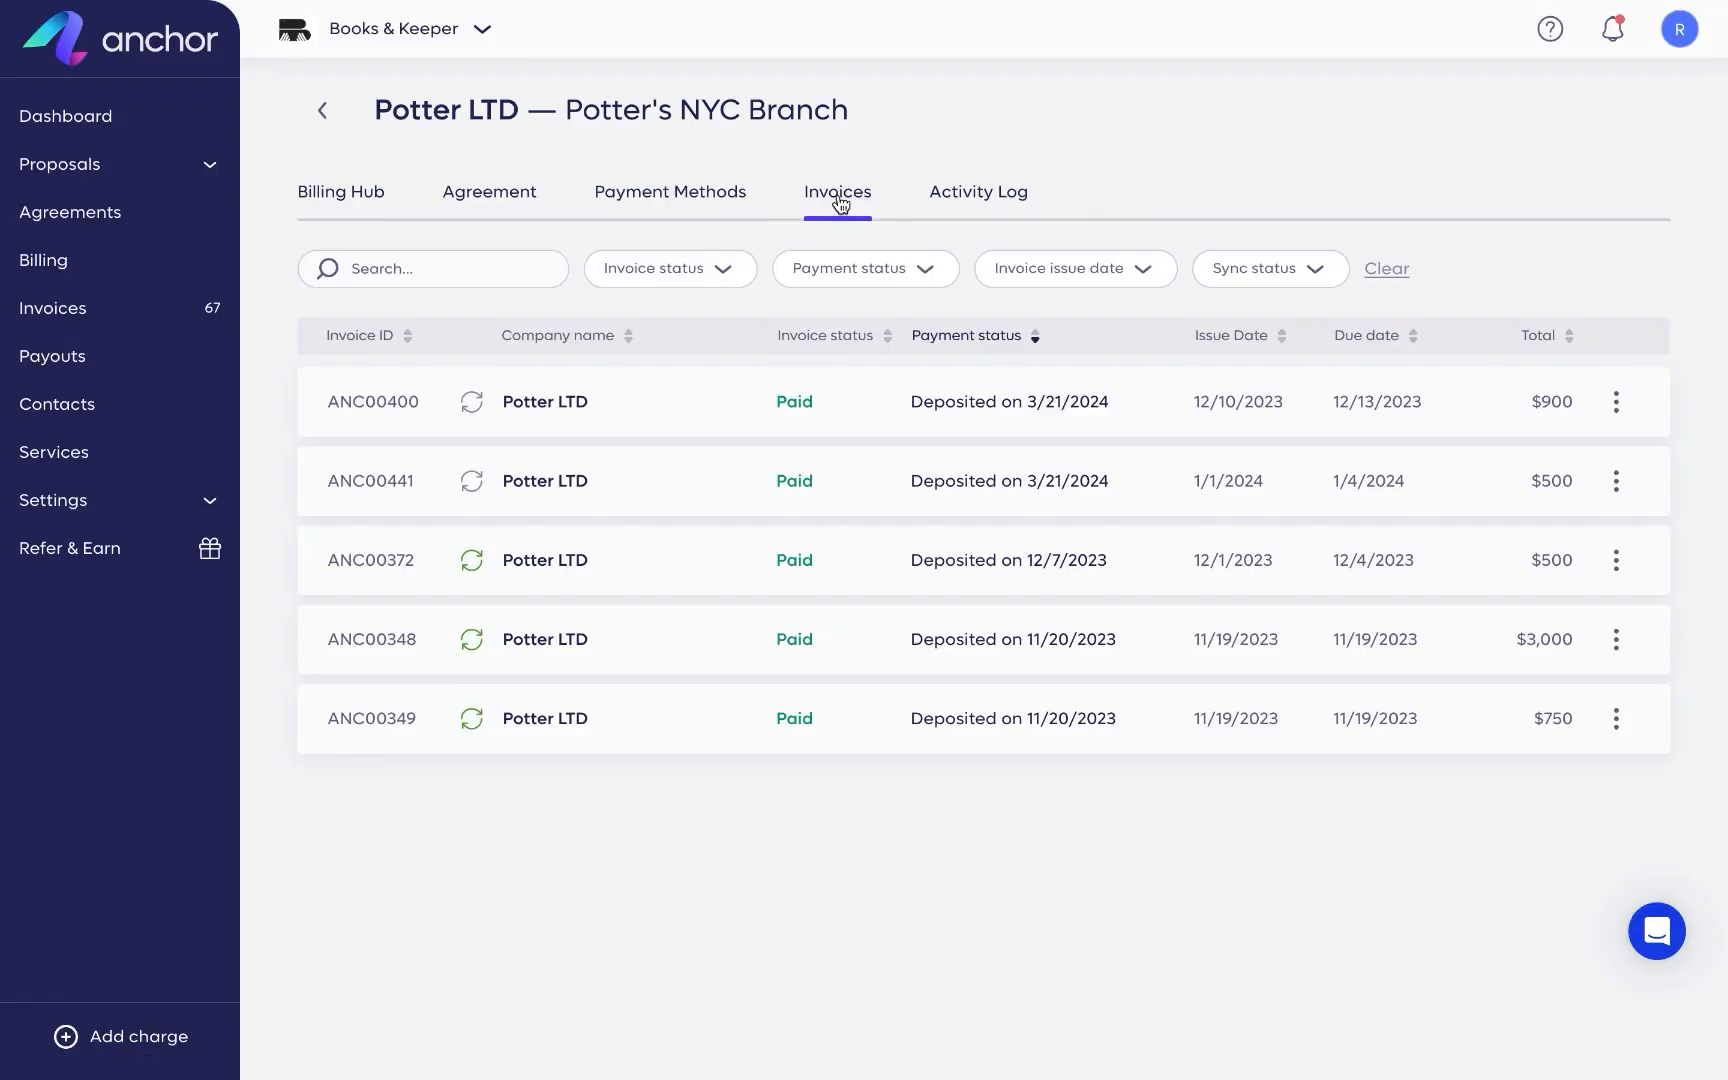
Read the agreement's Activity Log of payment events, then return to the Agreements list.
left_click(976, 191)
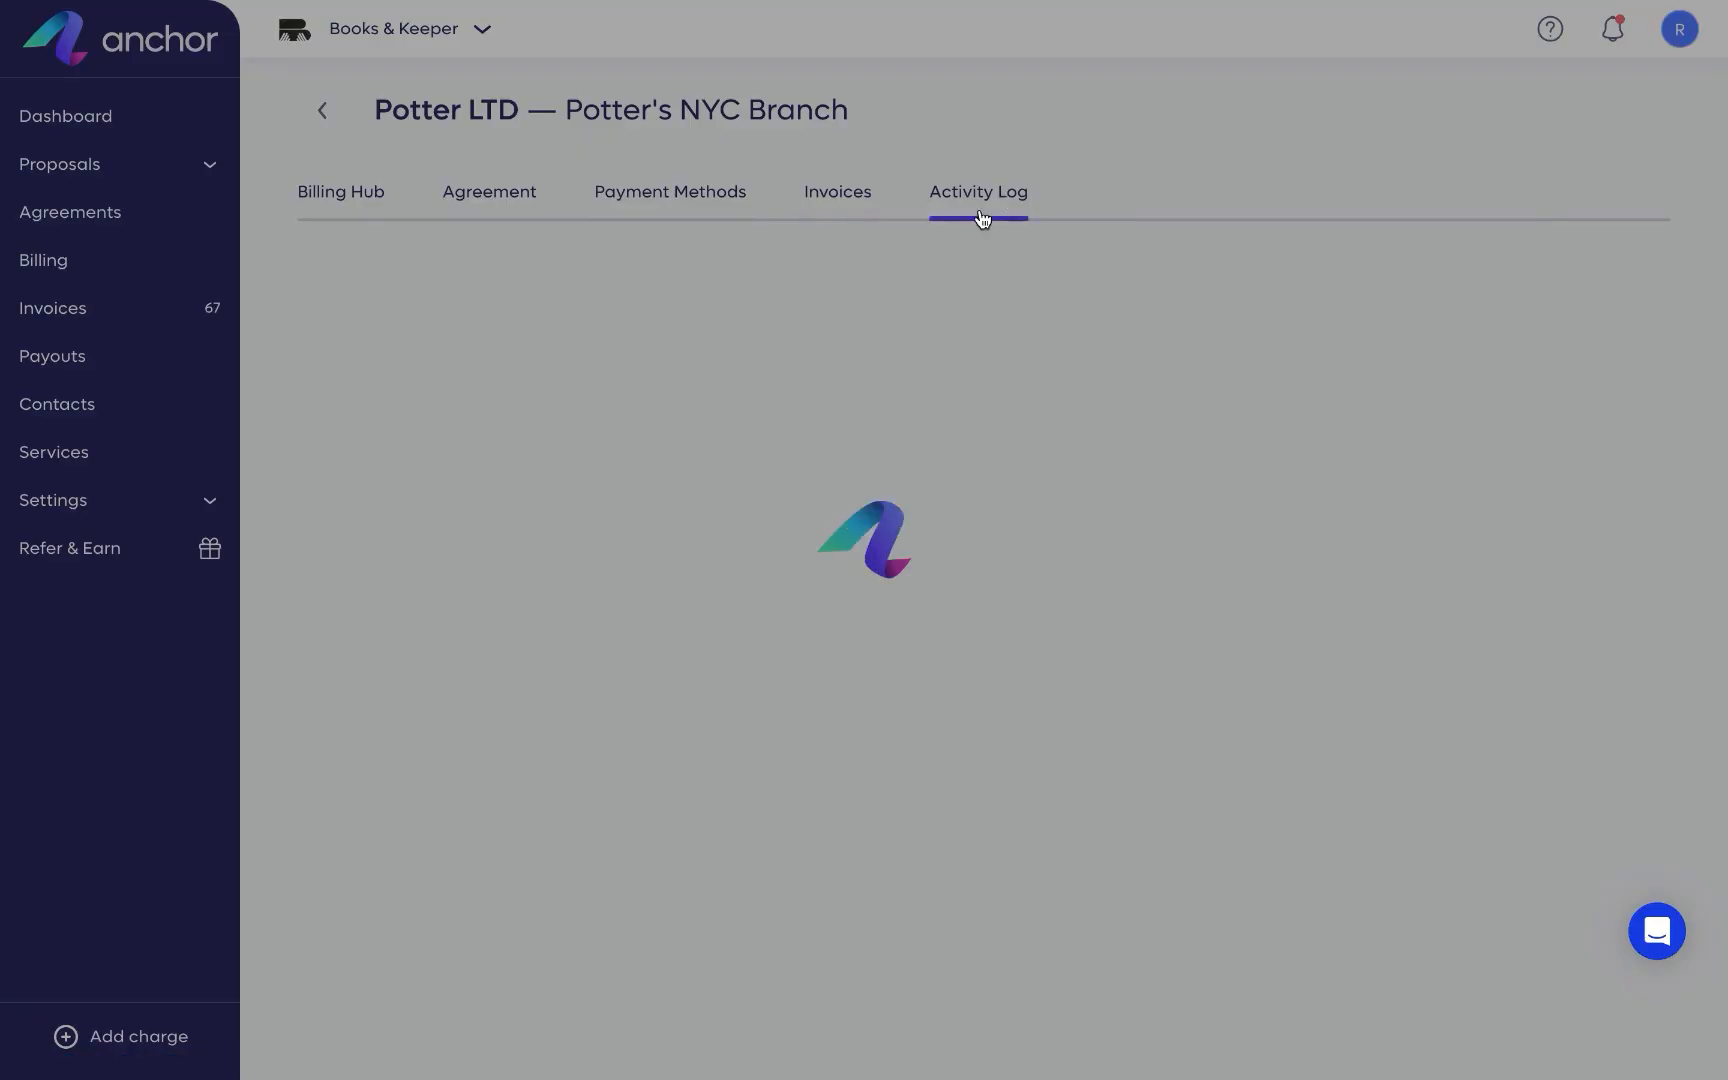
left_click(976, 191)
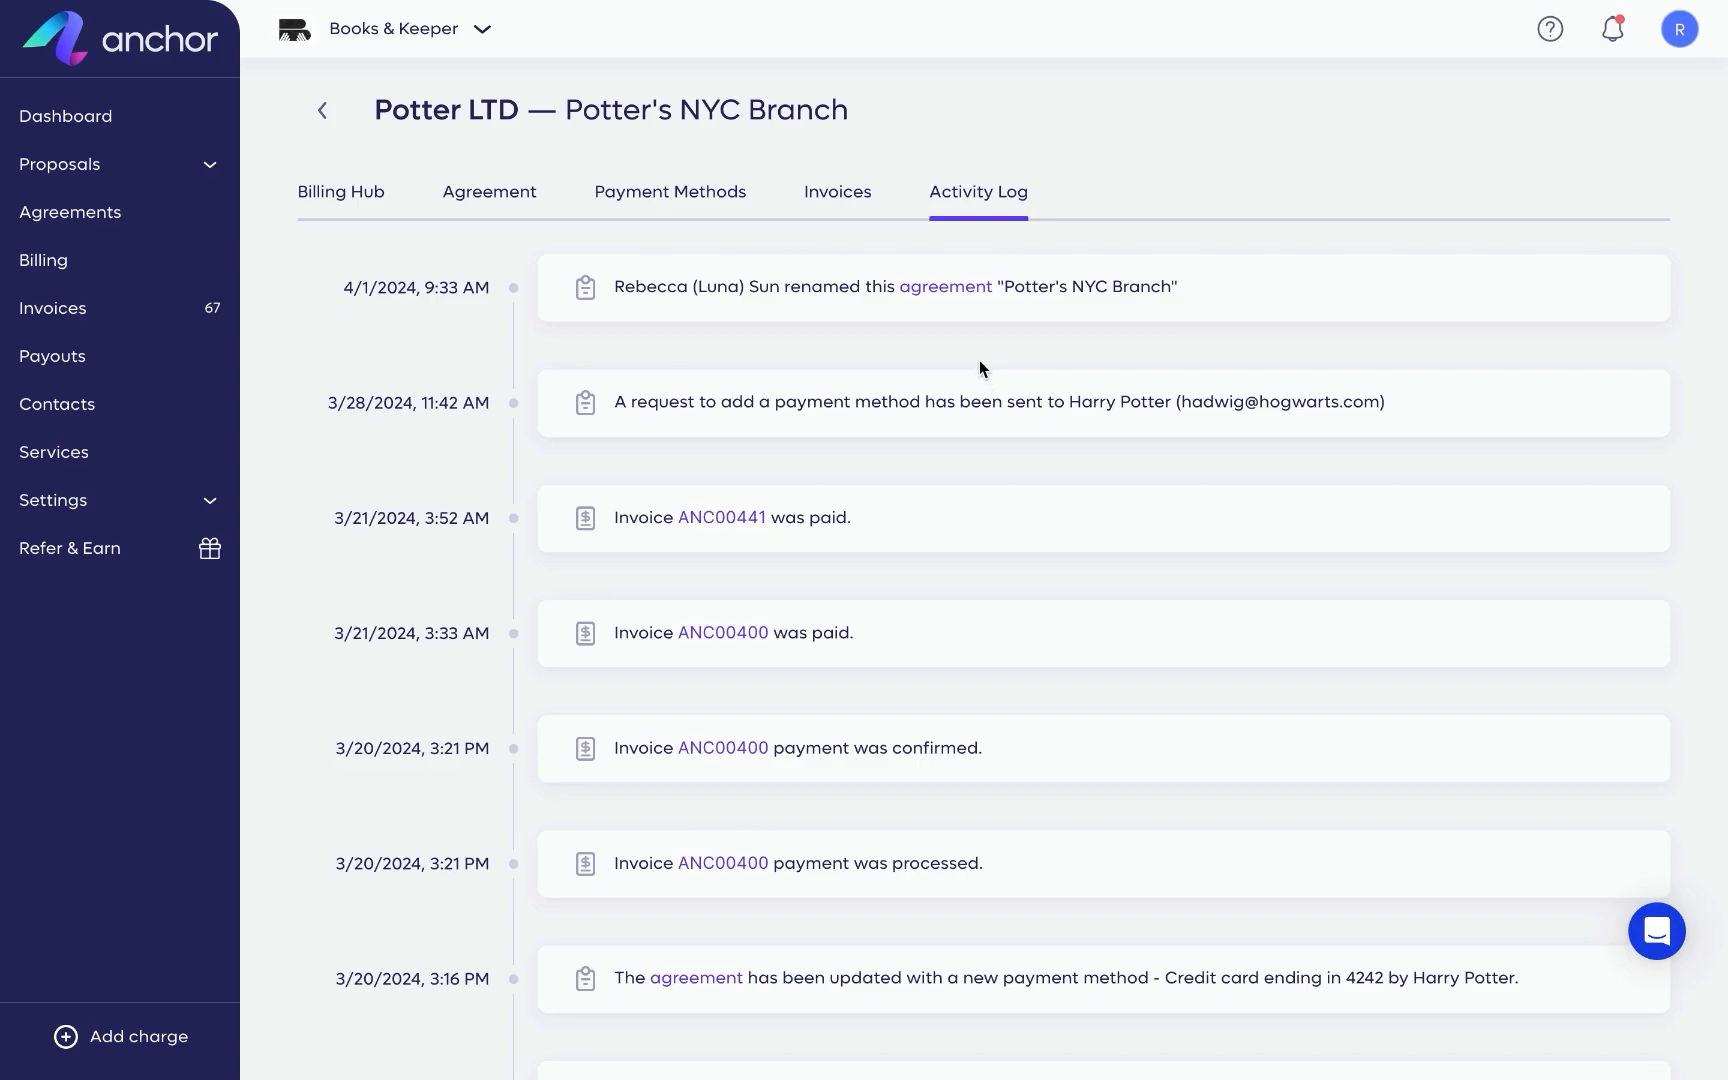
scroll("down", 3)
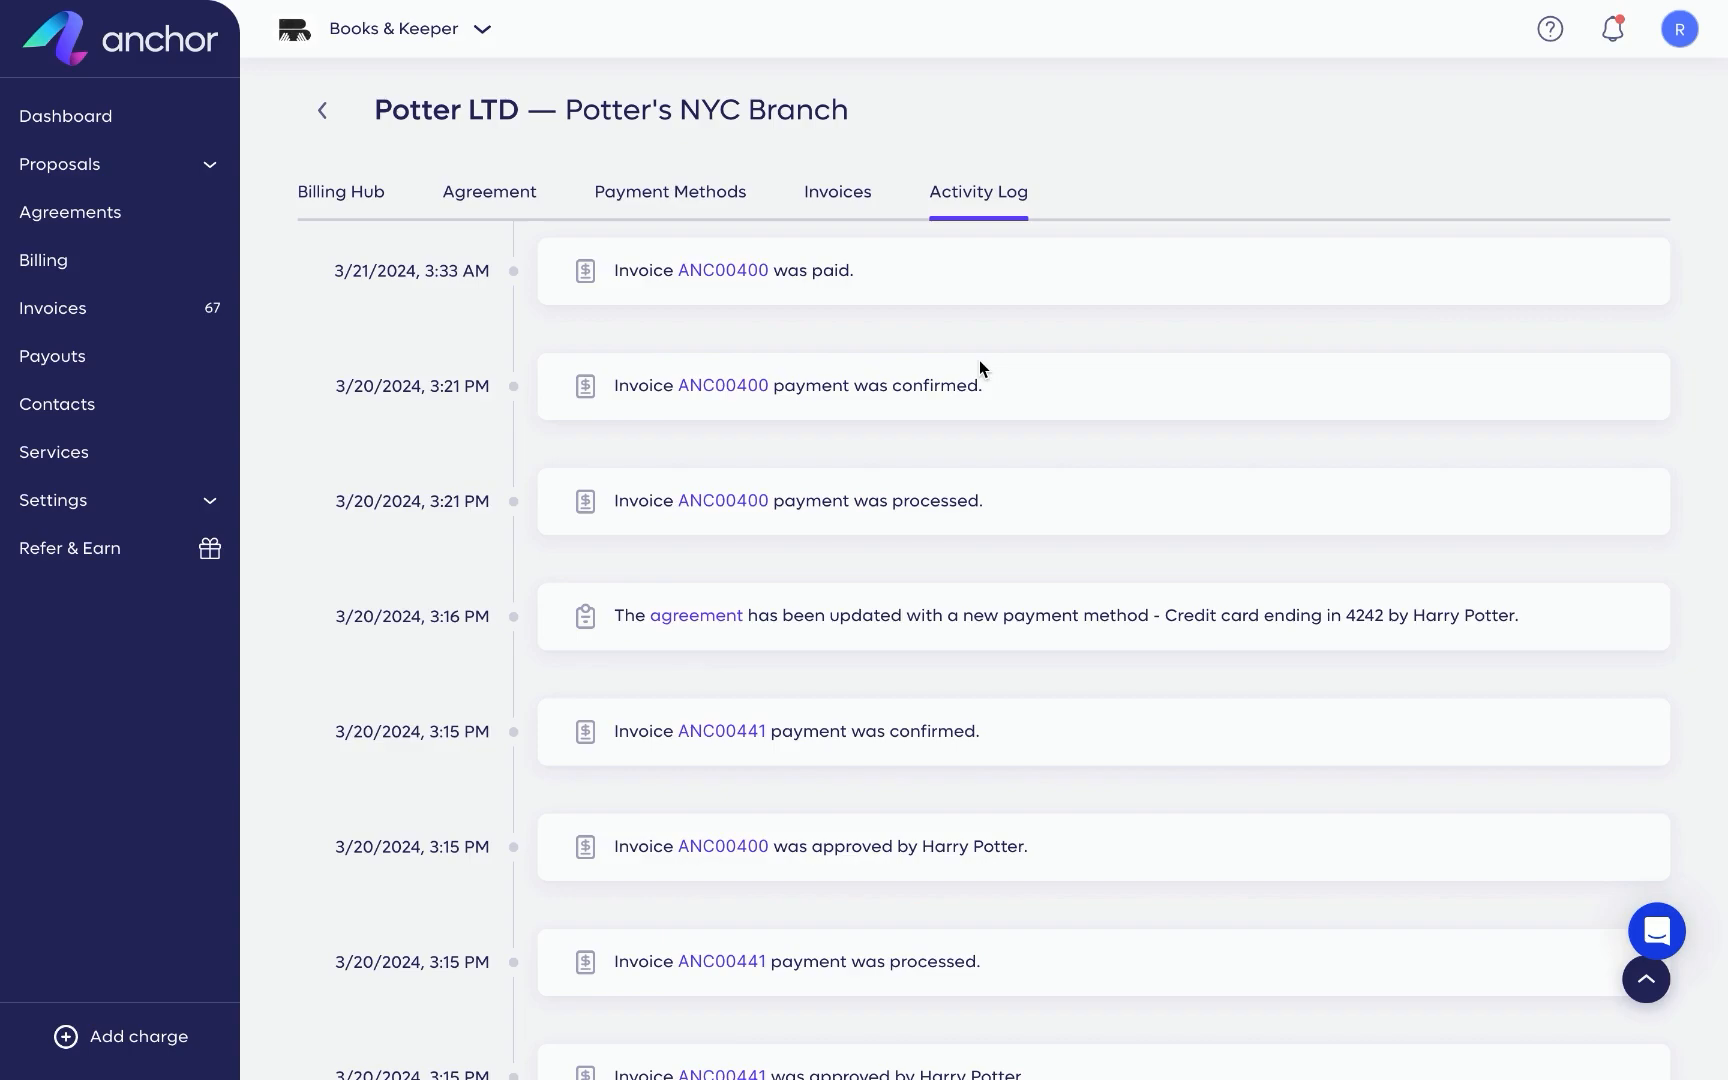
mouse_move(158, 229)
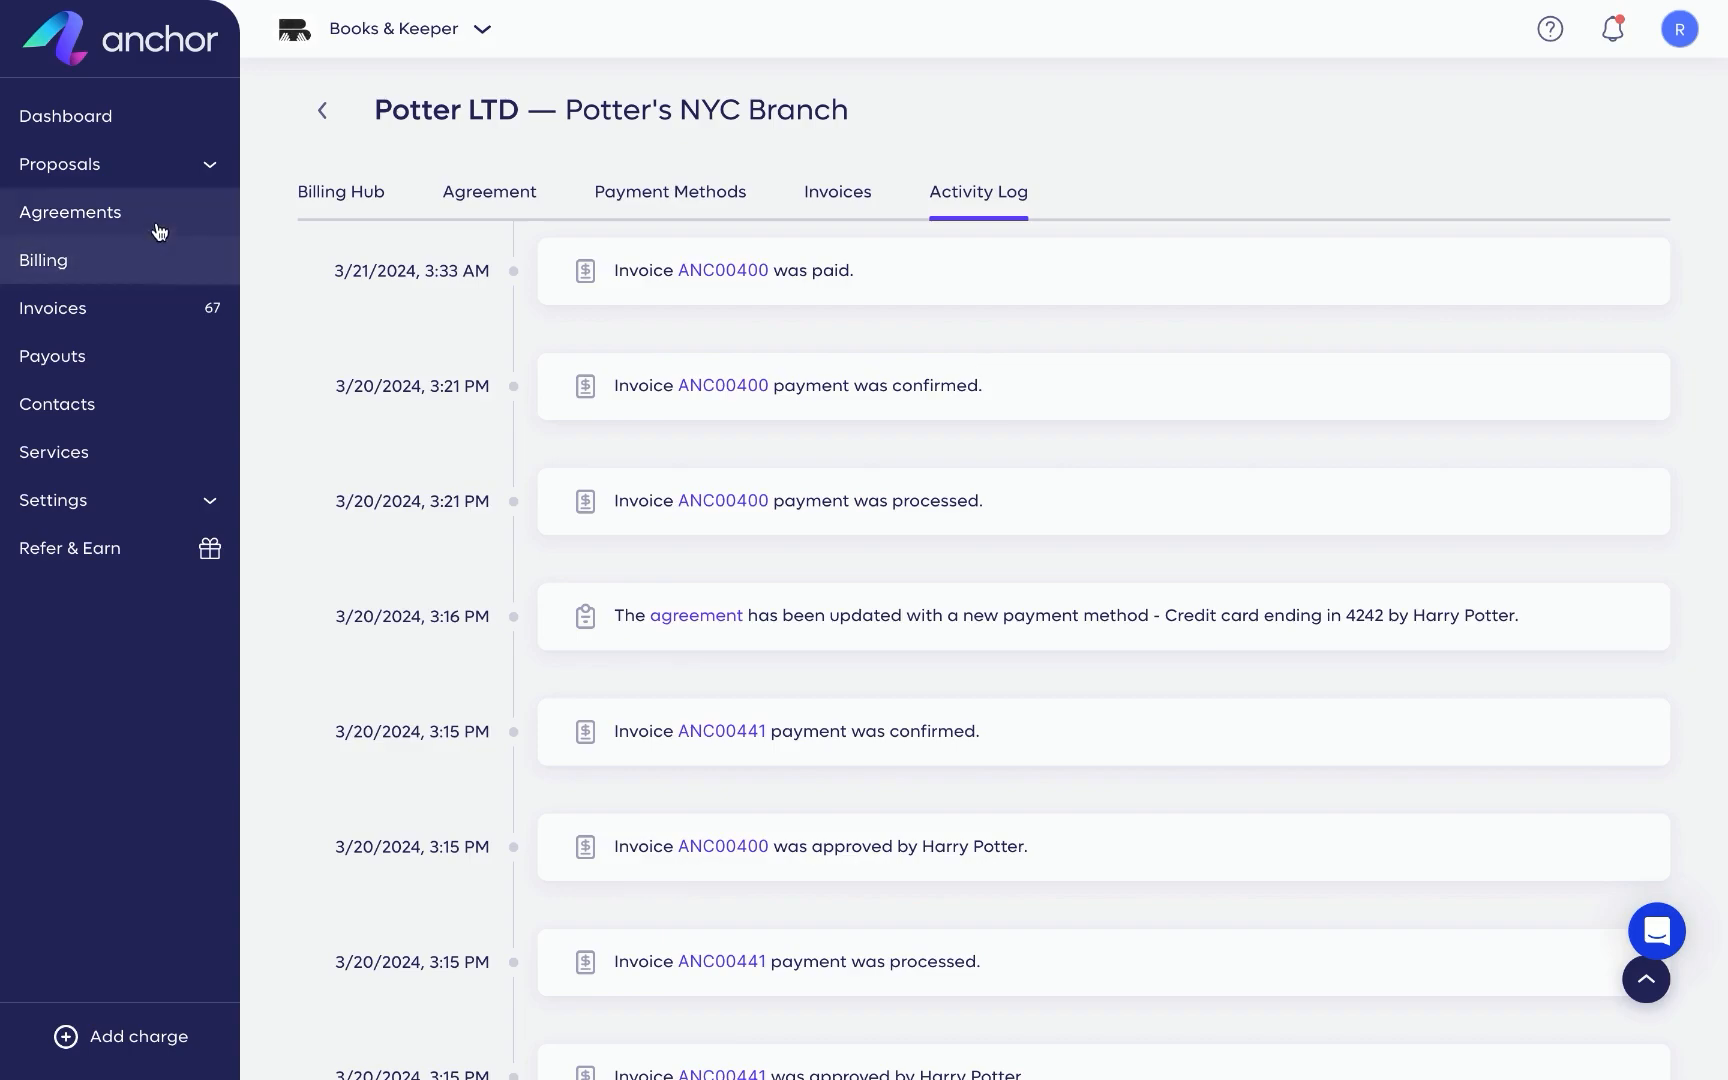
left_click(71, 212)
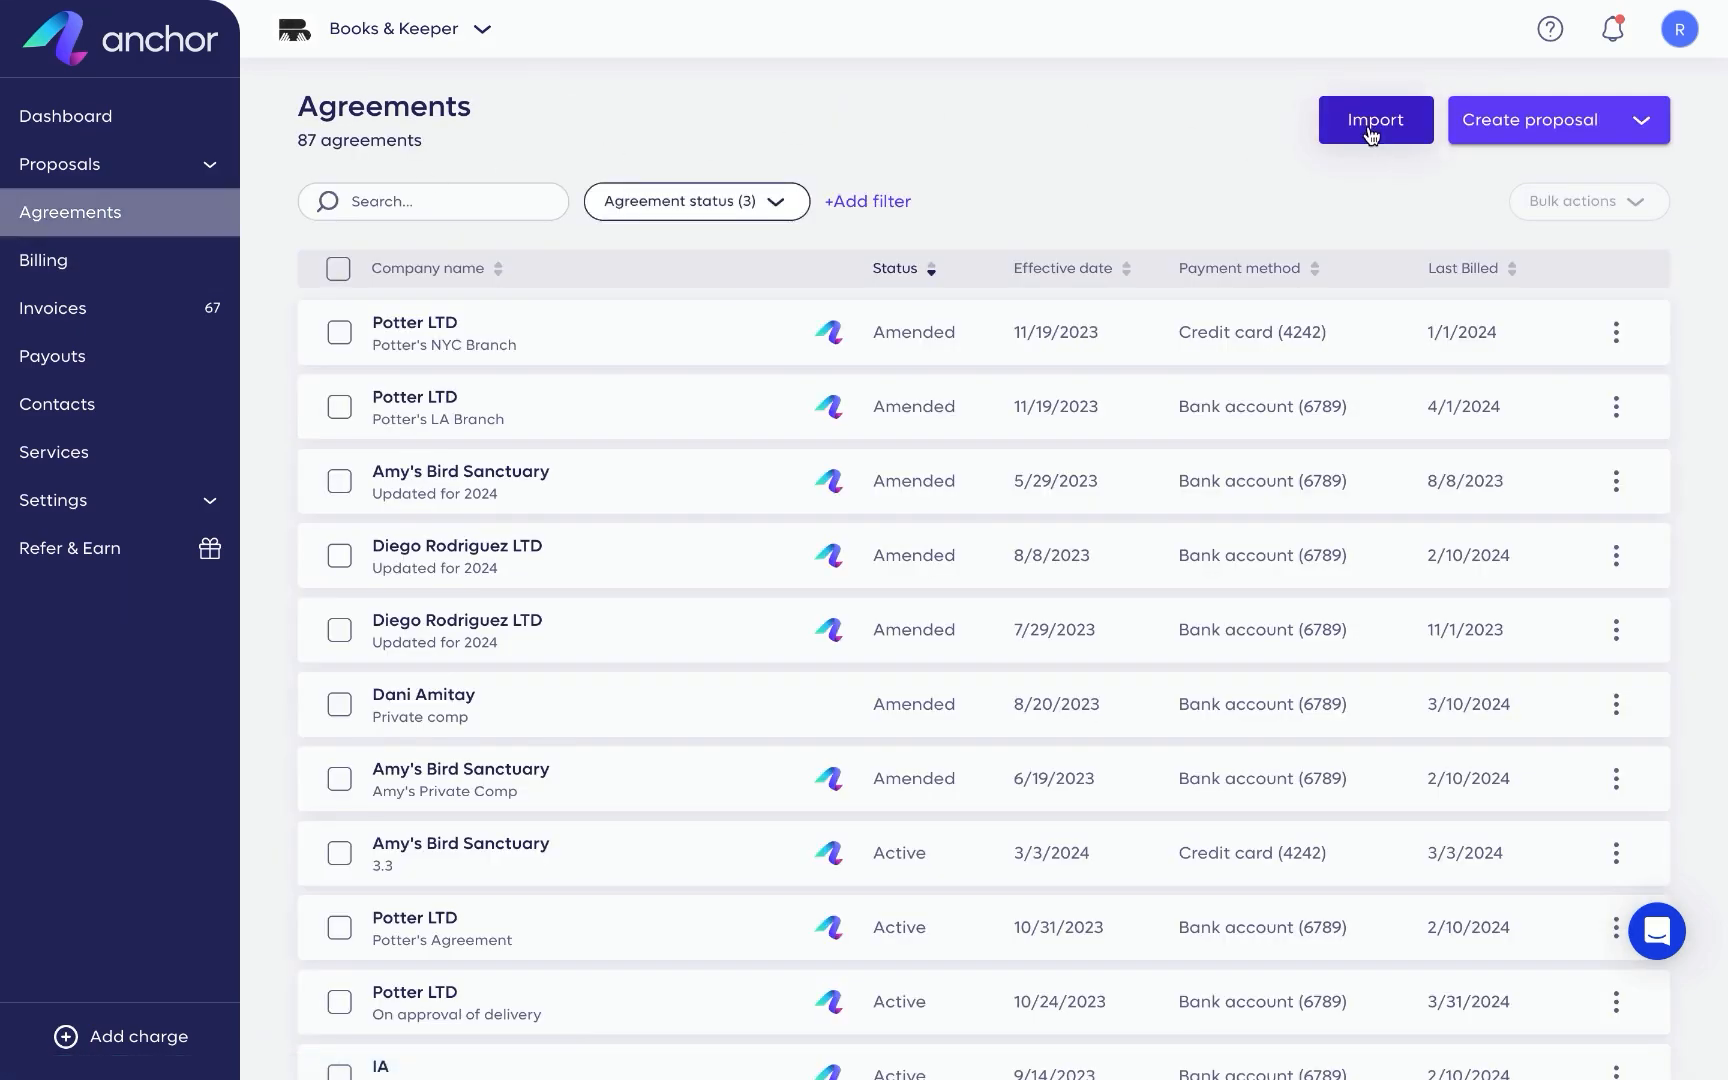
Read and close the Import agreements notice, then go to the Billing page.
left_click(1374, 119)
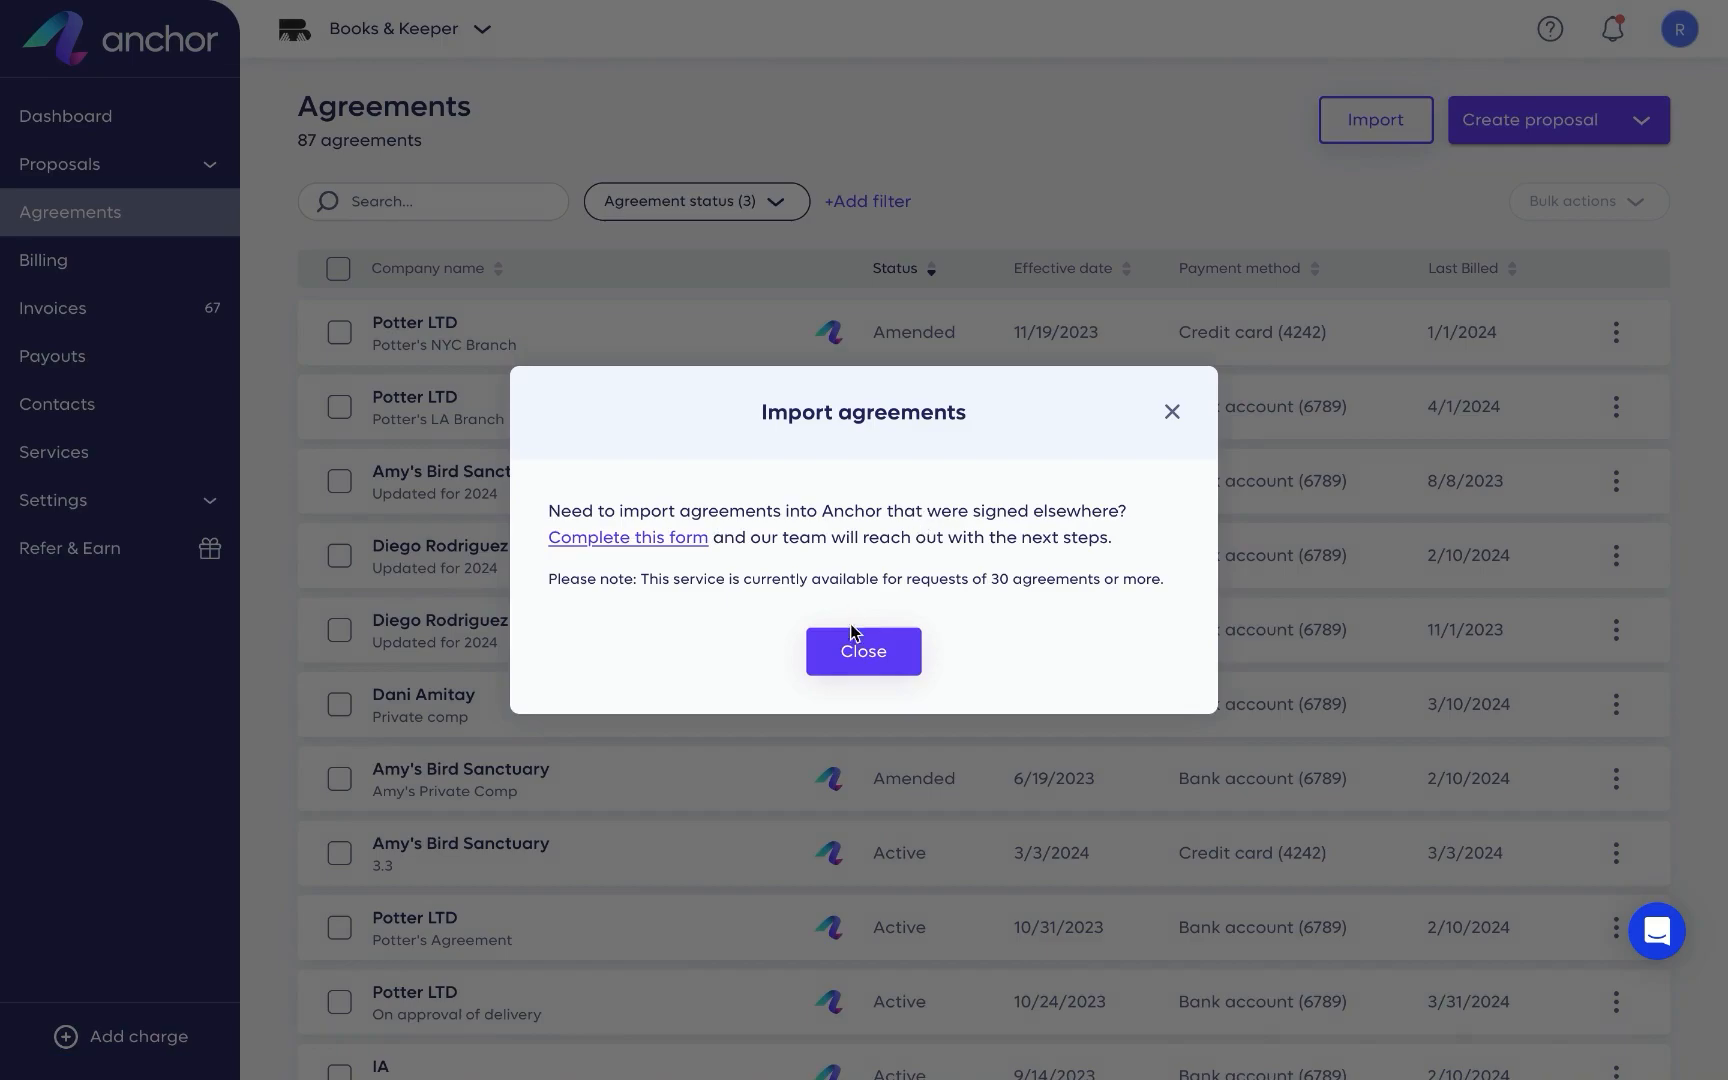
left_click(863, 650)
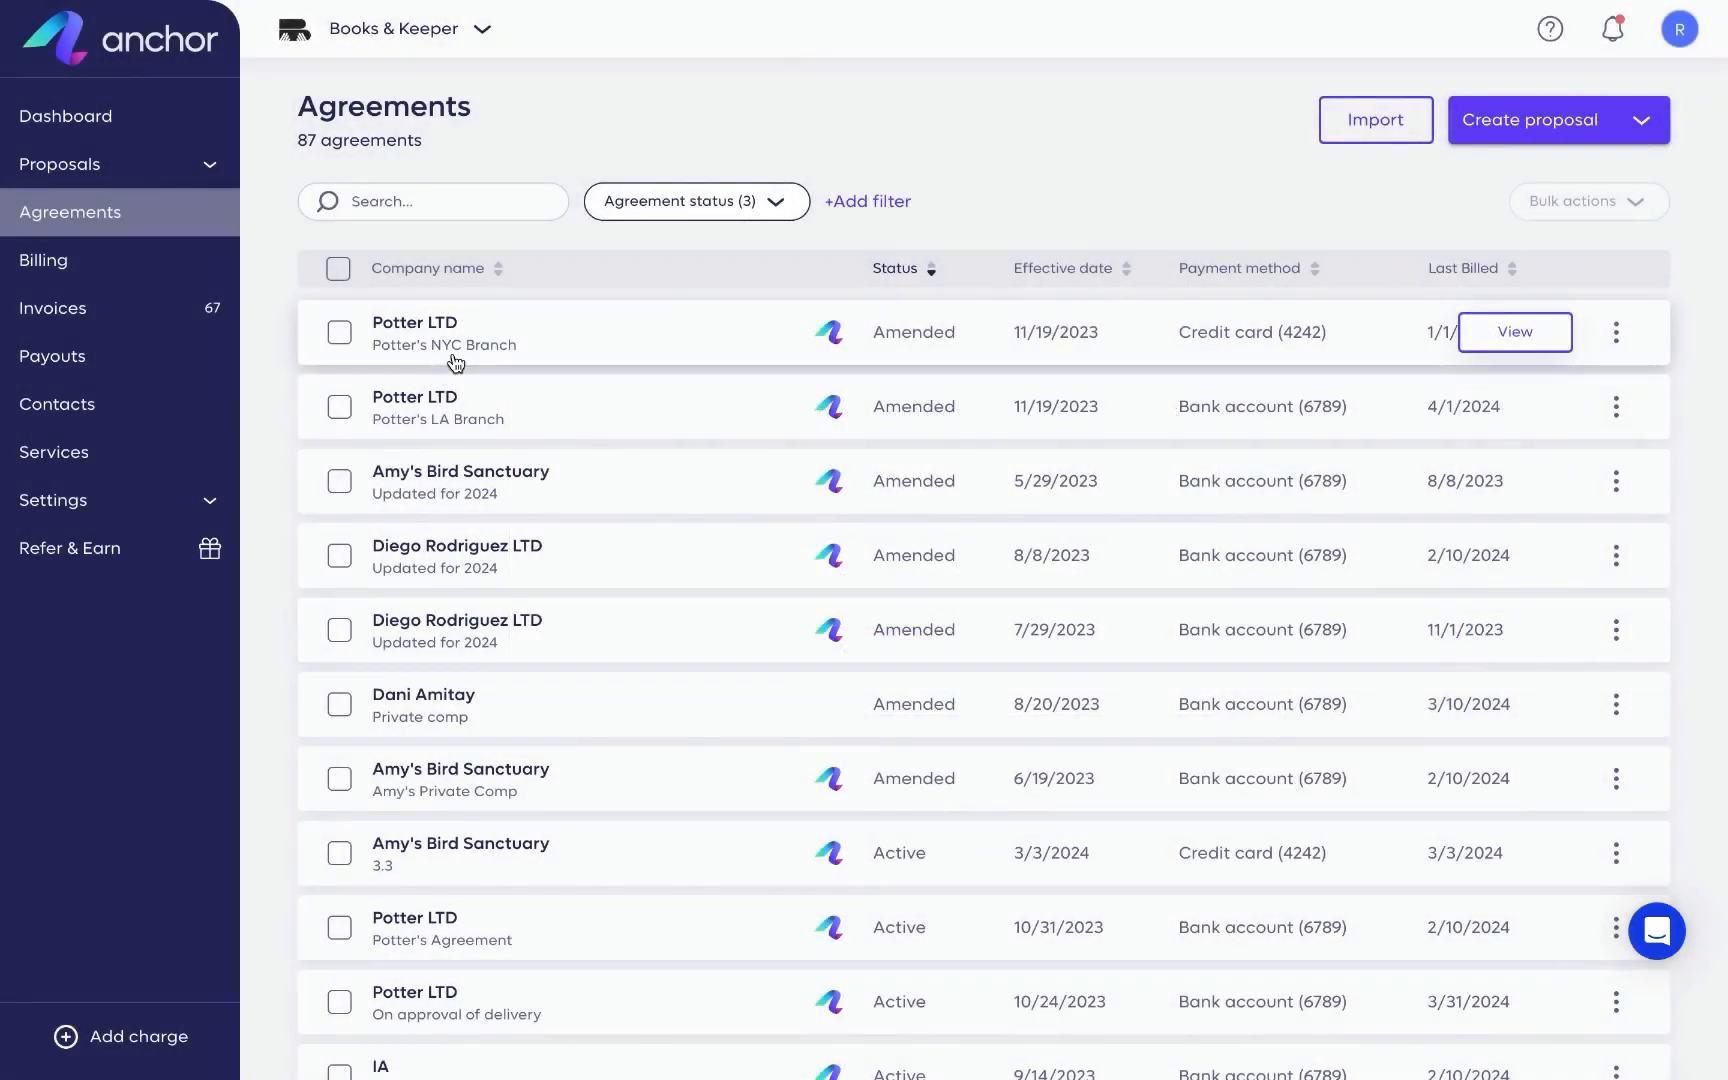
left_click(43, 260)
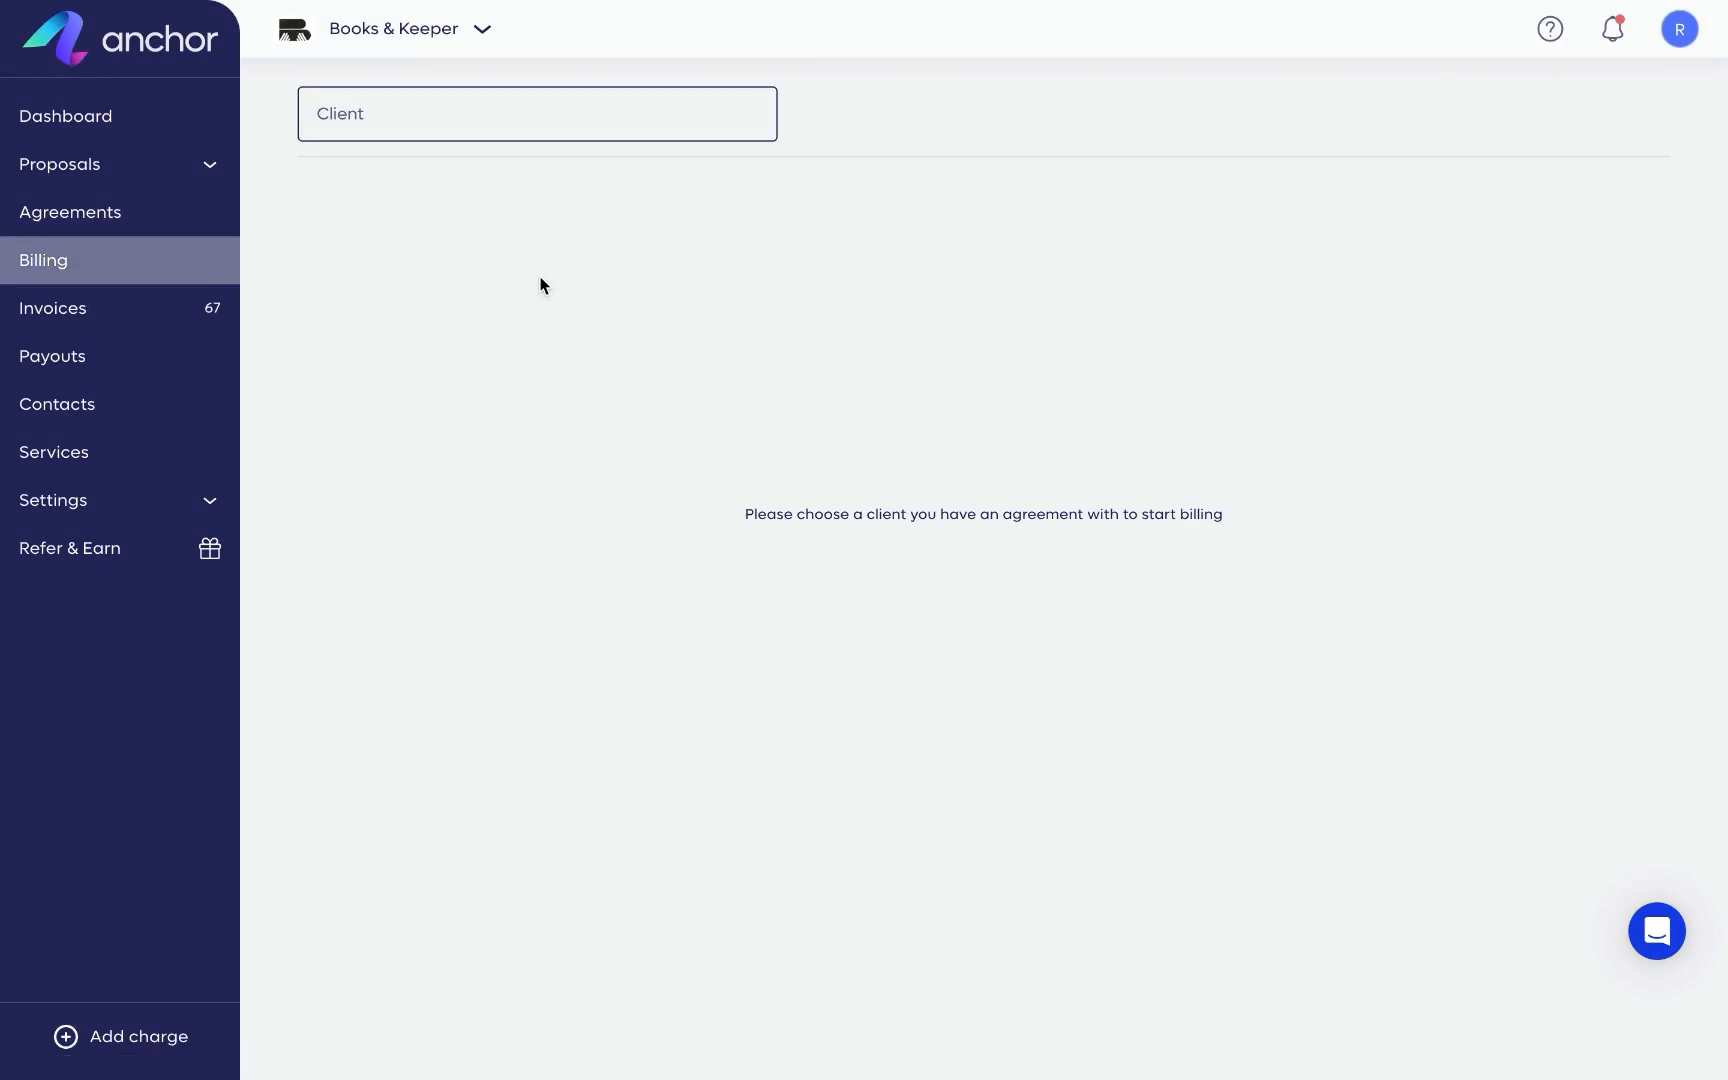
Select Potter LTD's Potter's NYC Branch agreement for billing and view the 05/10/2024 invoice.
left_click(537, 114)
type("Potter LTD")
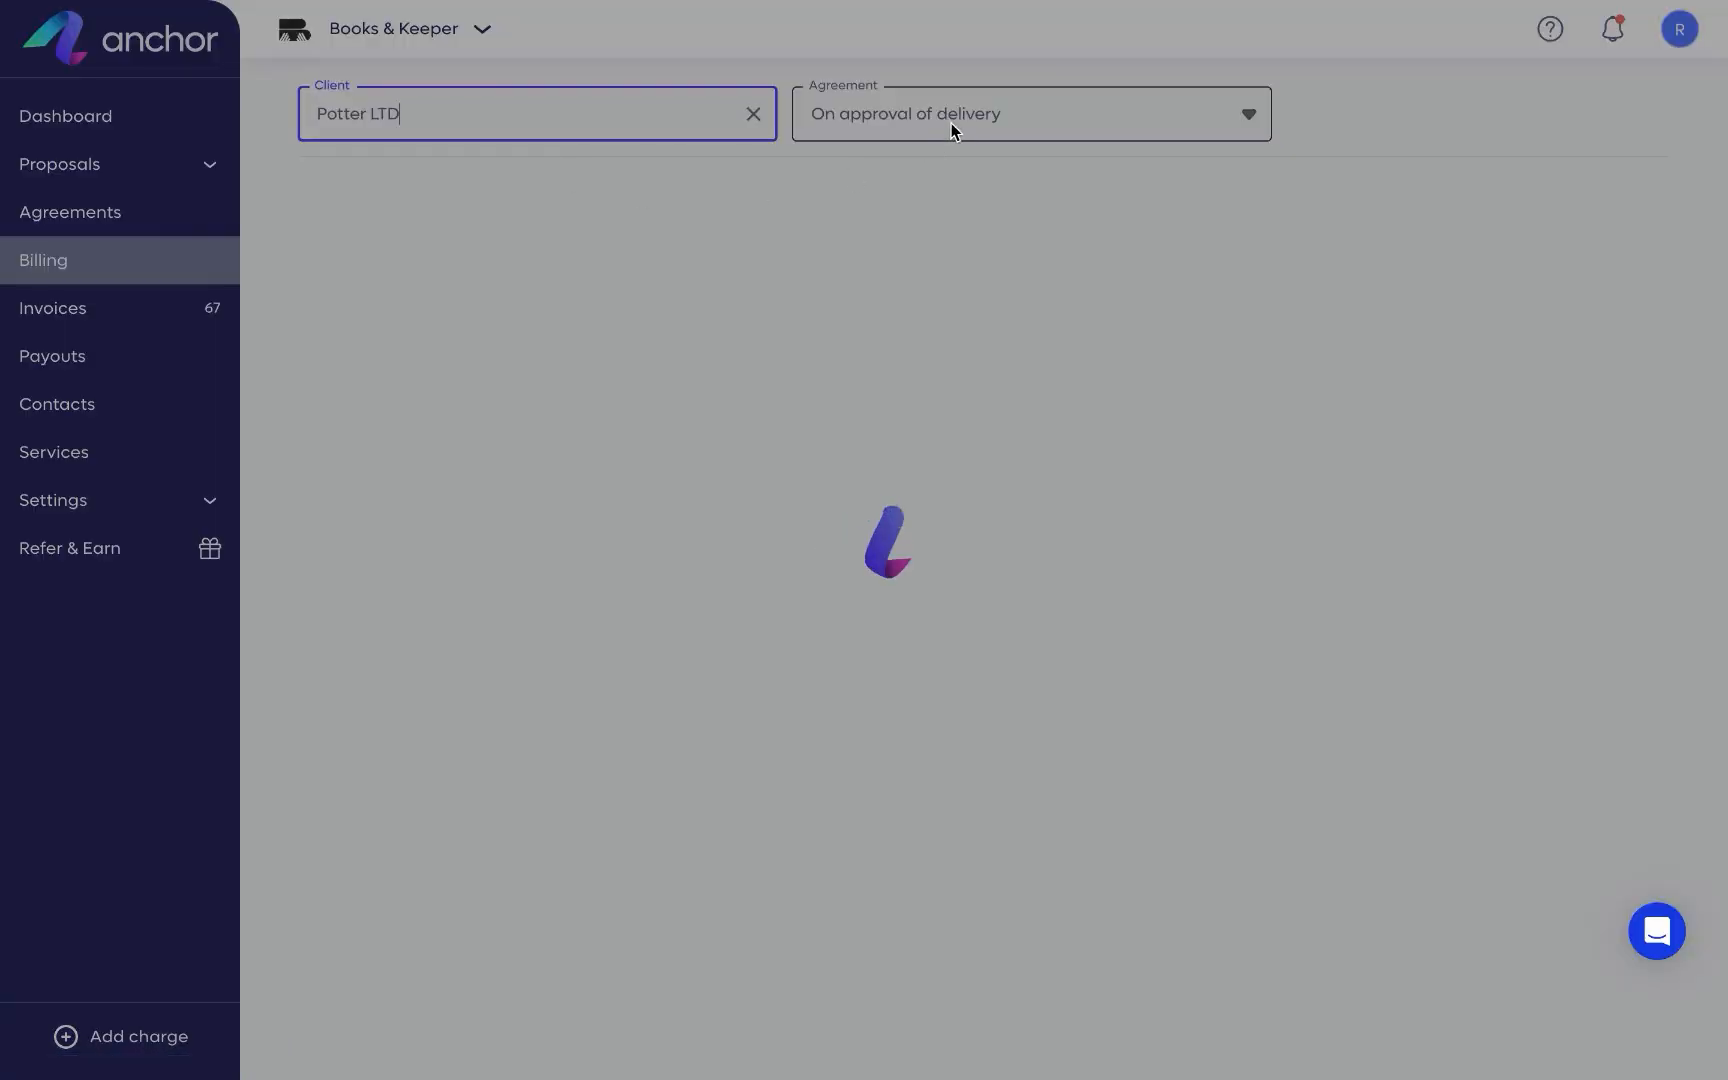
left_click(1030, 114)
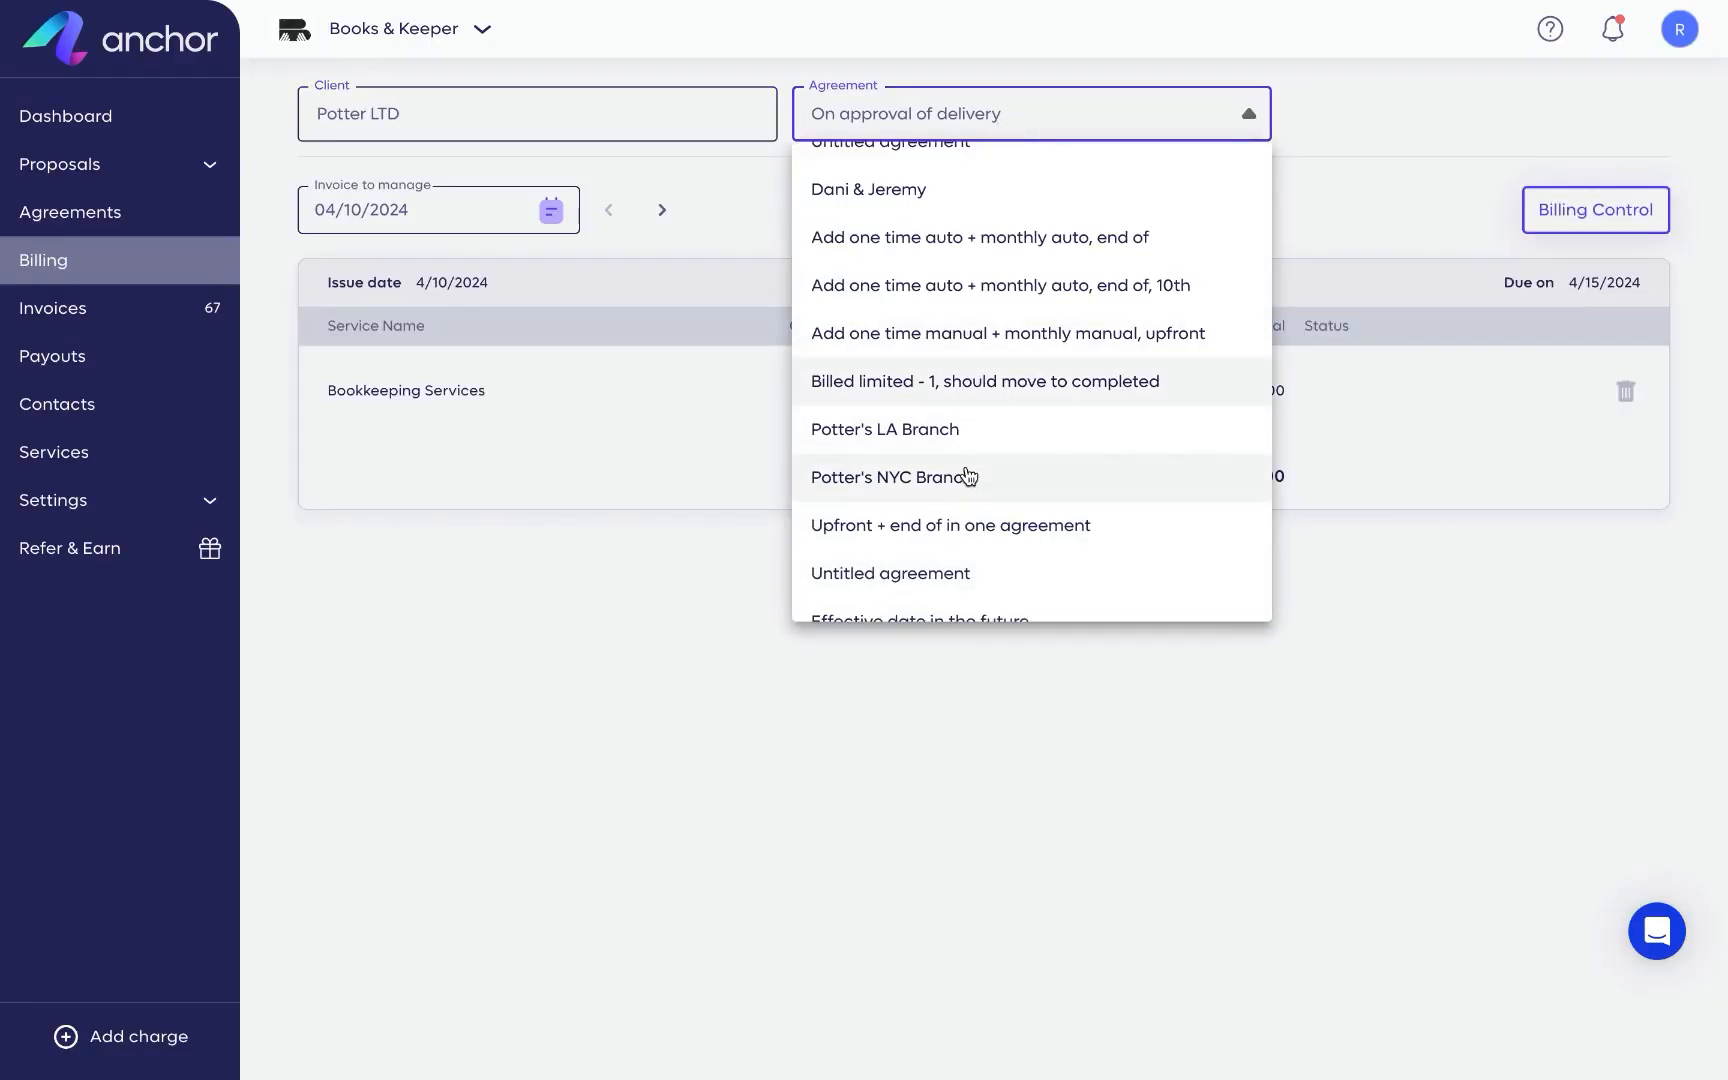
left_click(893, 476)
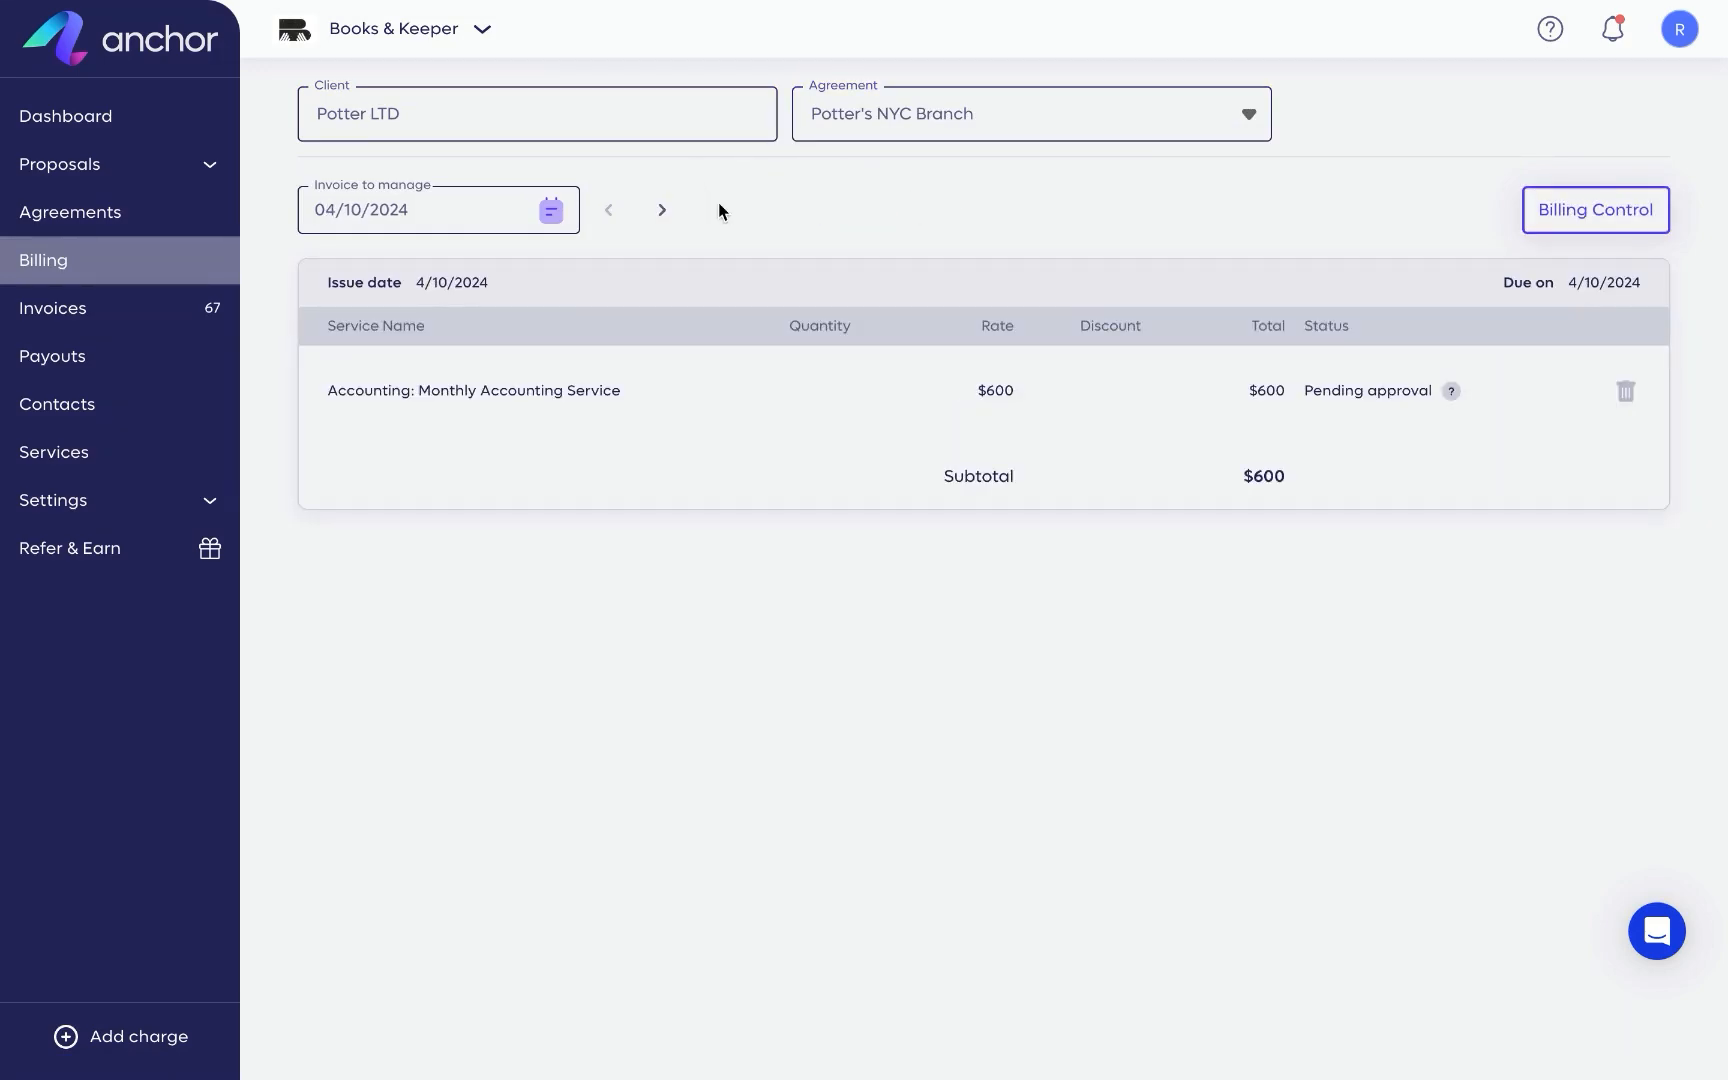
left_click(661, 209)
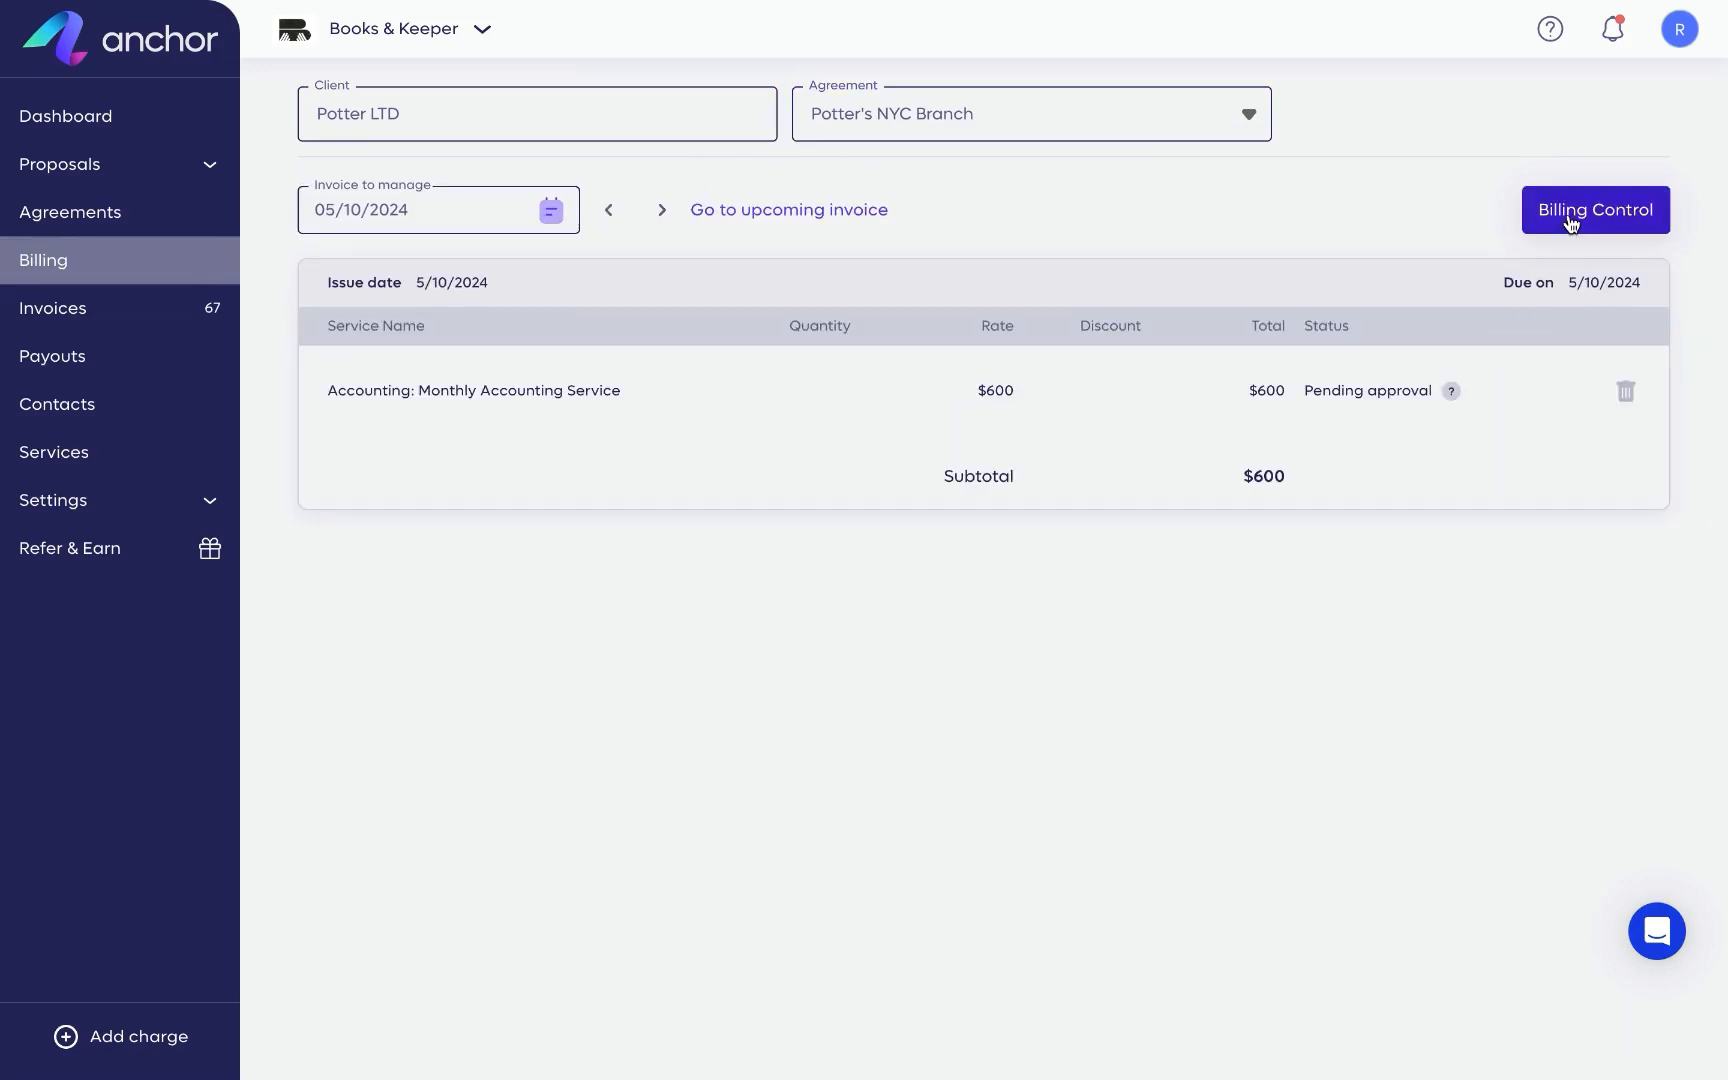
View and close the billing controls, then go to the Invoices list.
left_click(1592, 209)
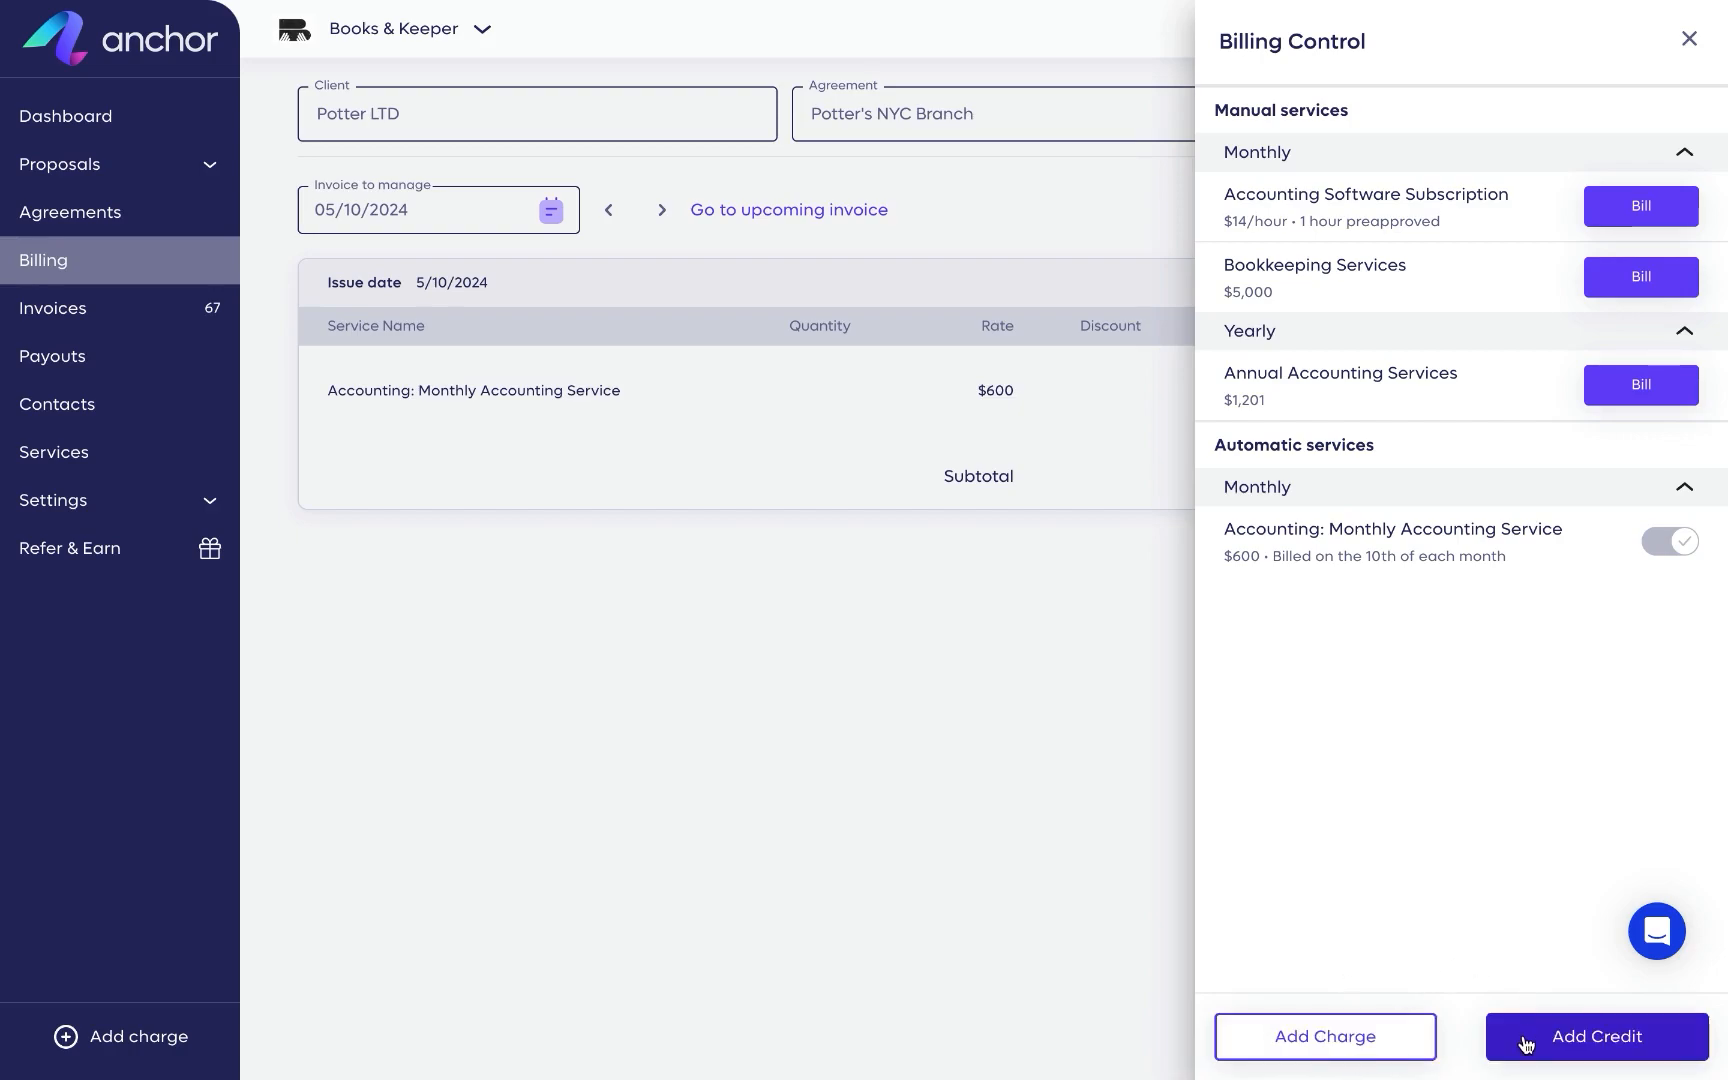
left_click(1688, 37)
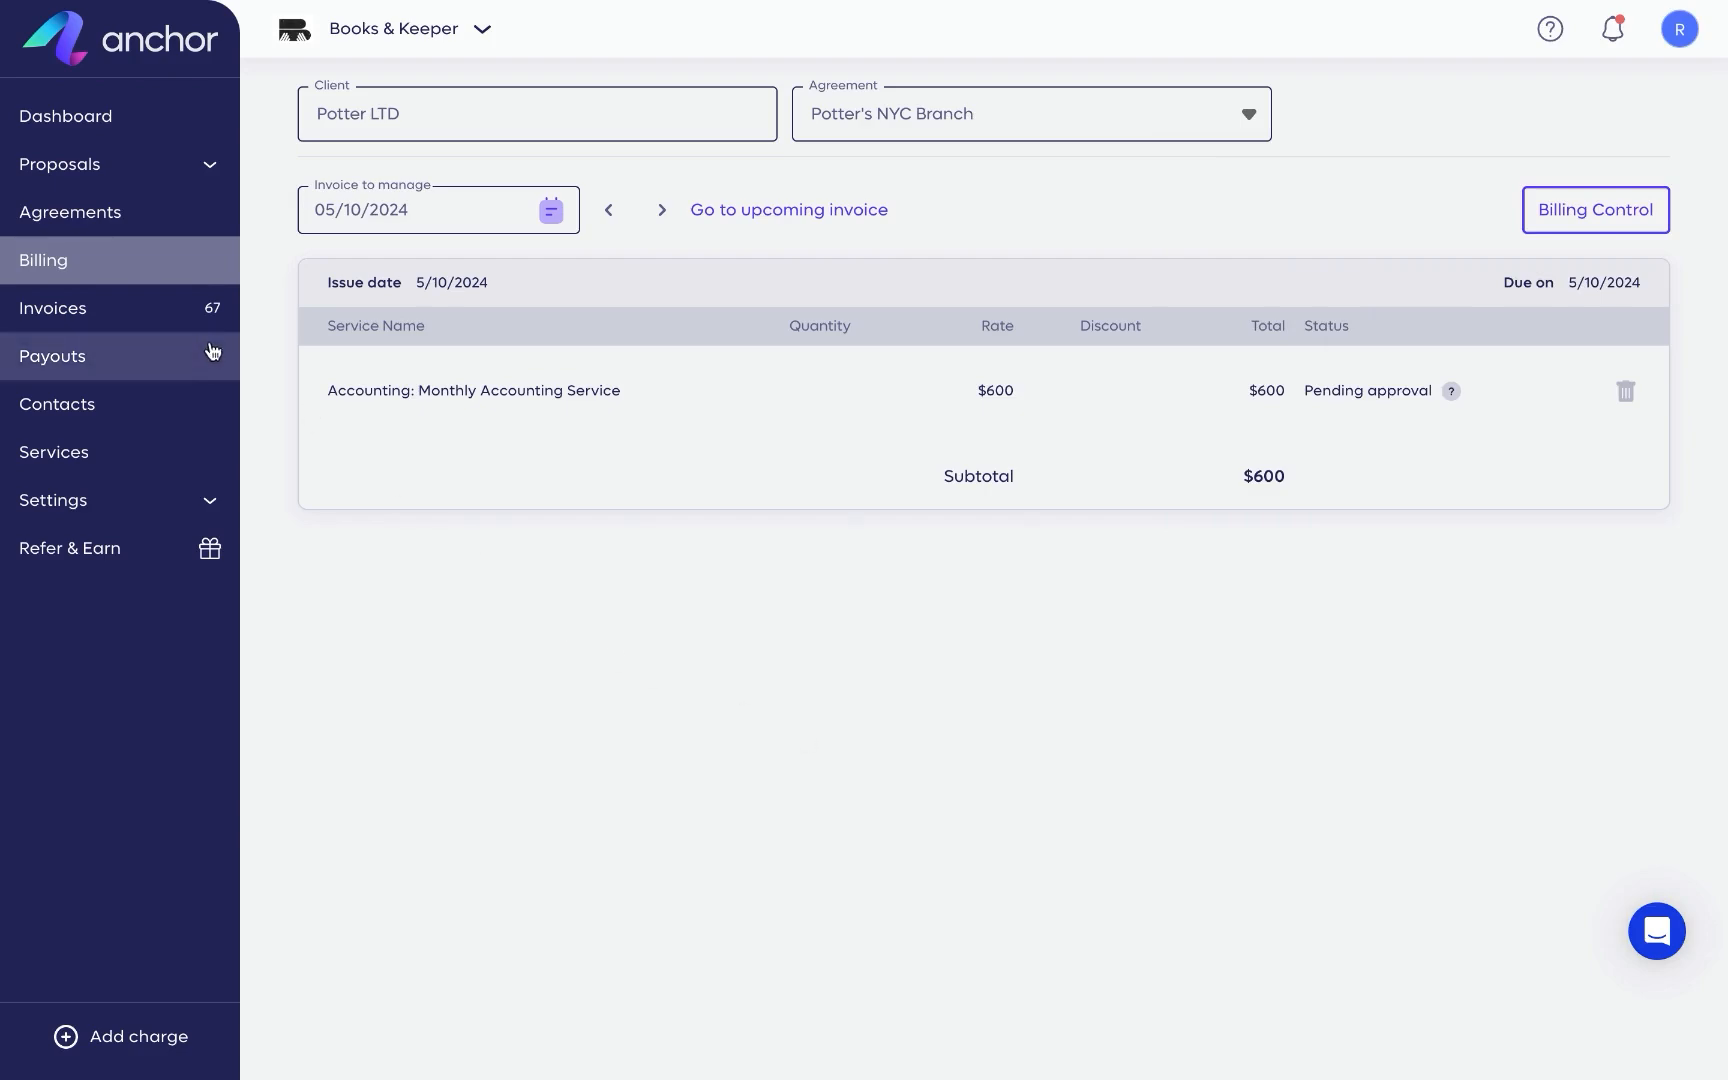
left_click(52, 307)
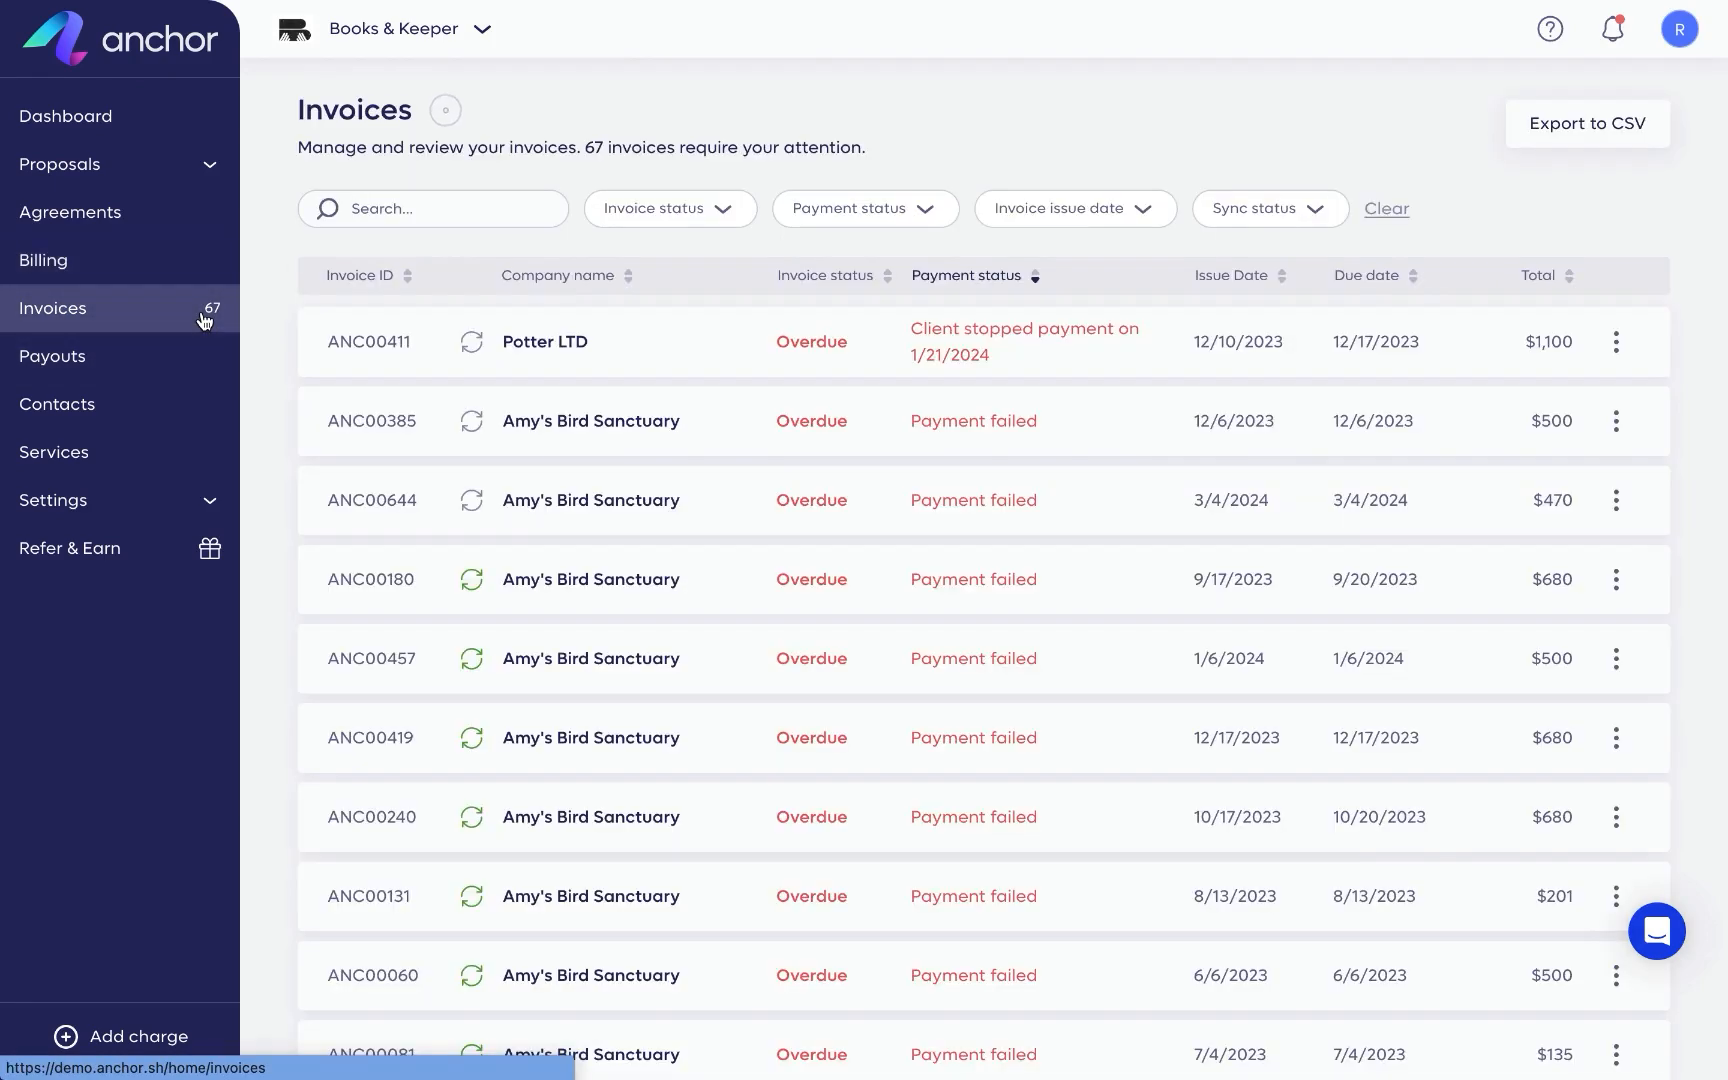
Filter invoices to Paid, show ANC00735's actions, then go to Payouts.
left_click(668, 208)
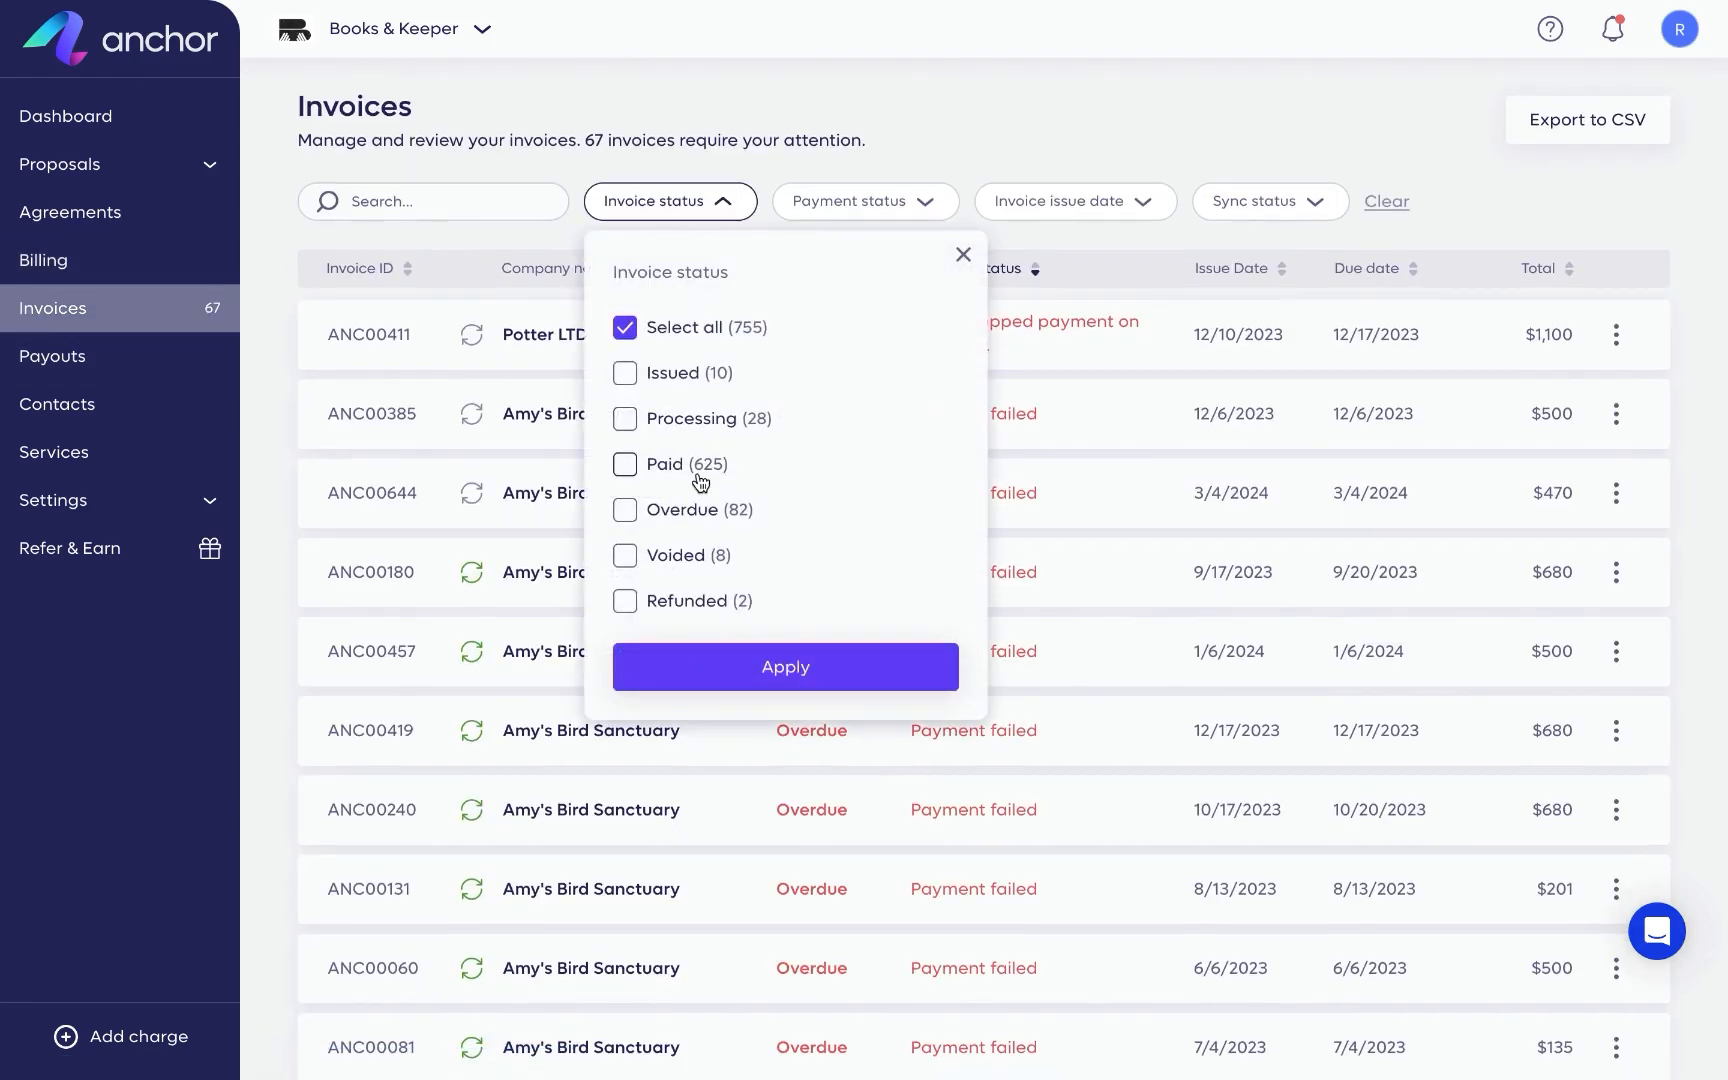
left_click(784, 666)
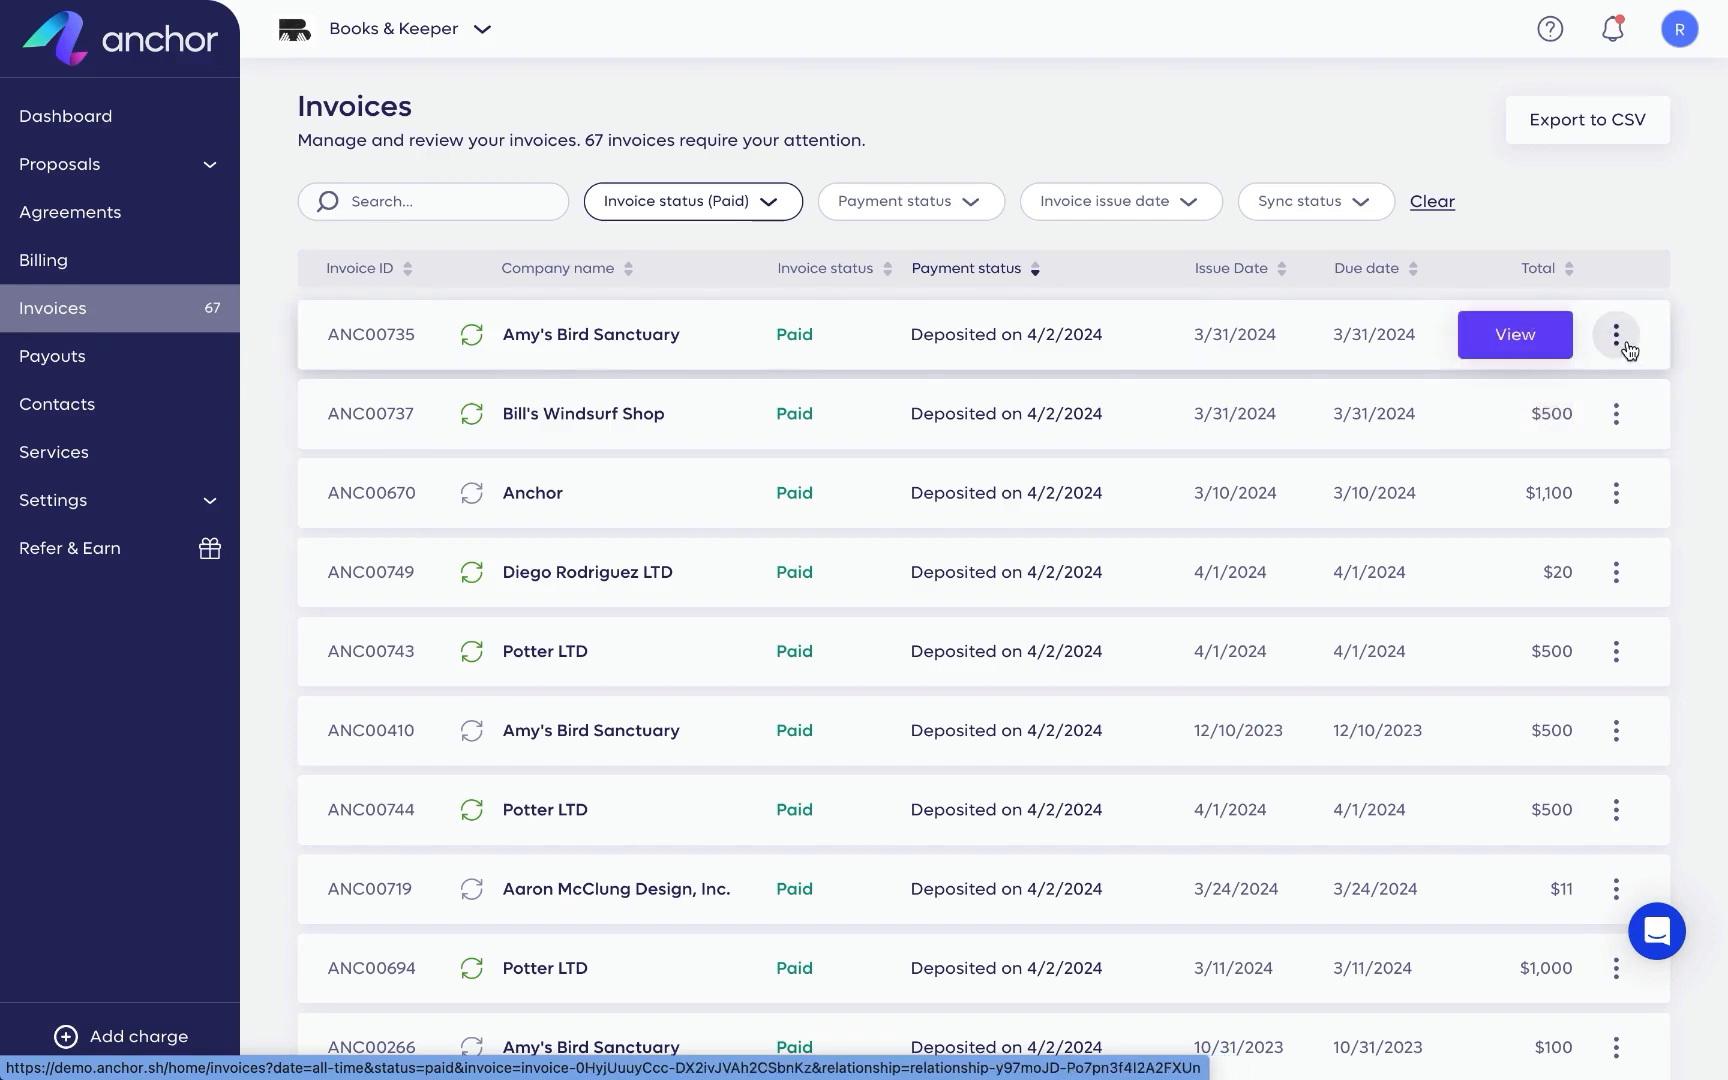
left_click(1616, 334)
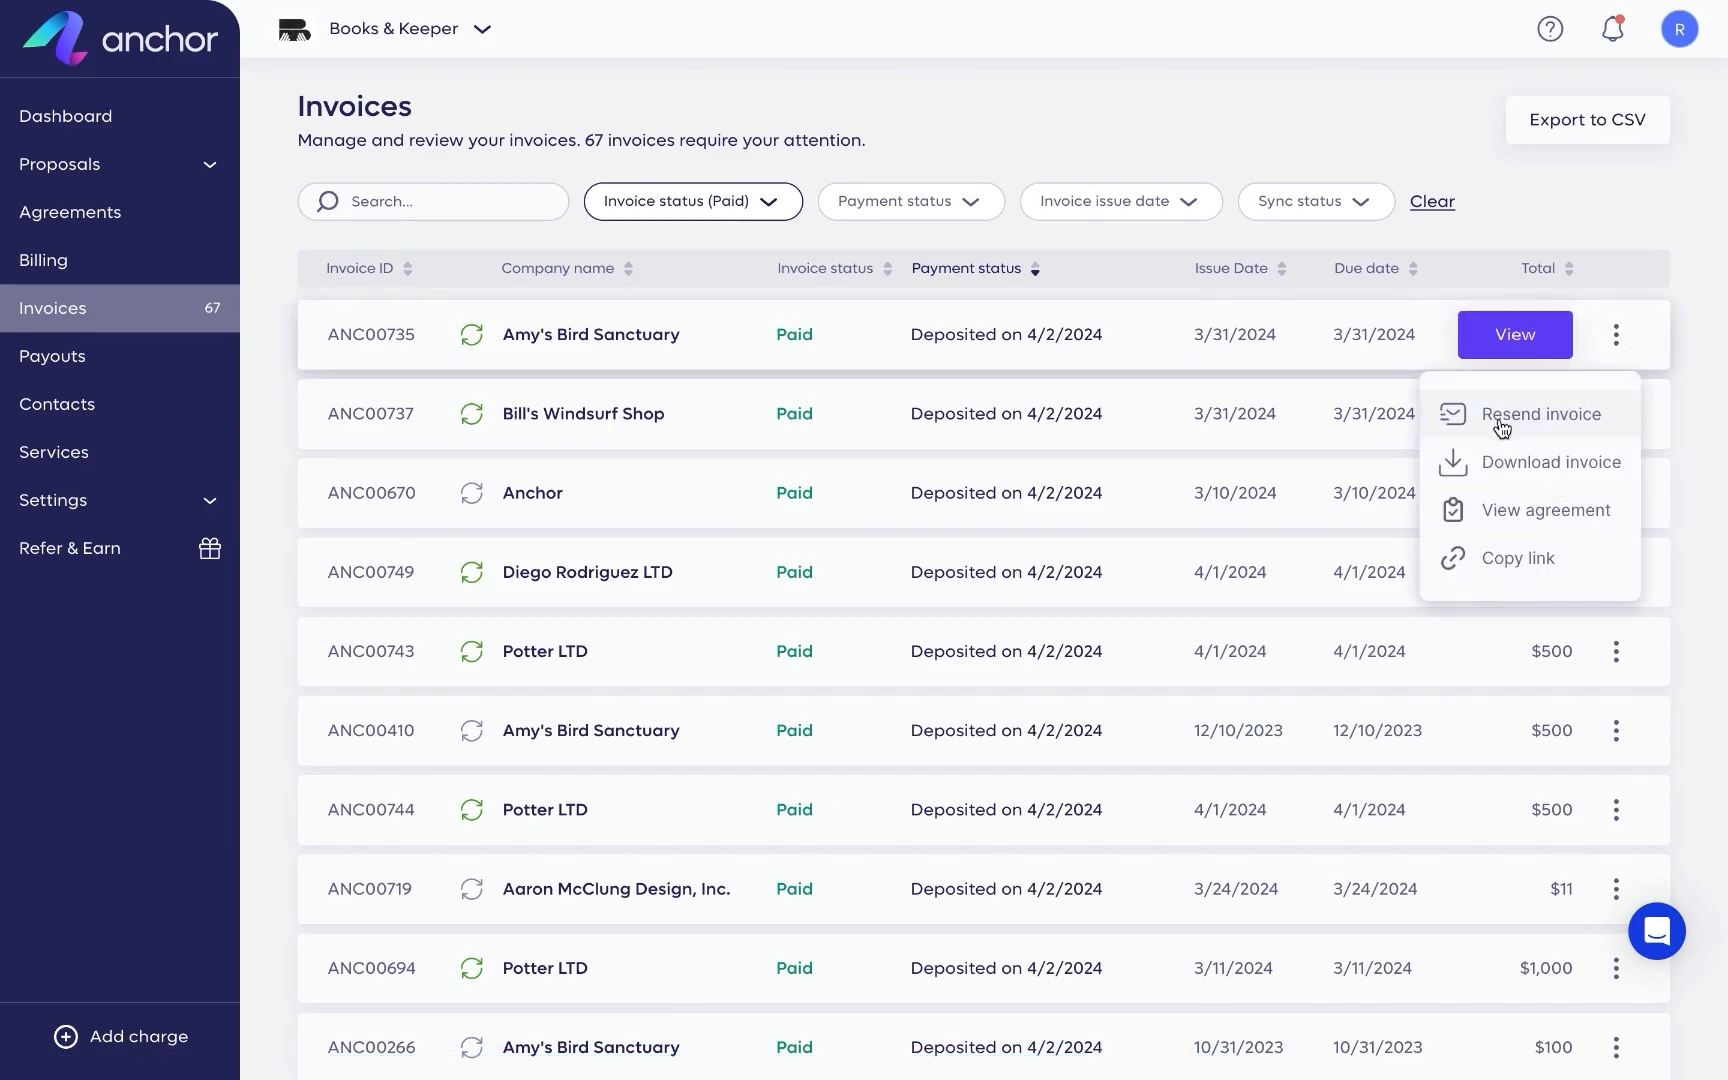
left_click(52, 355)
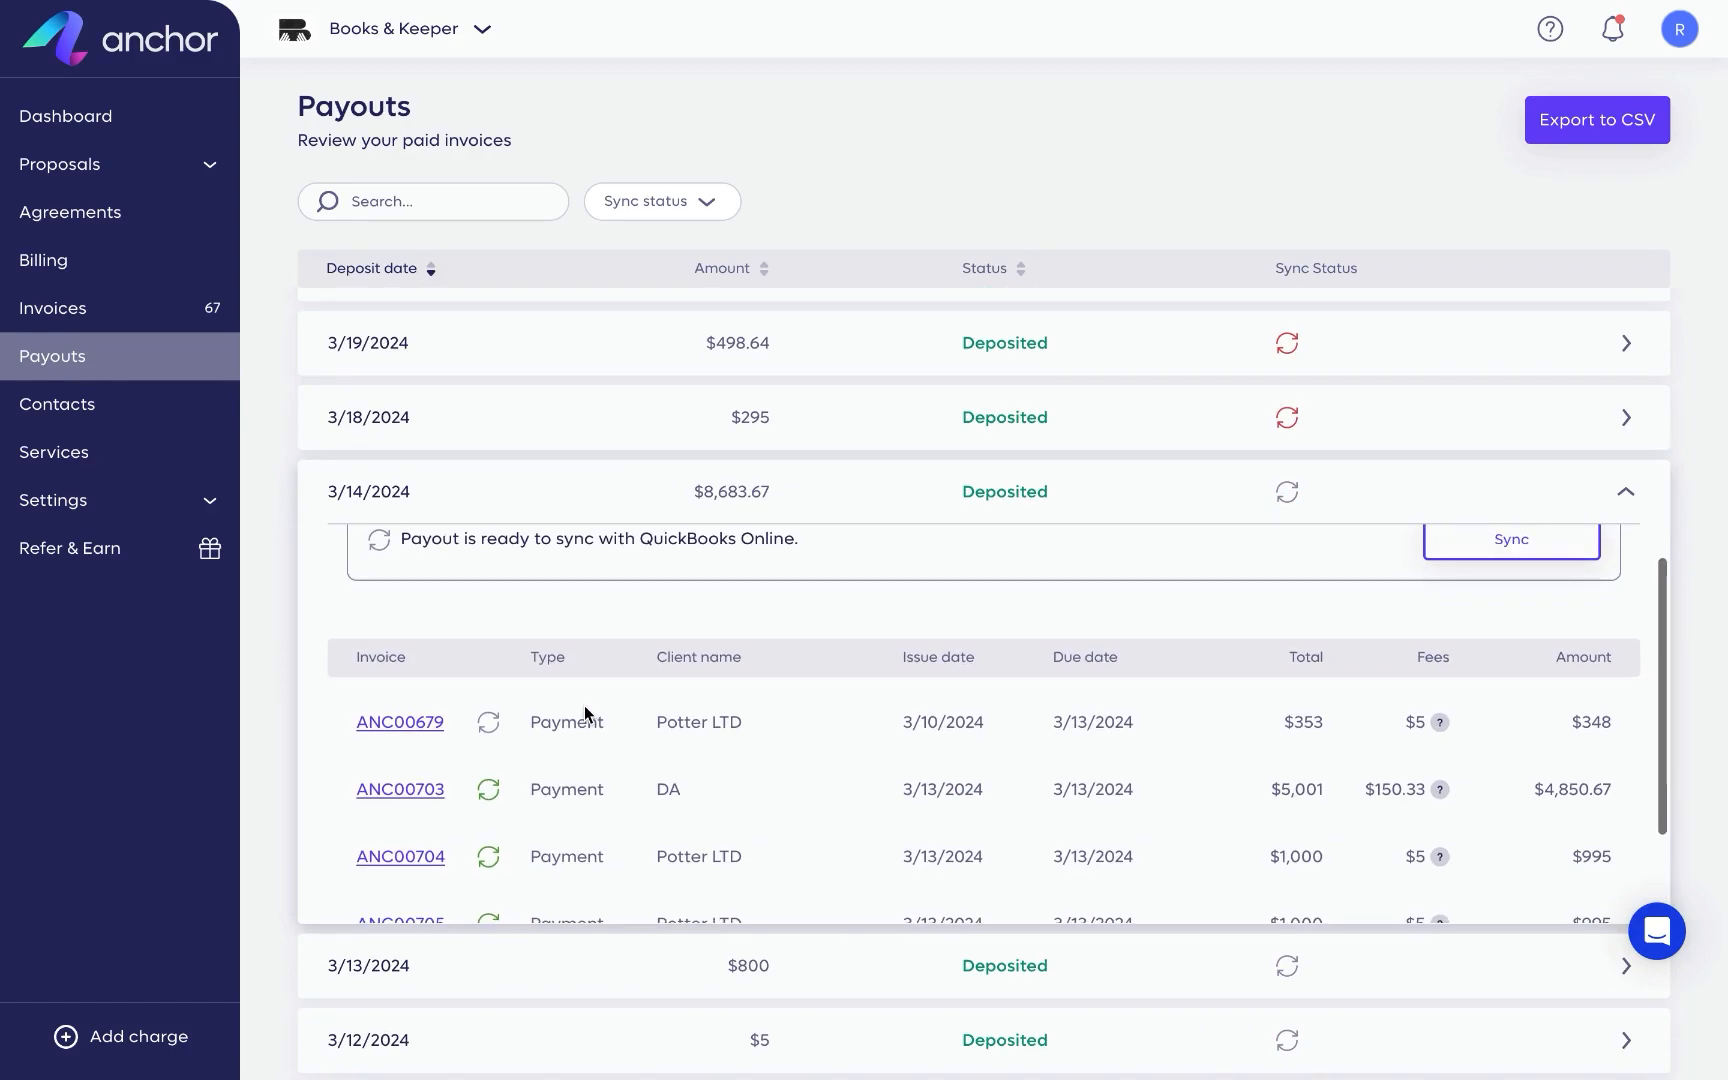
Collapse the payout, visit Contacts with Create contact and Import contacts, then go to Services.
left_click(1624, 492)
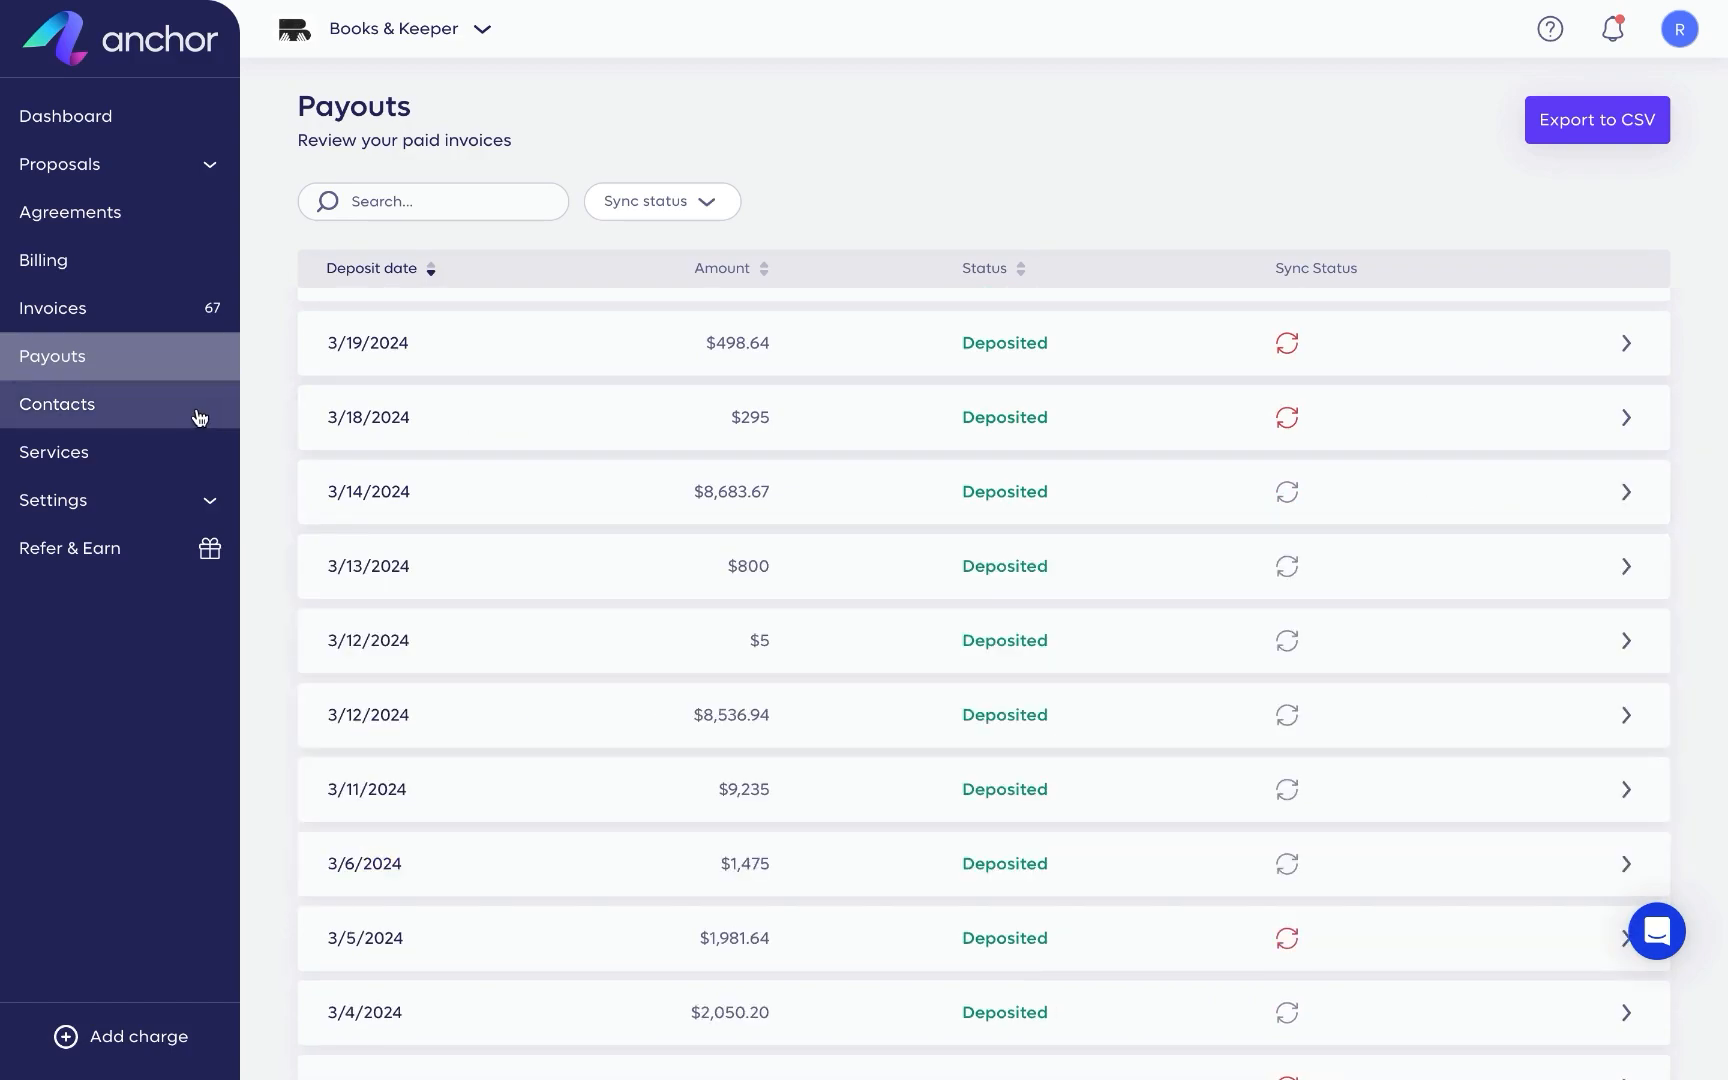
left_click(57, 403)
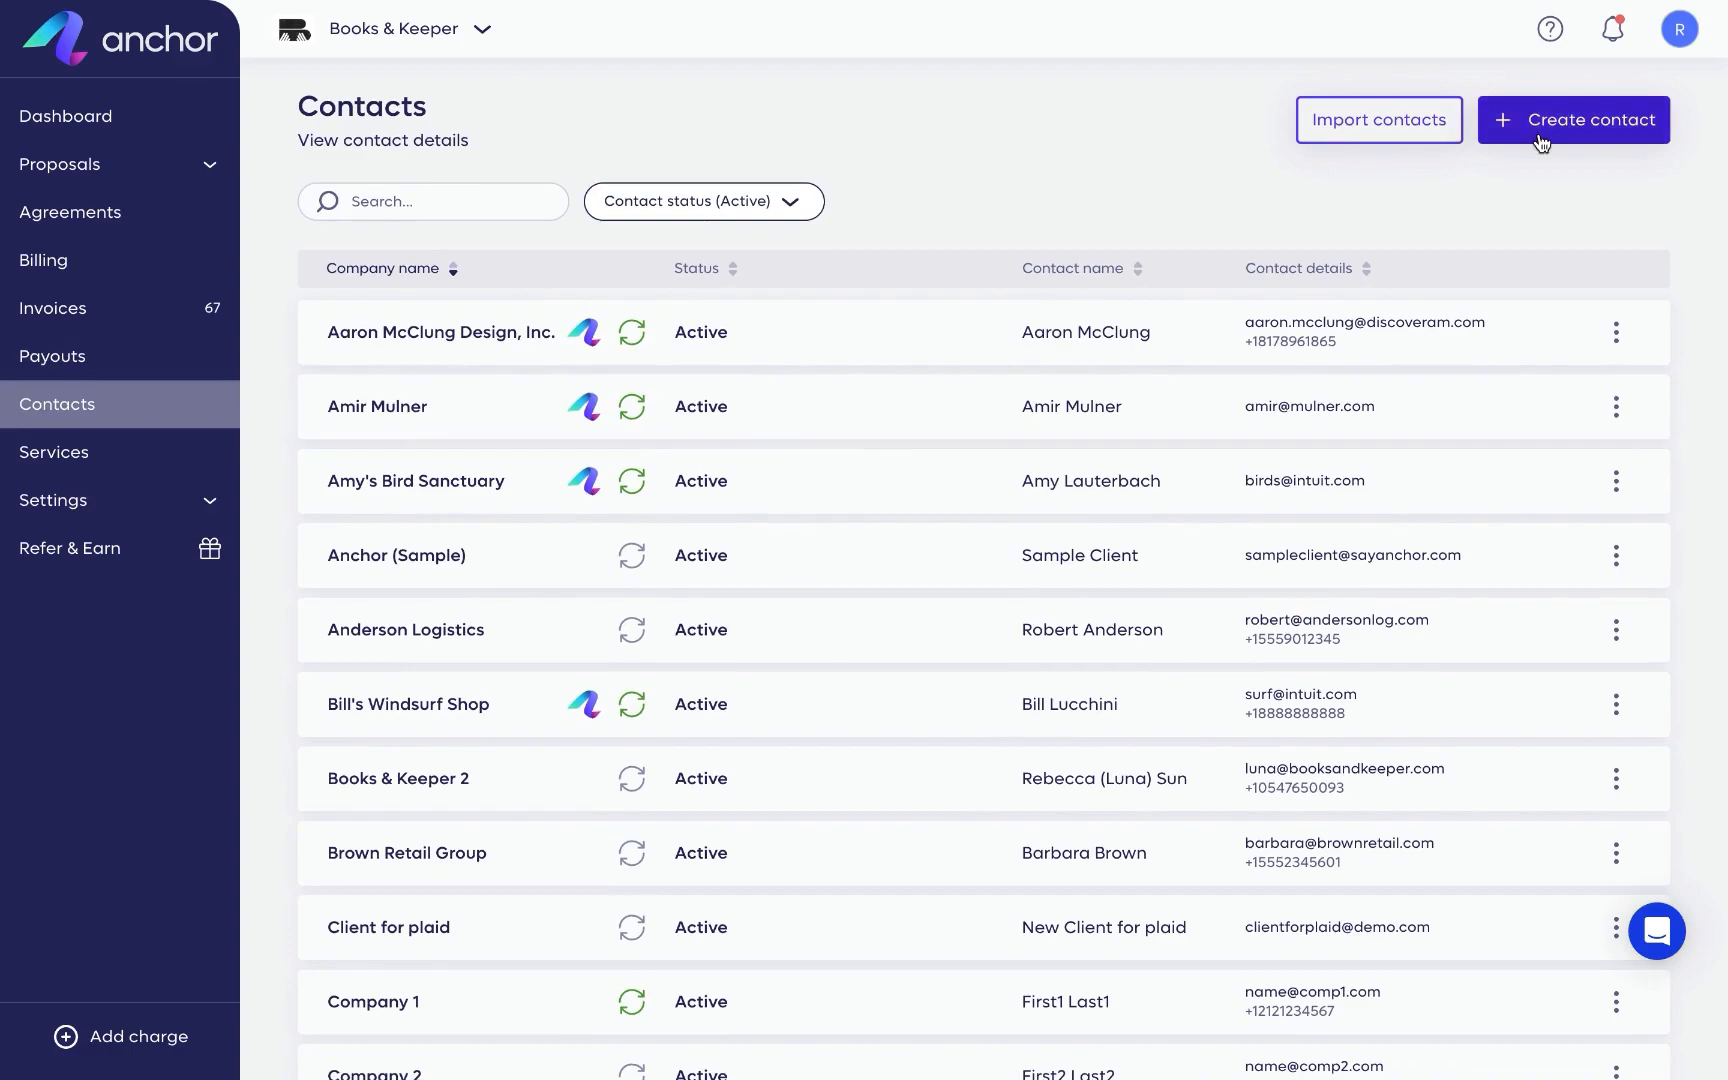
left_click(1573, 119)
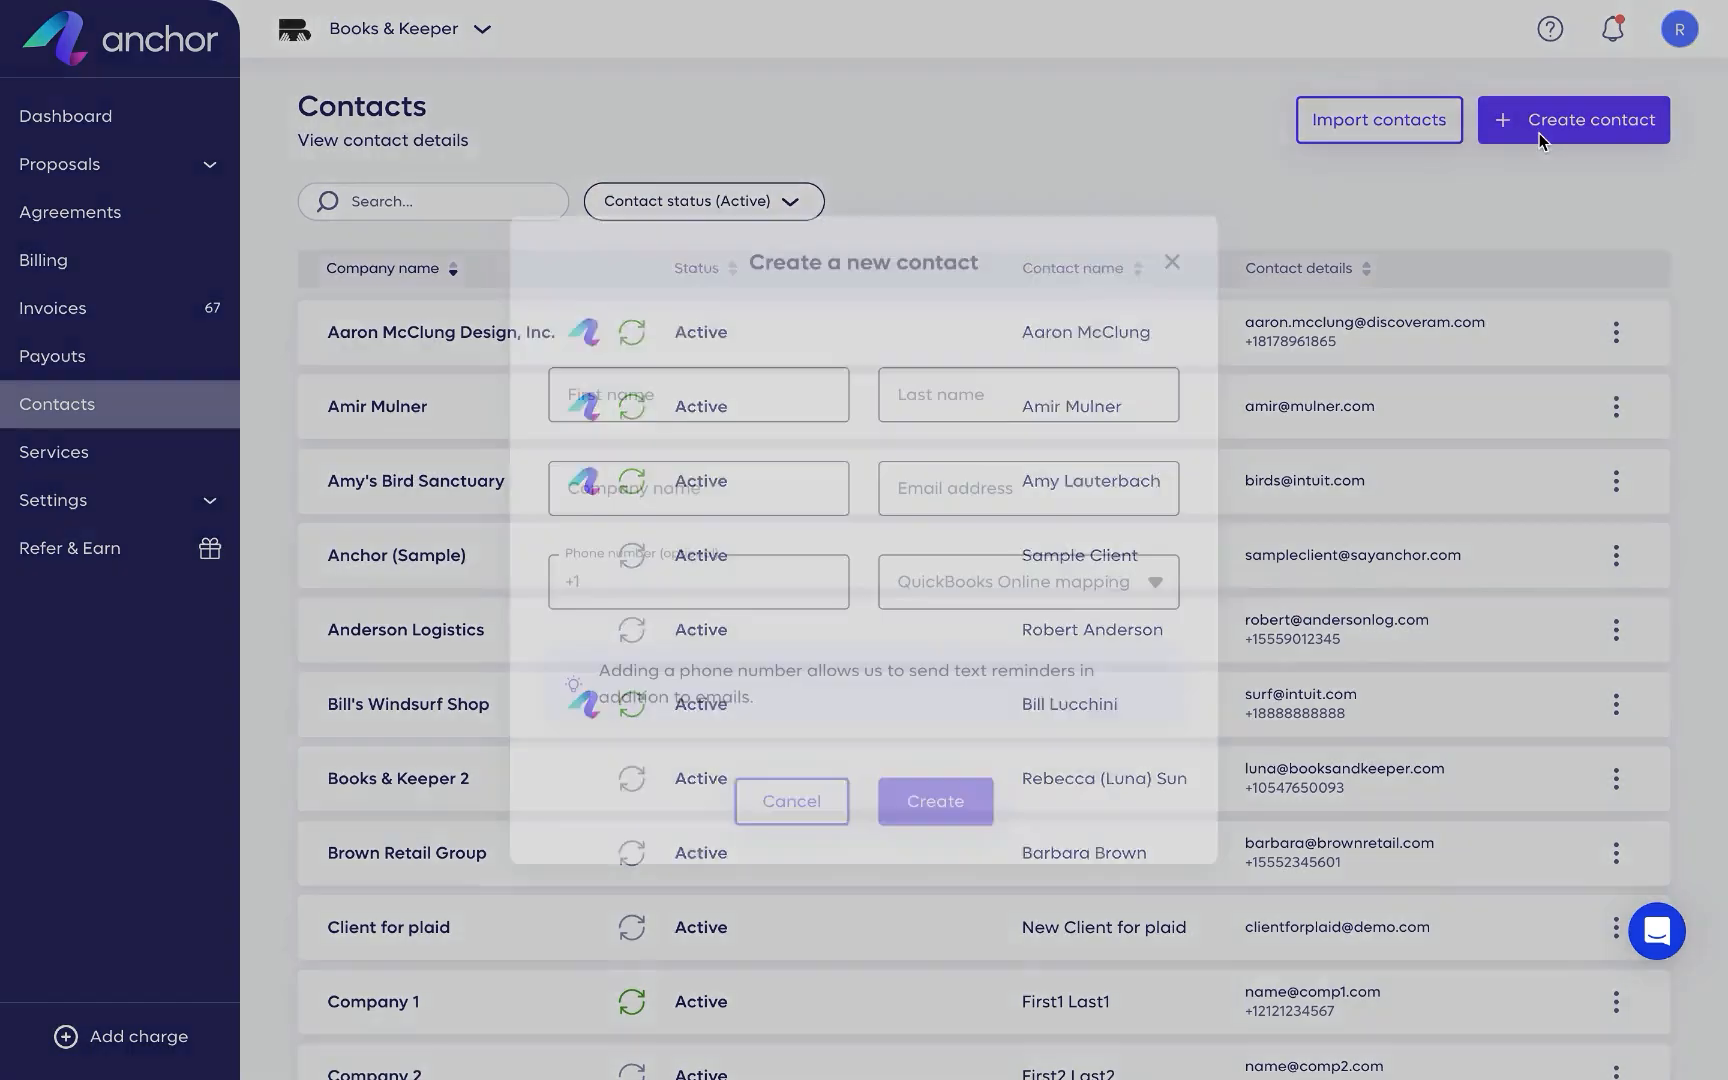
left_click(1376, 119)
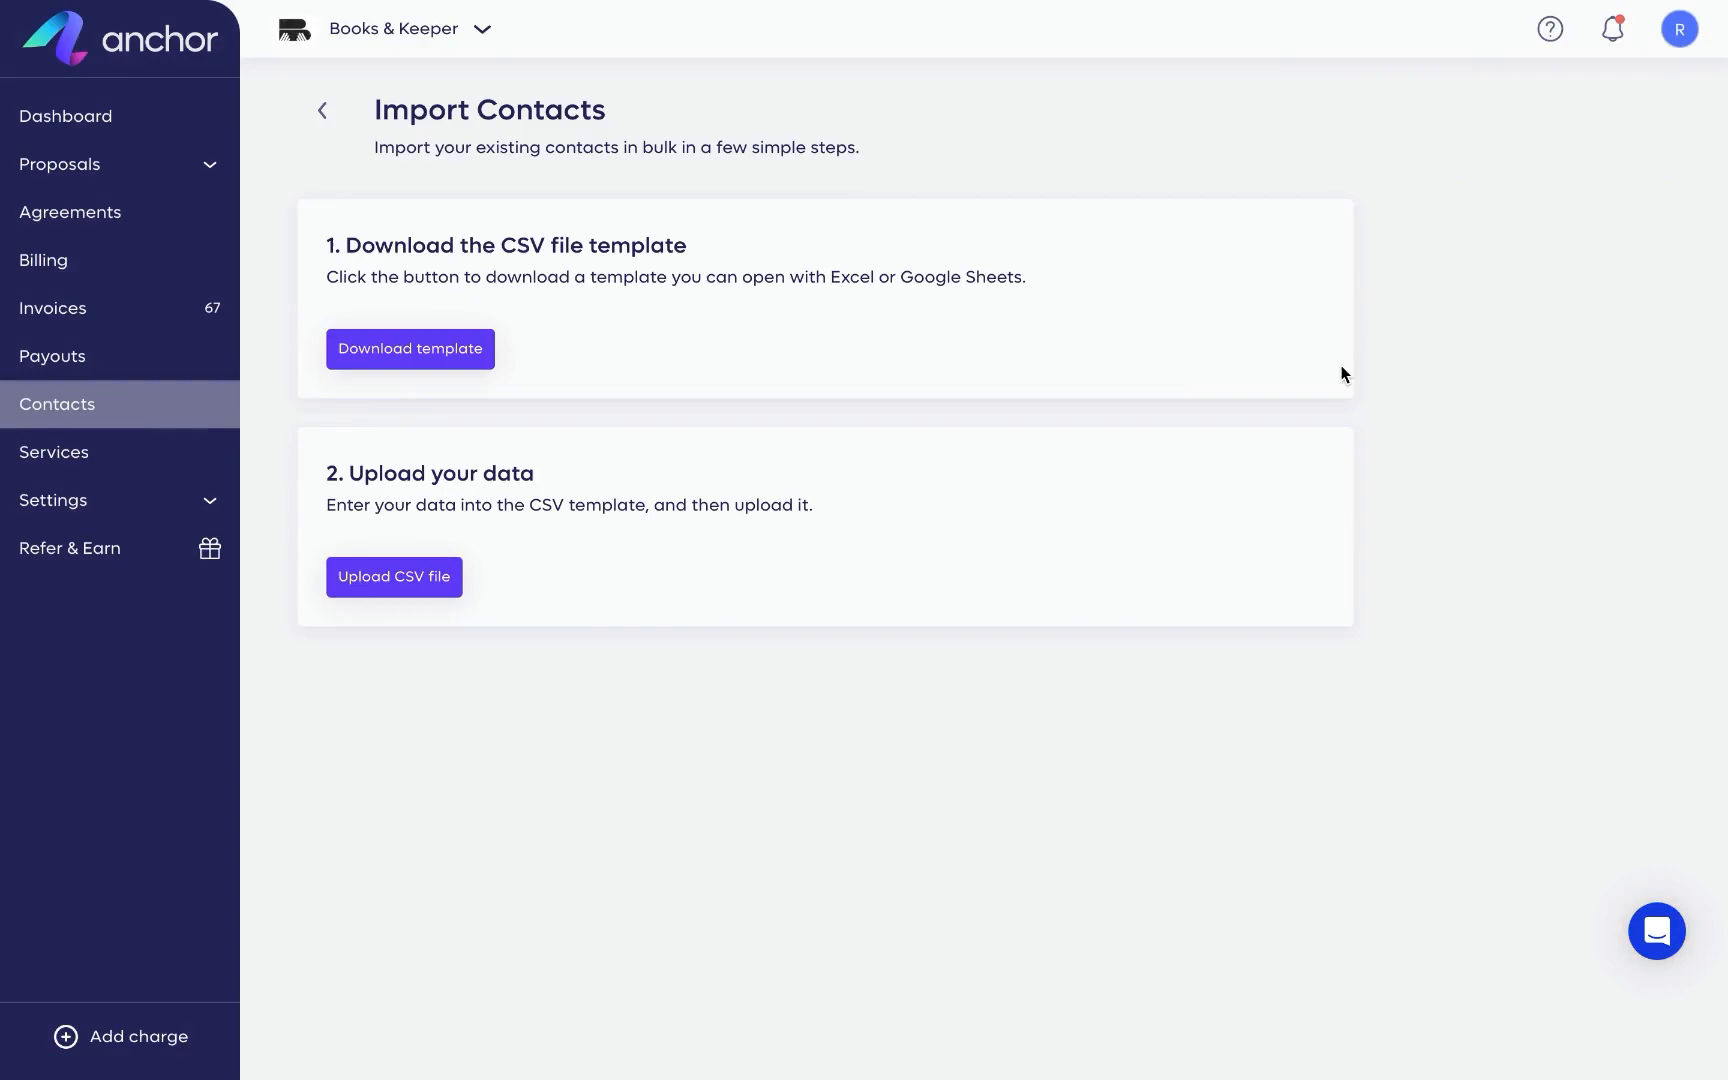
left_click(53, 452)
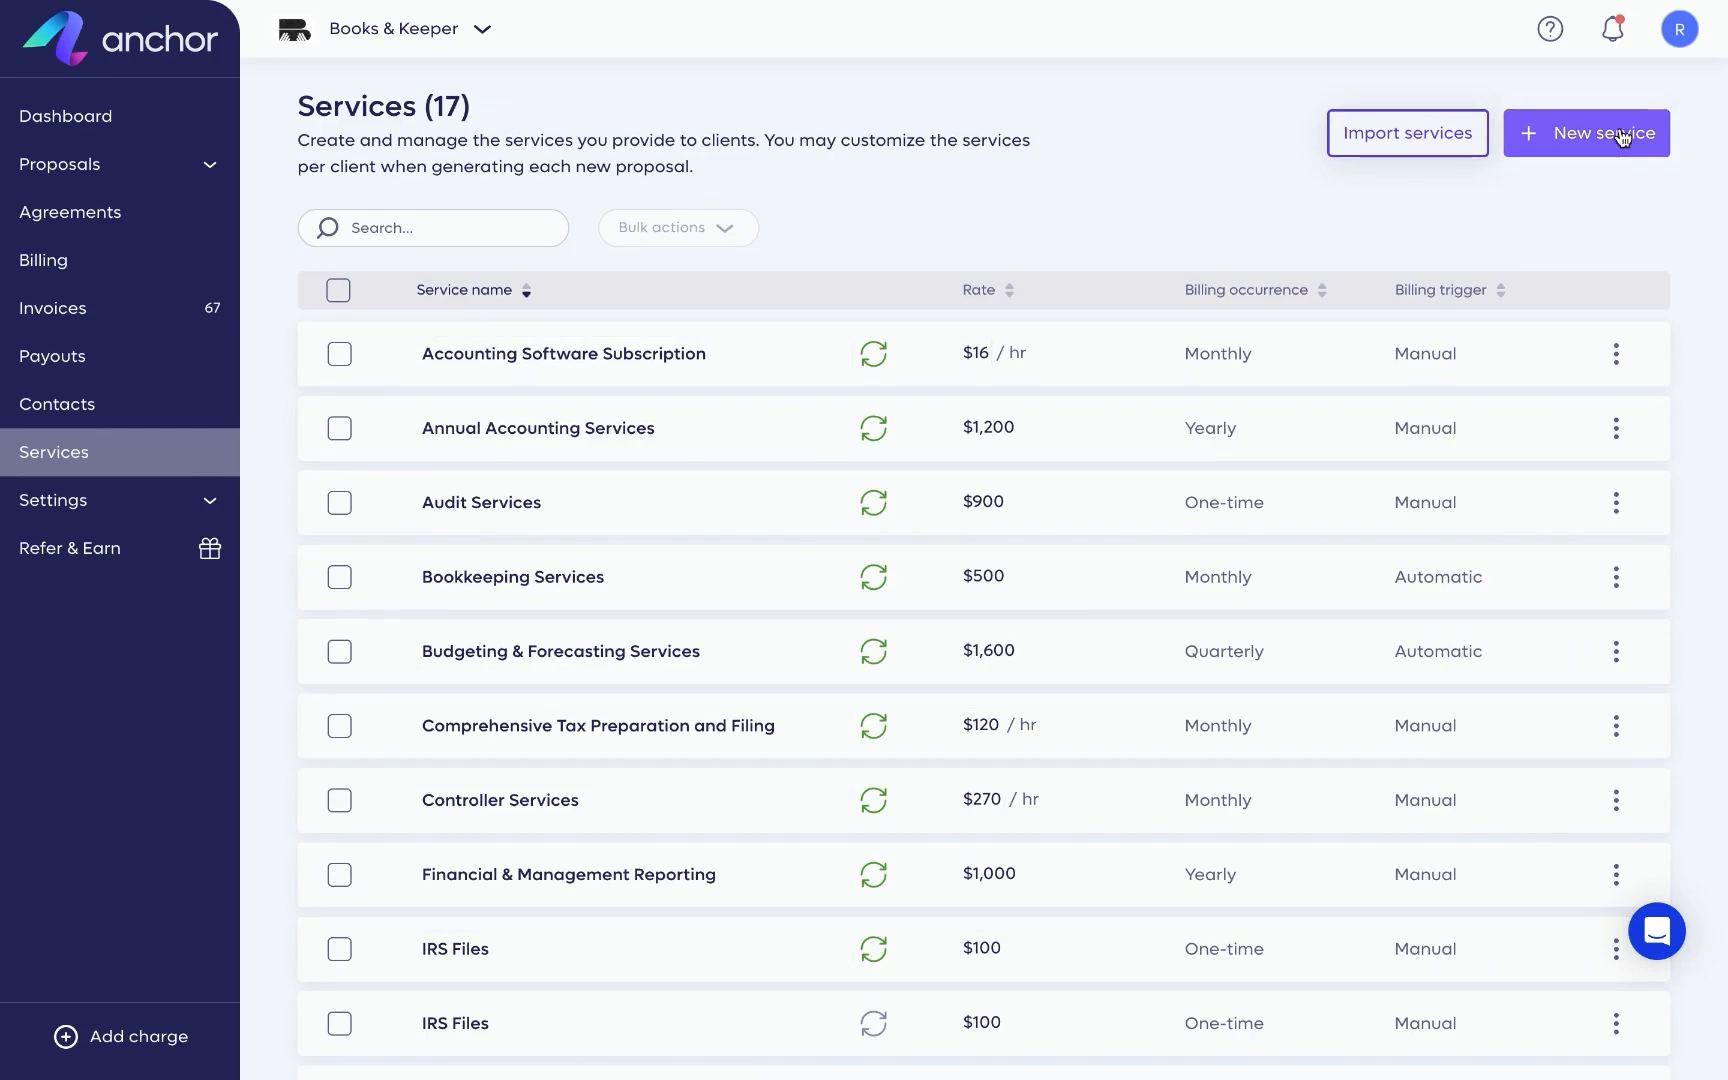
Create Luna's Bookkeeping Services at $100 per hour with 10 preapproved hours and save it.
left_click(1587, 132)
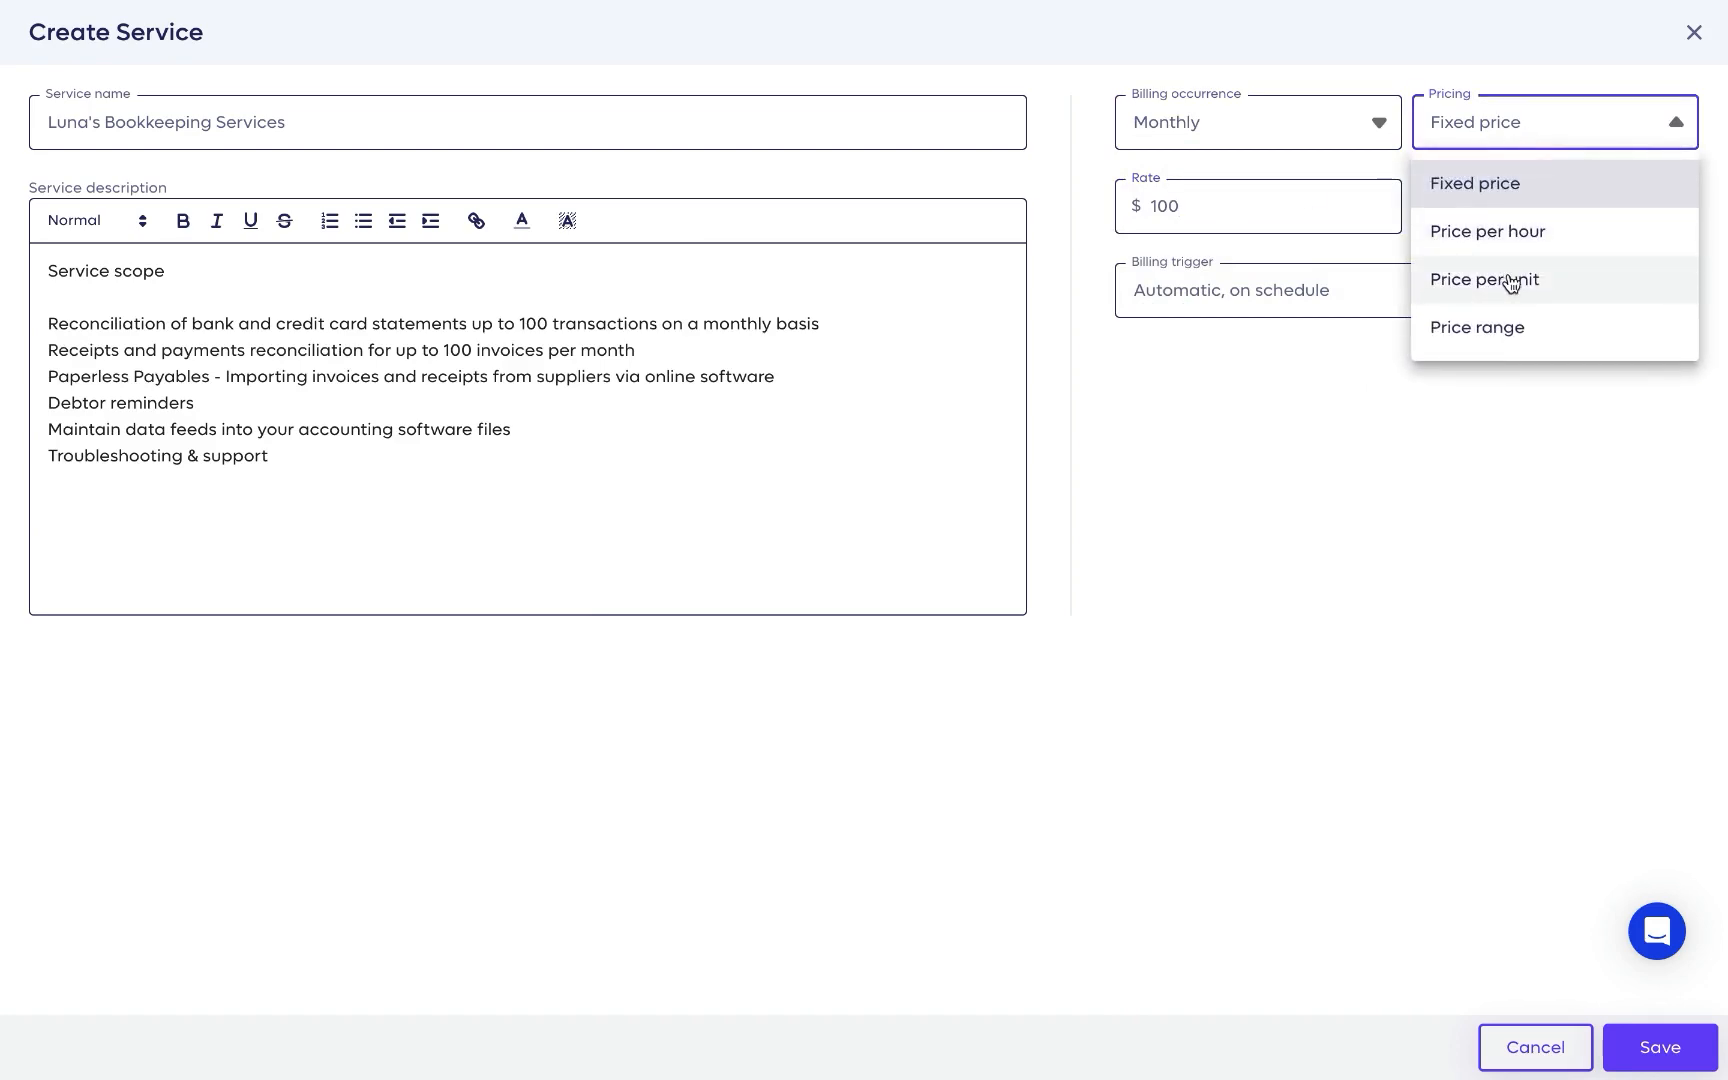
left_click(1487, 231)
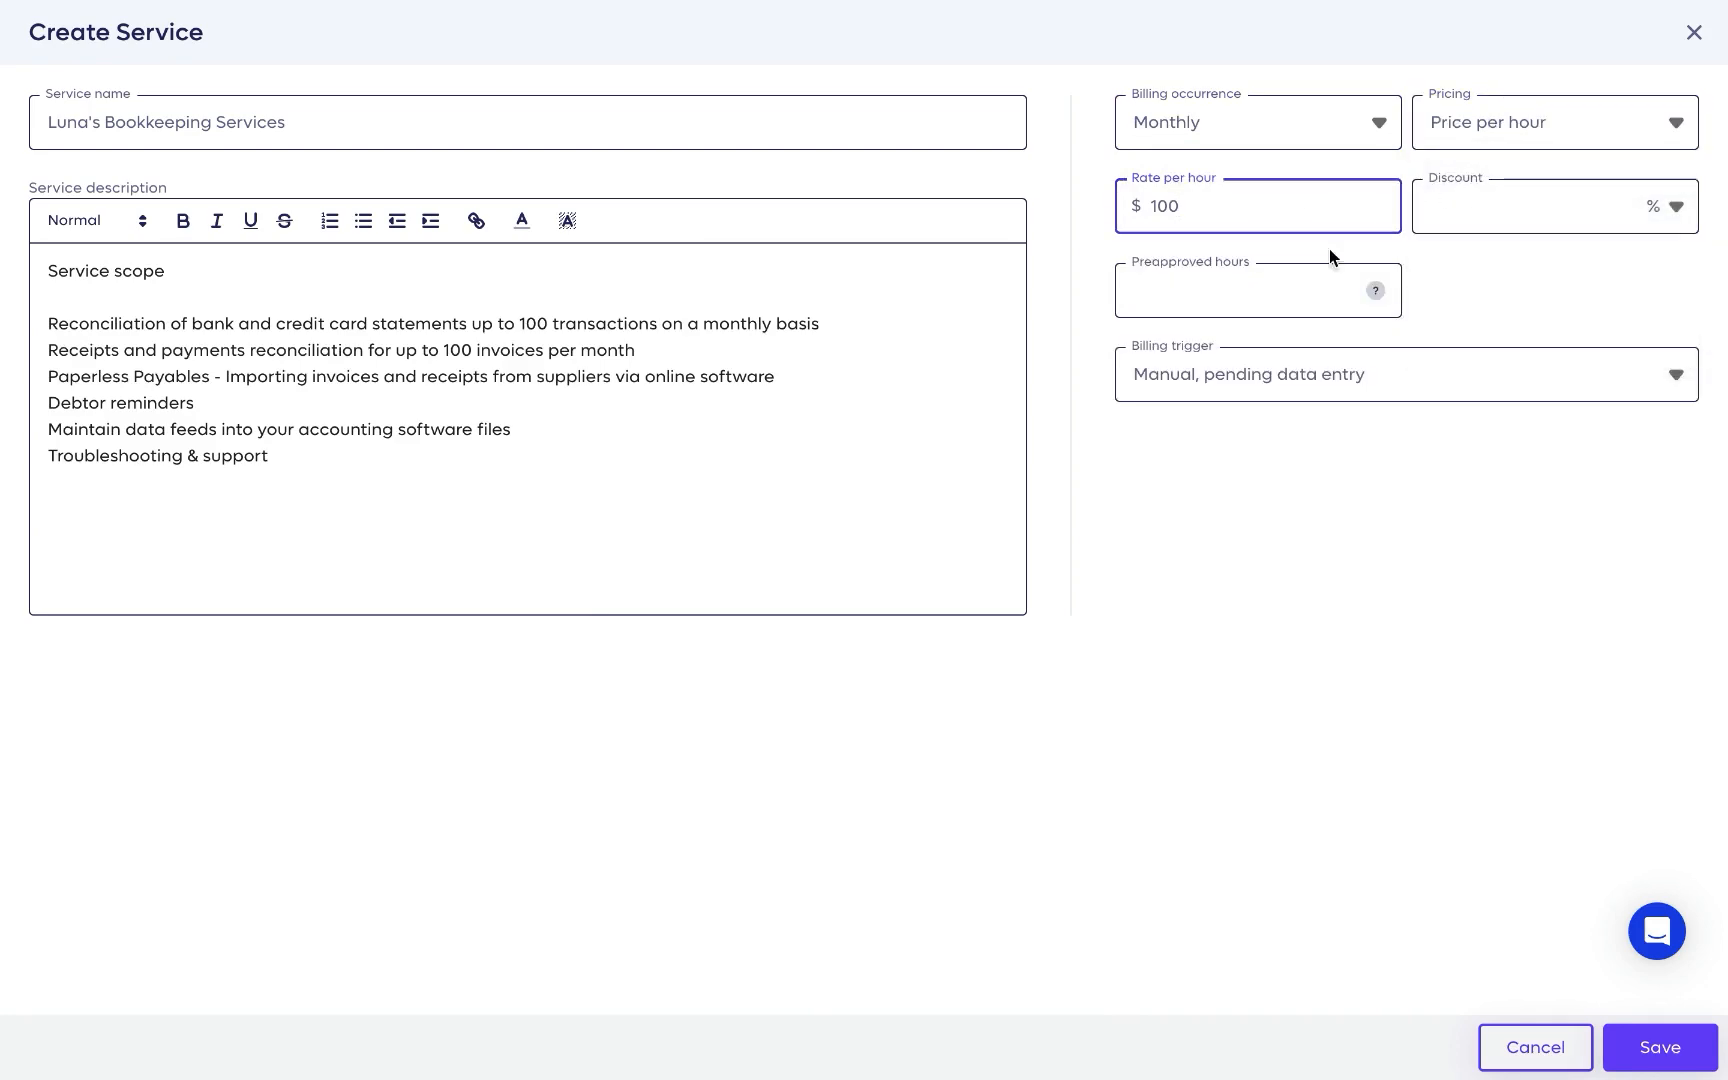
type("10")
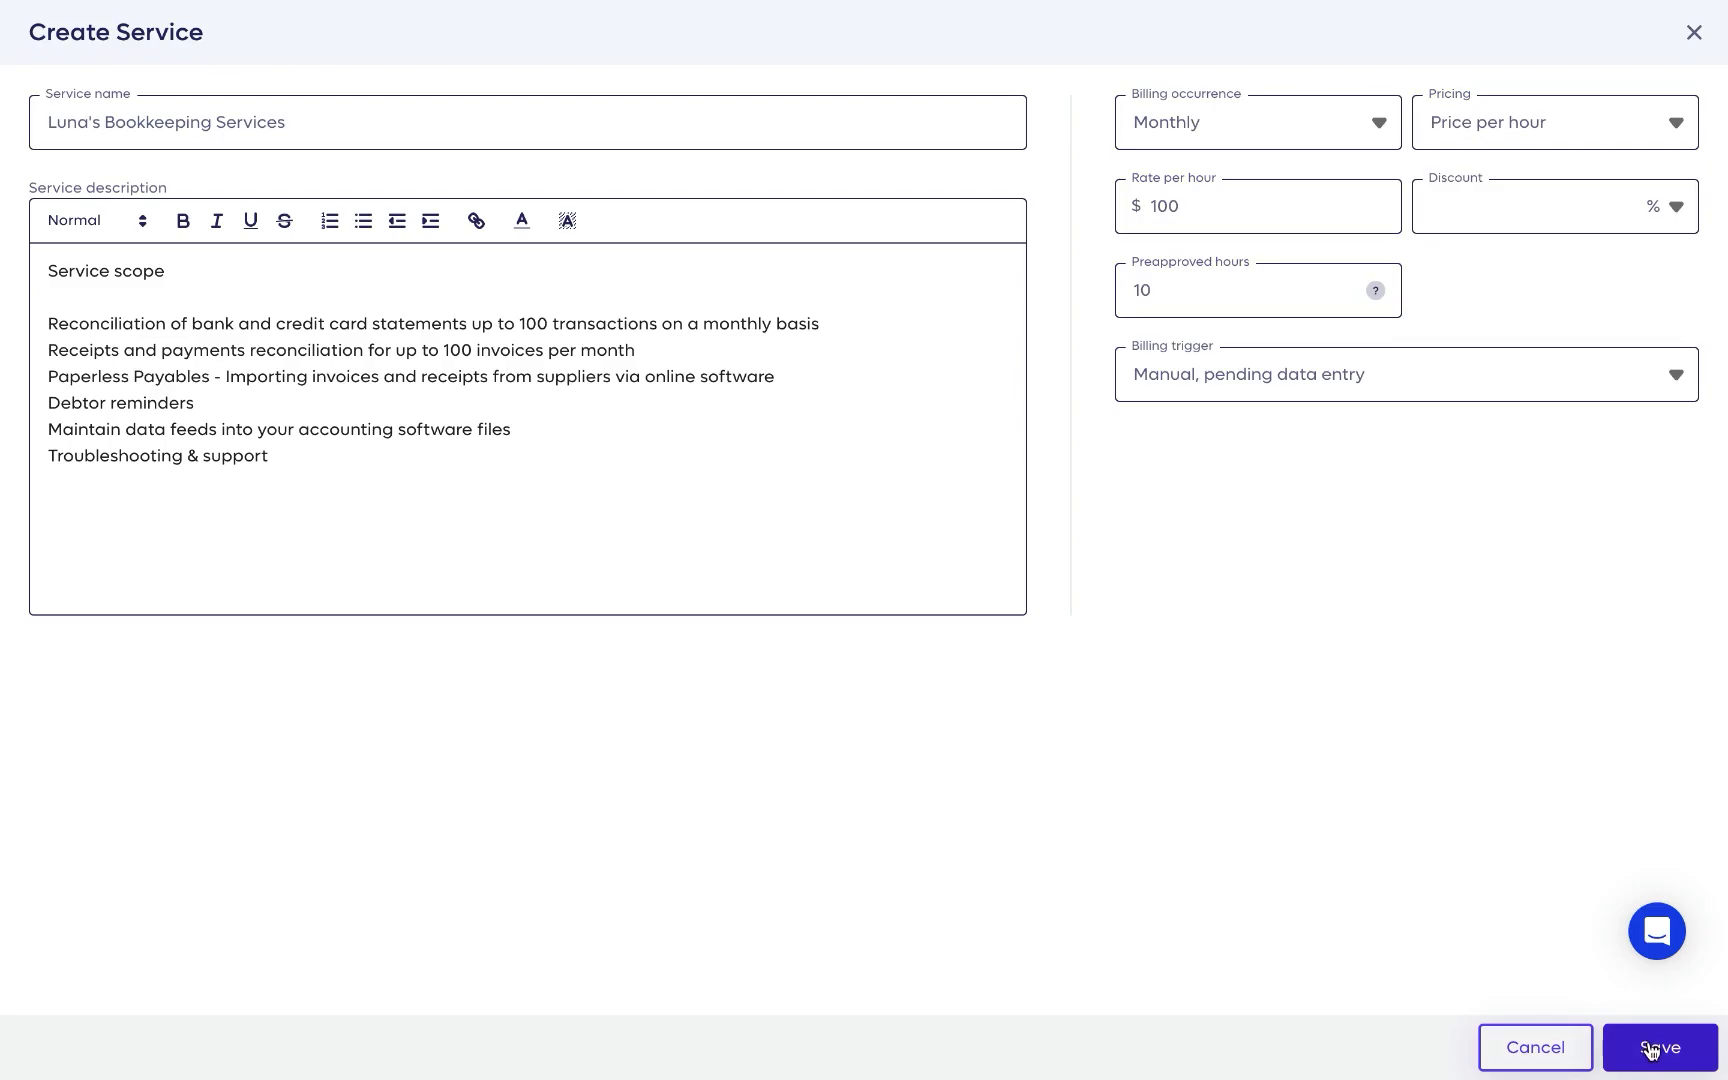
left_click(1657, 1047)
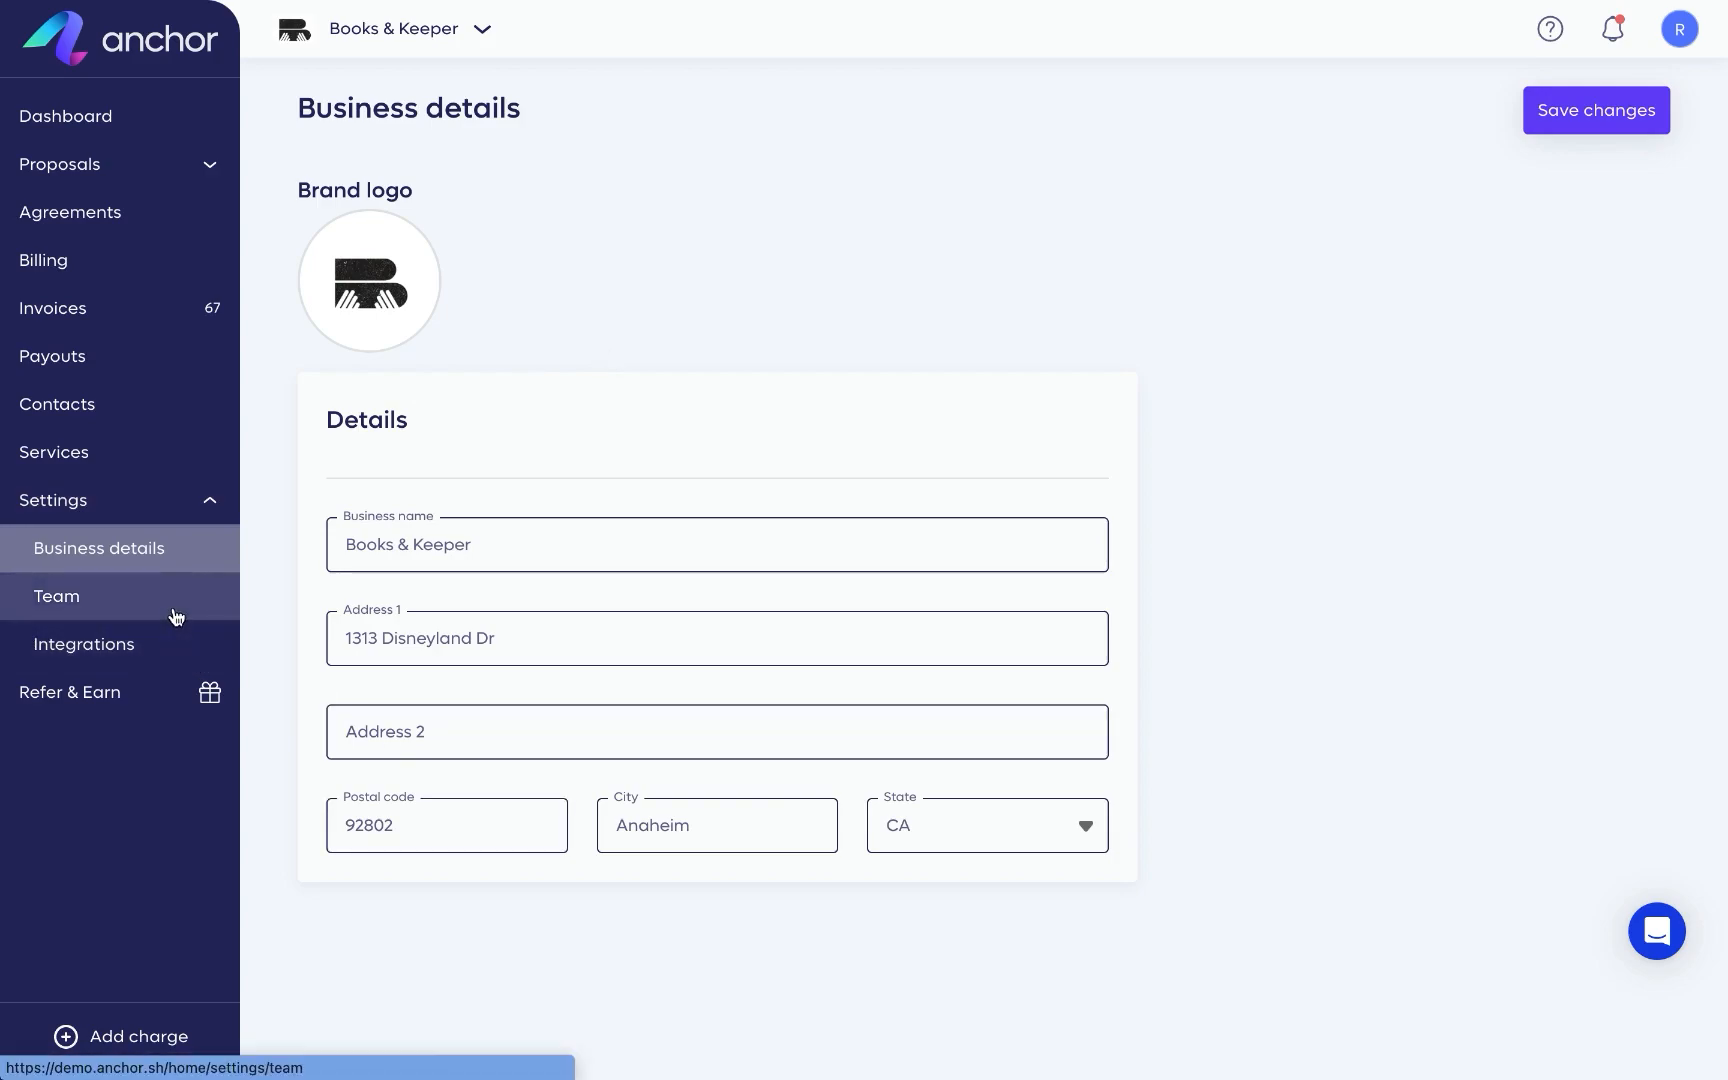
Go to Settings > Team to see the four members and their roles.
left_click(56, 596)
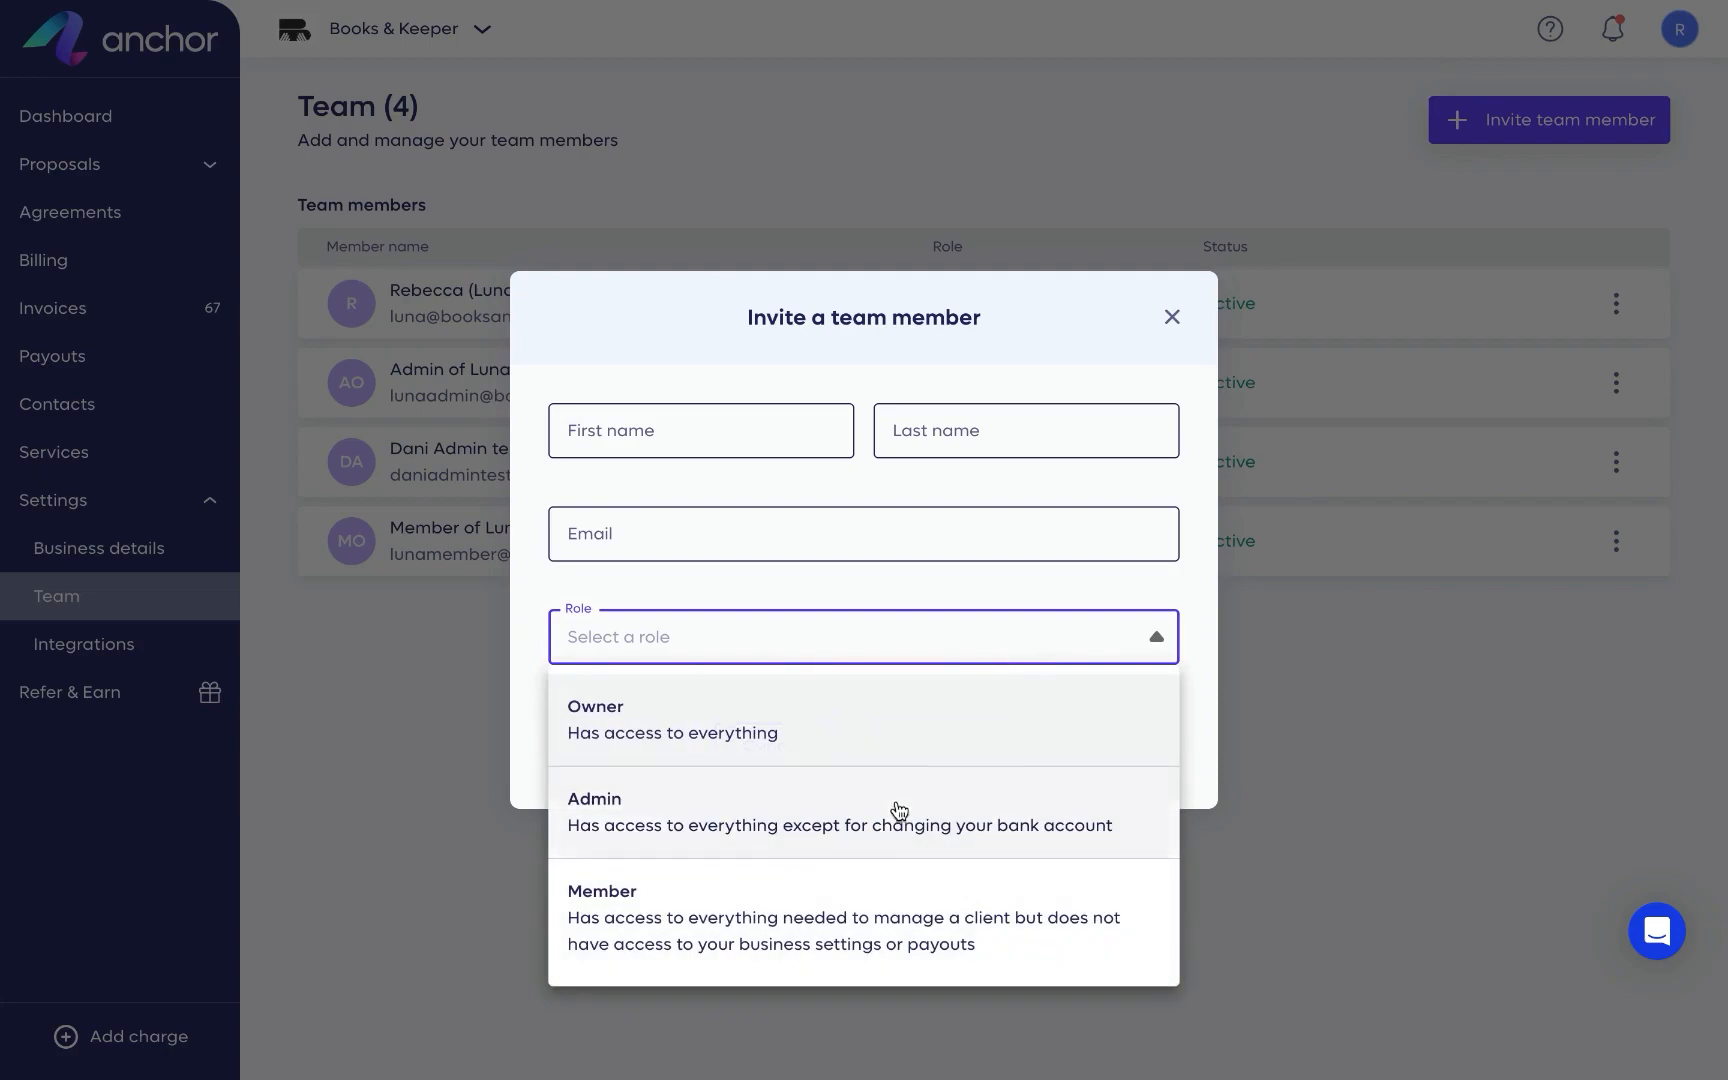
mouse_move(866, 918)
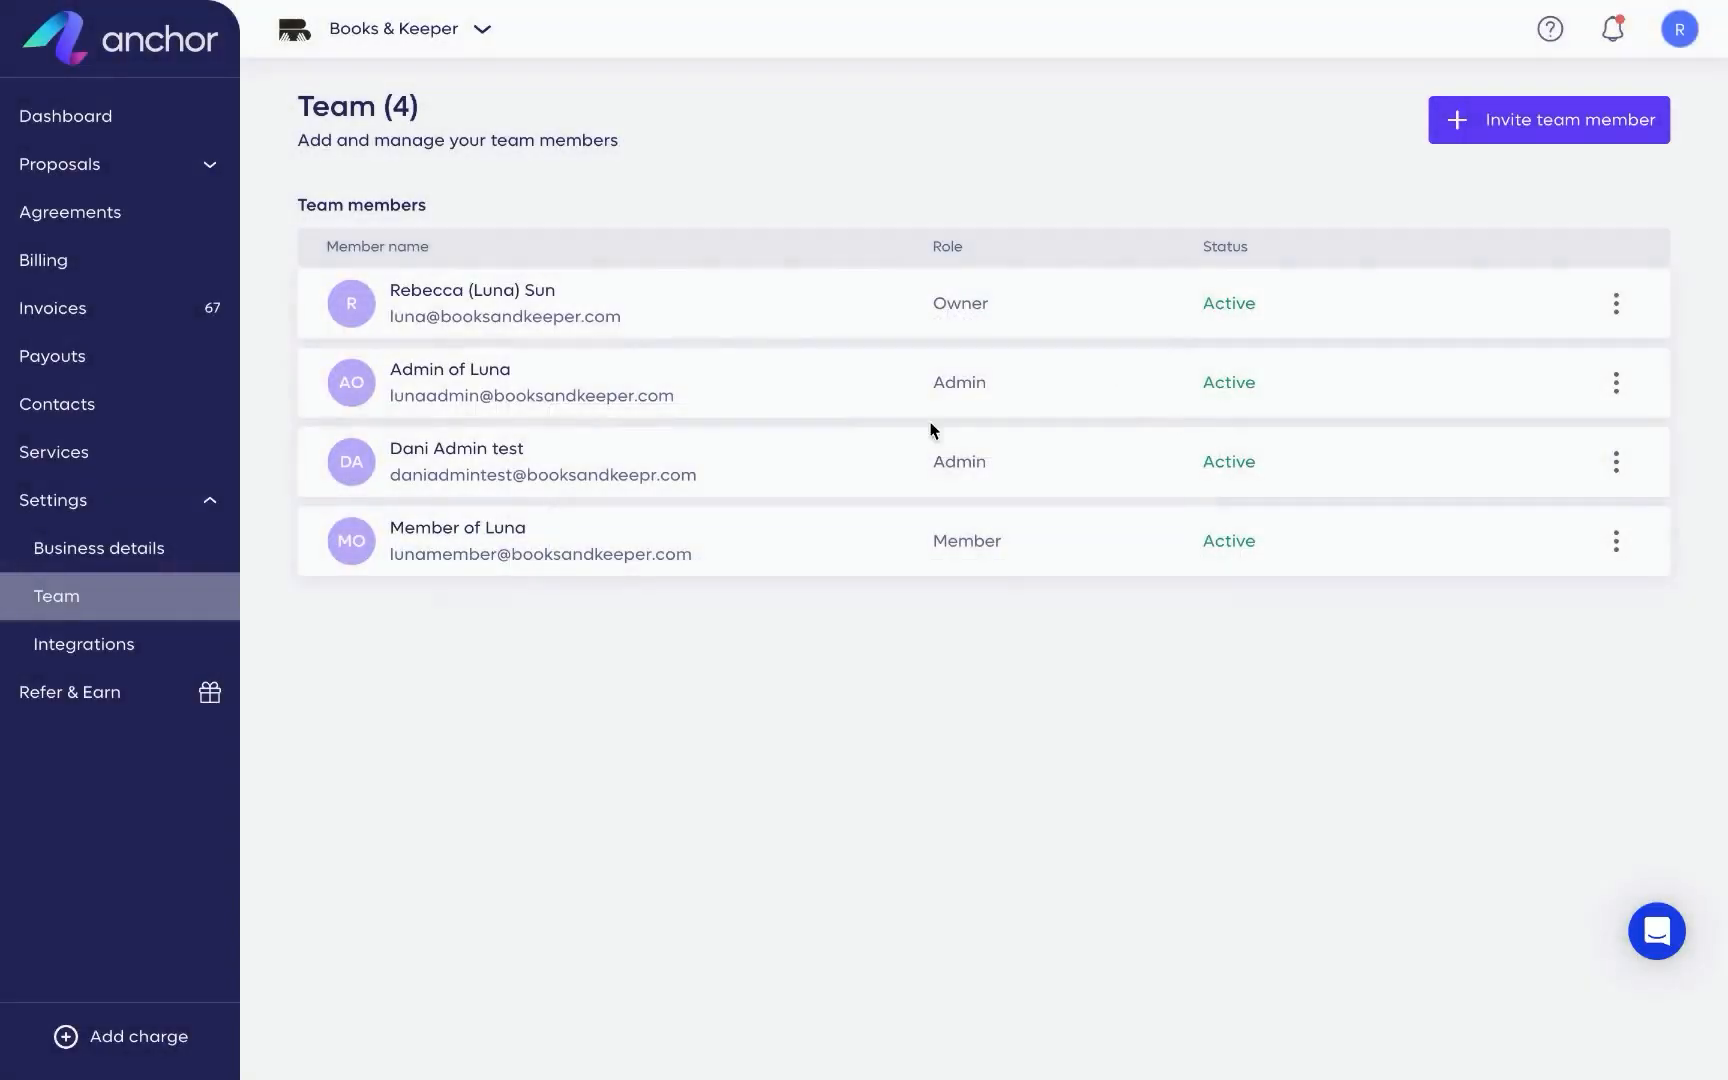
Show the Integrations settings with QuickBooks Online, Zapier and Slack connections.
left_click(84, 644)
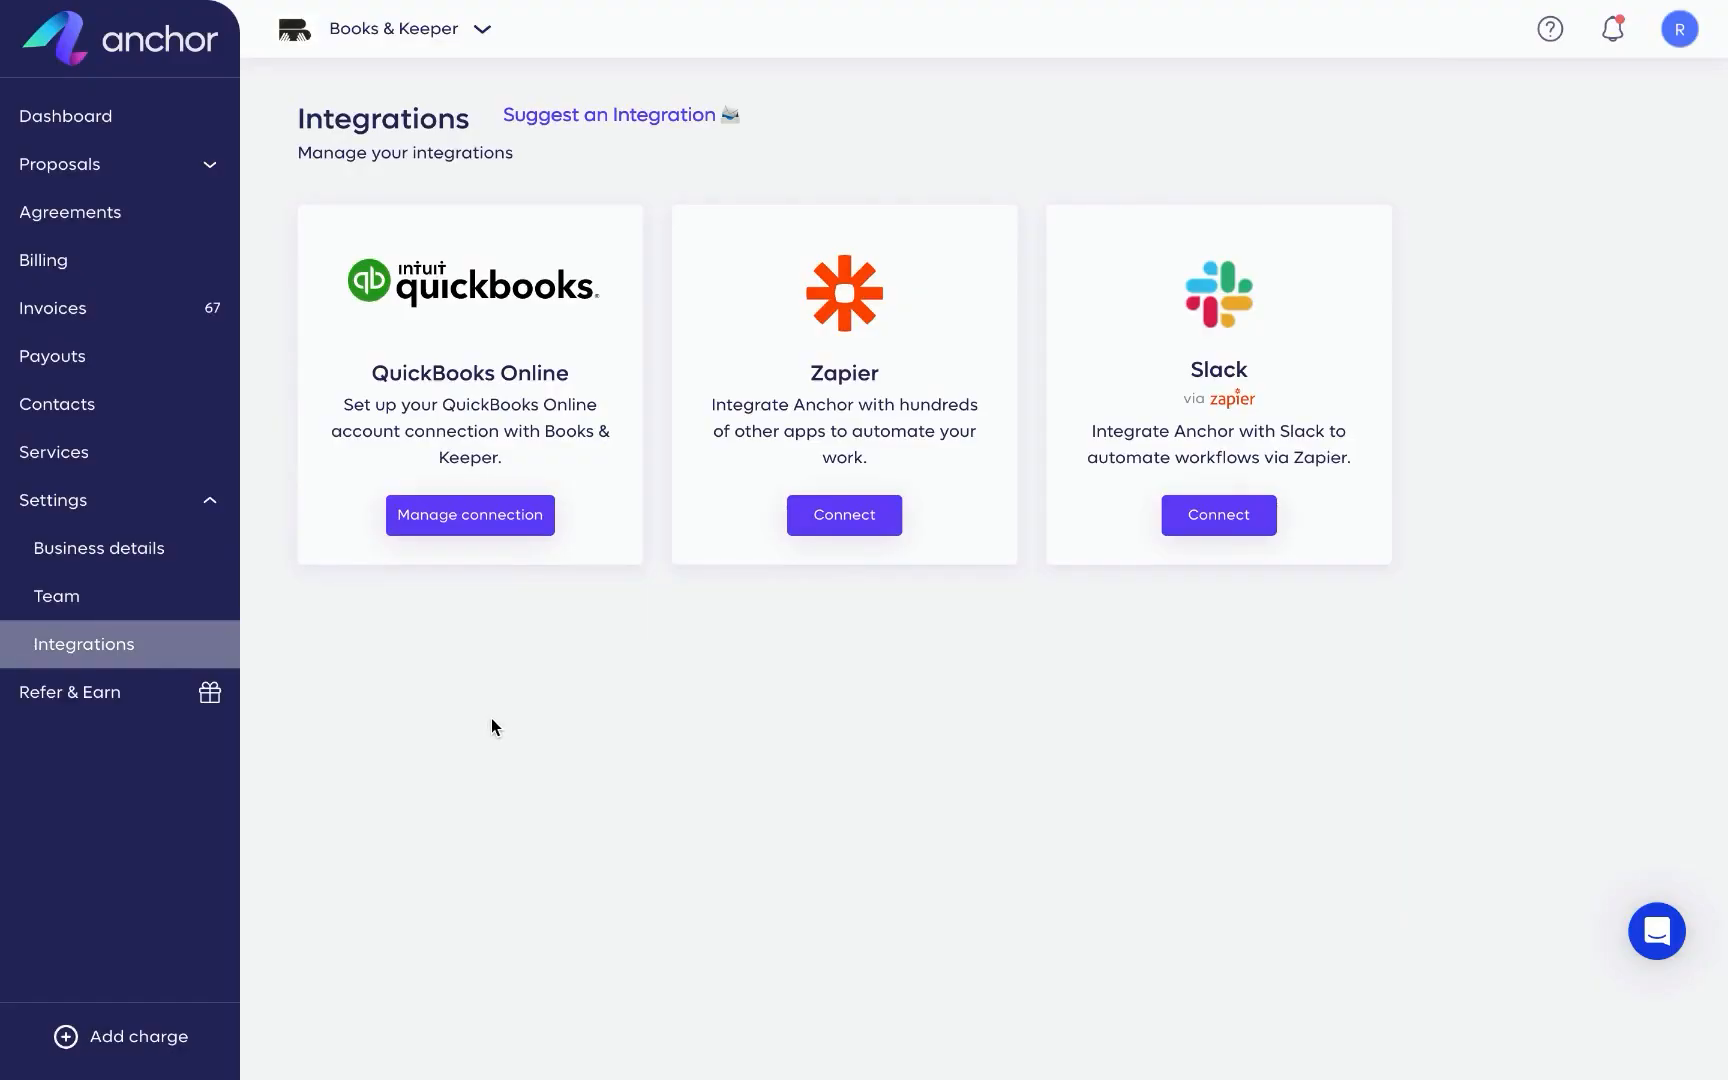
mouse_move(530, 659)
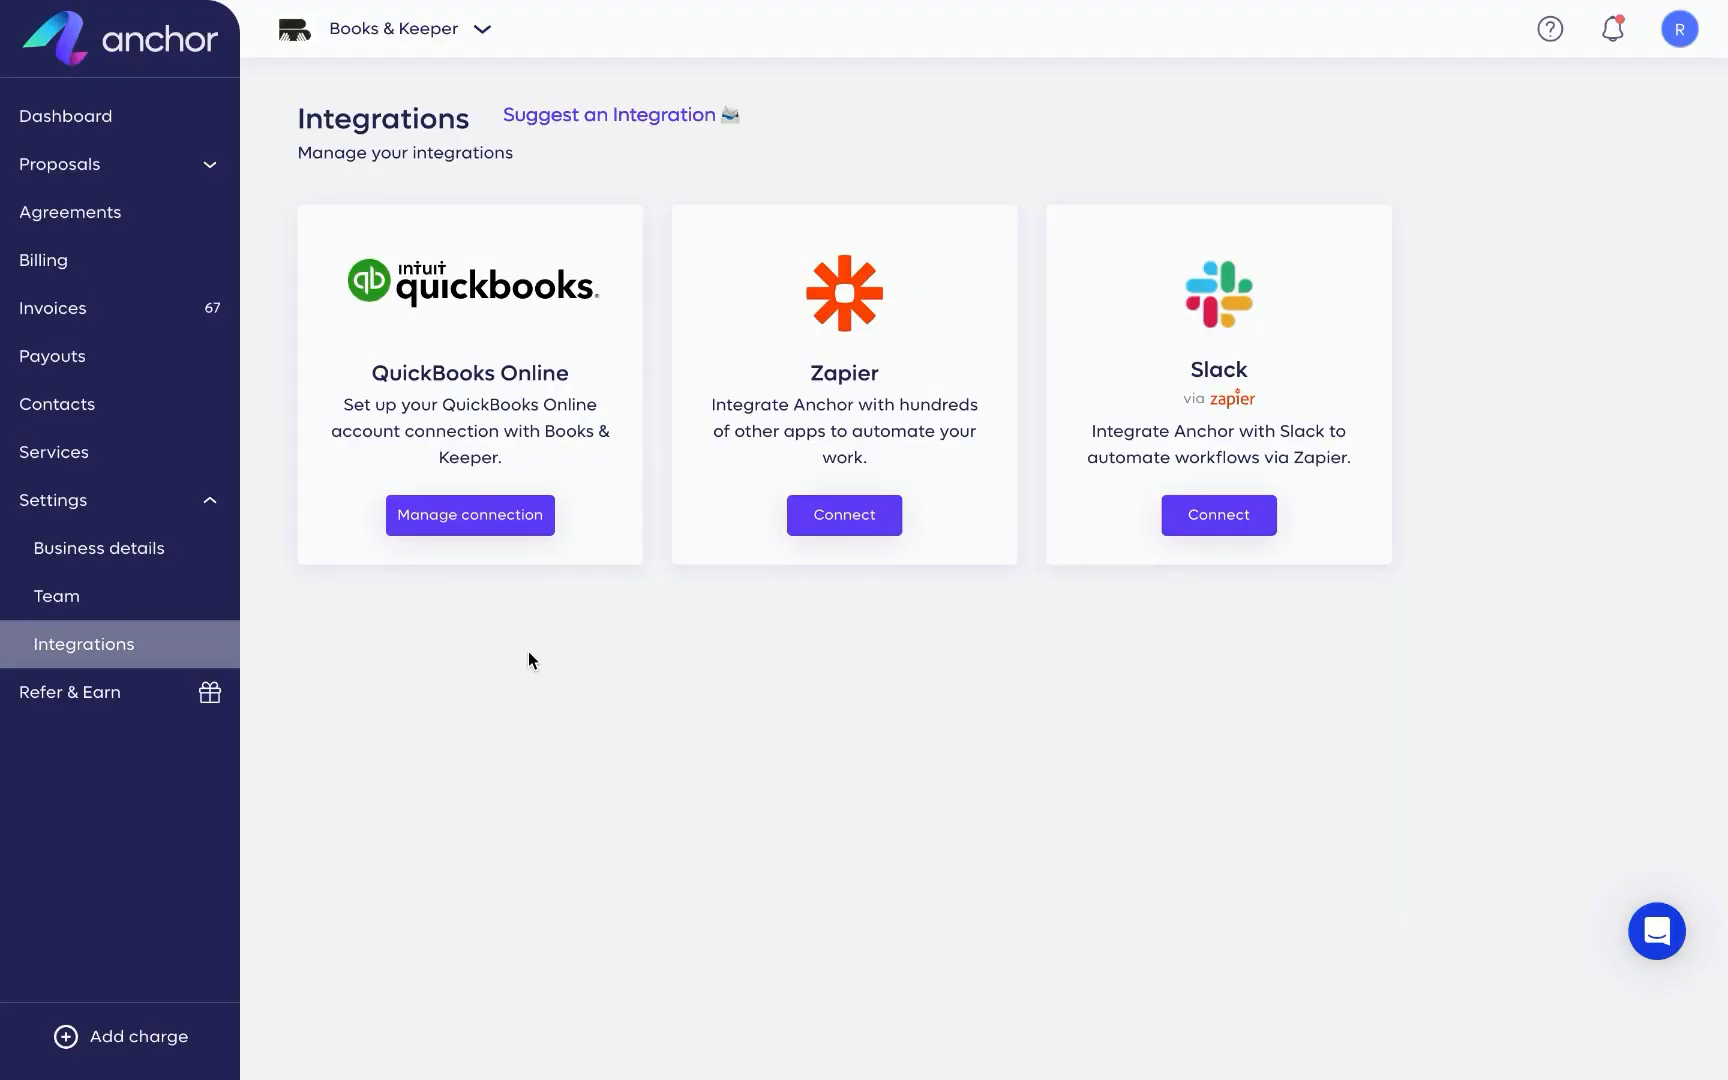
mouse_move(572, 682)
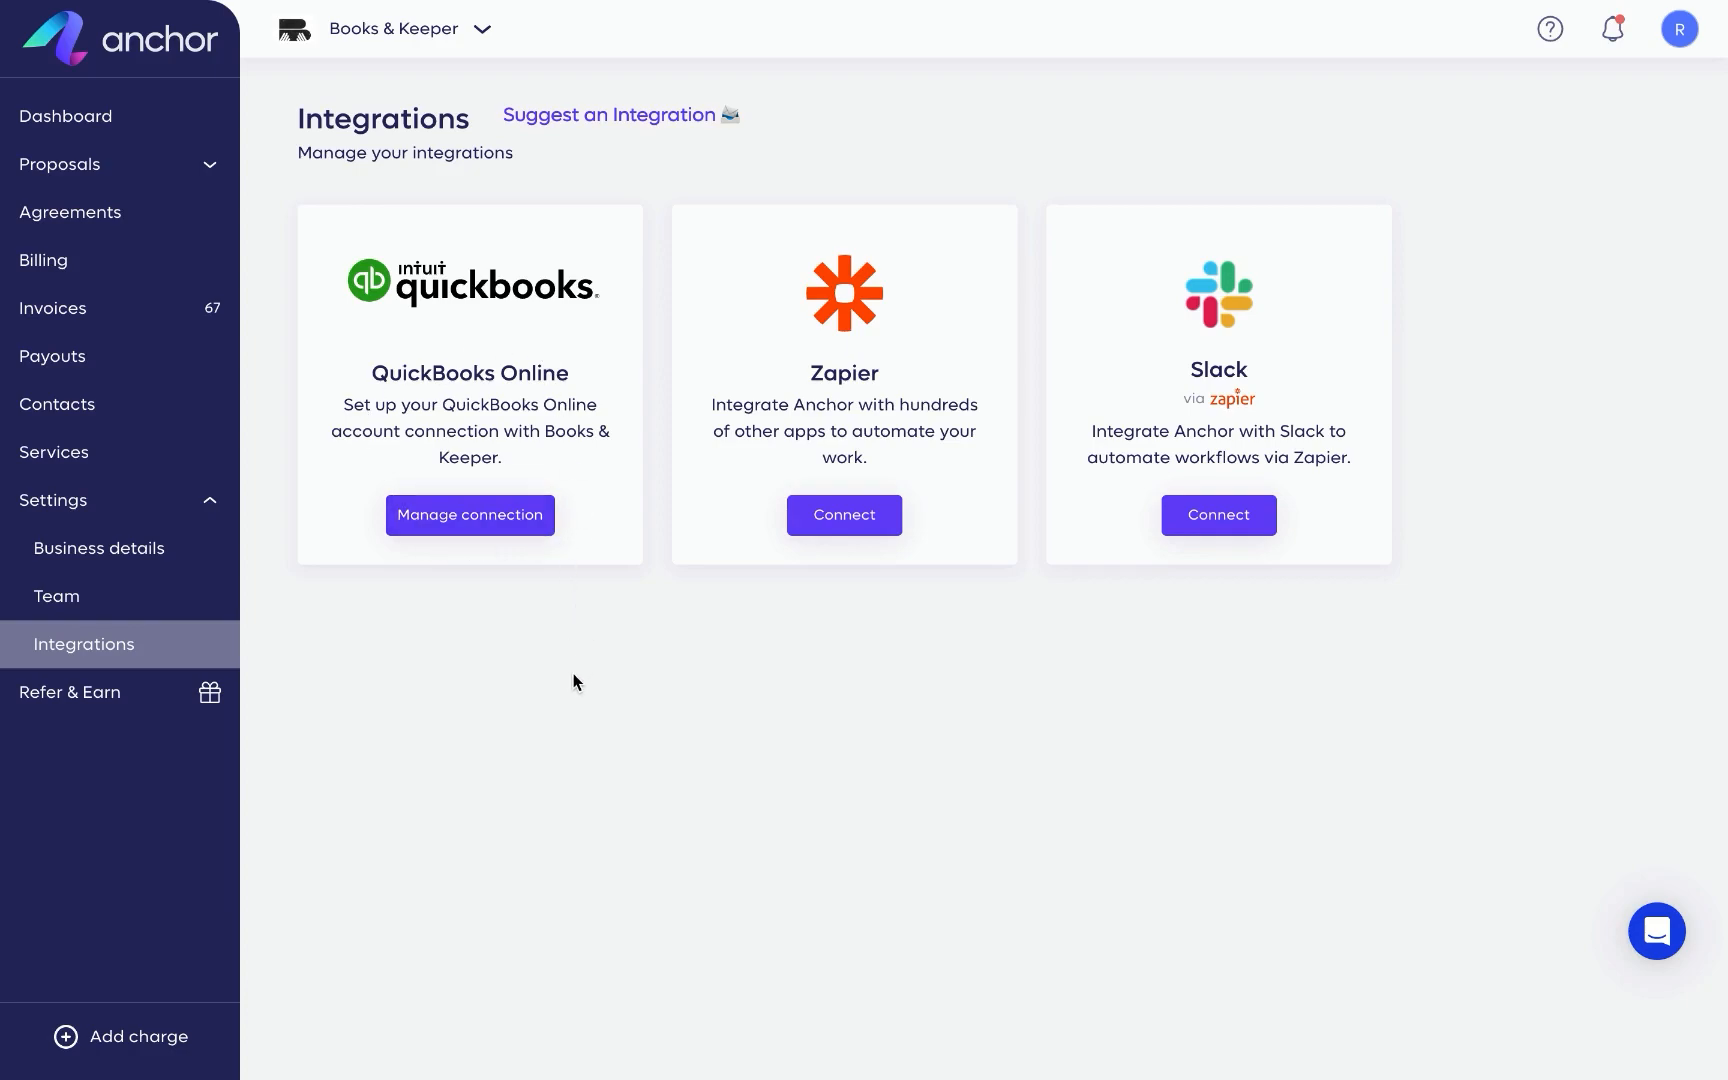
mouse_move(573, 677)
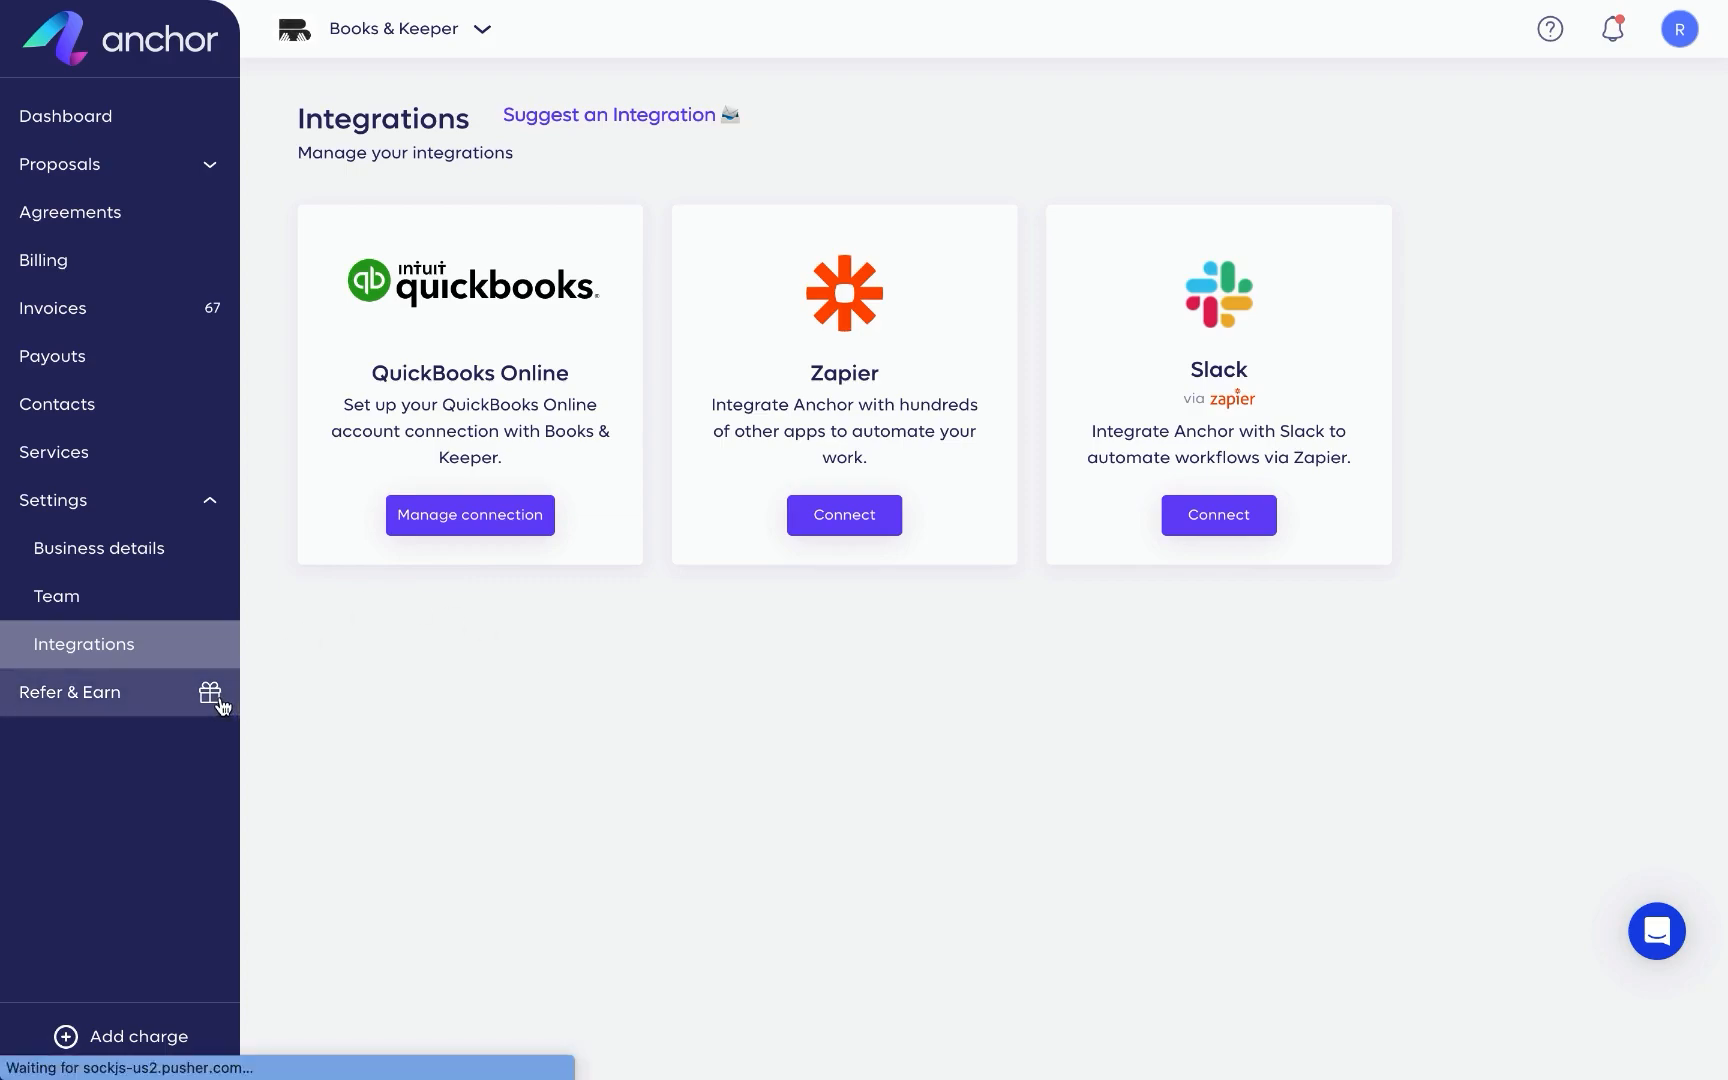
Show the Referral Dashboard with the shareable link and $0 credits, then bring up the help assistant.
left_click(69, 692)
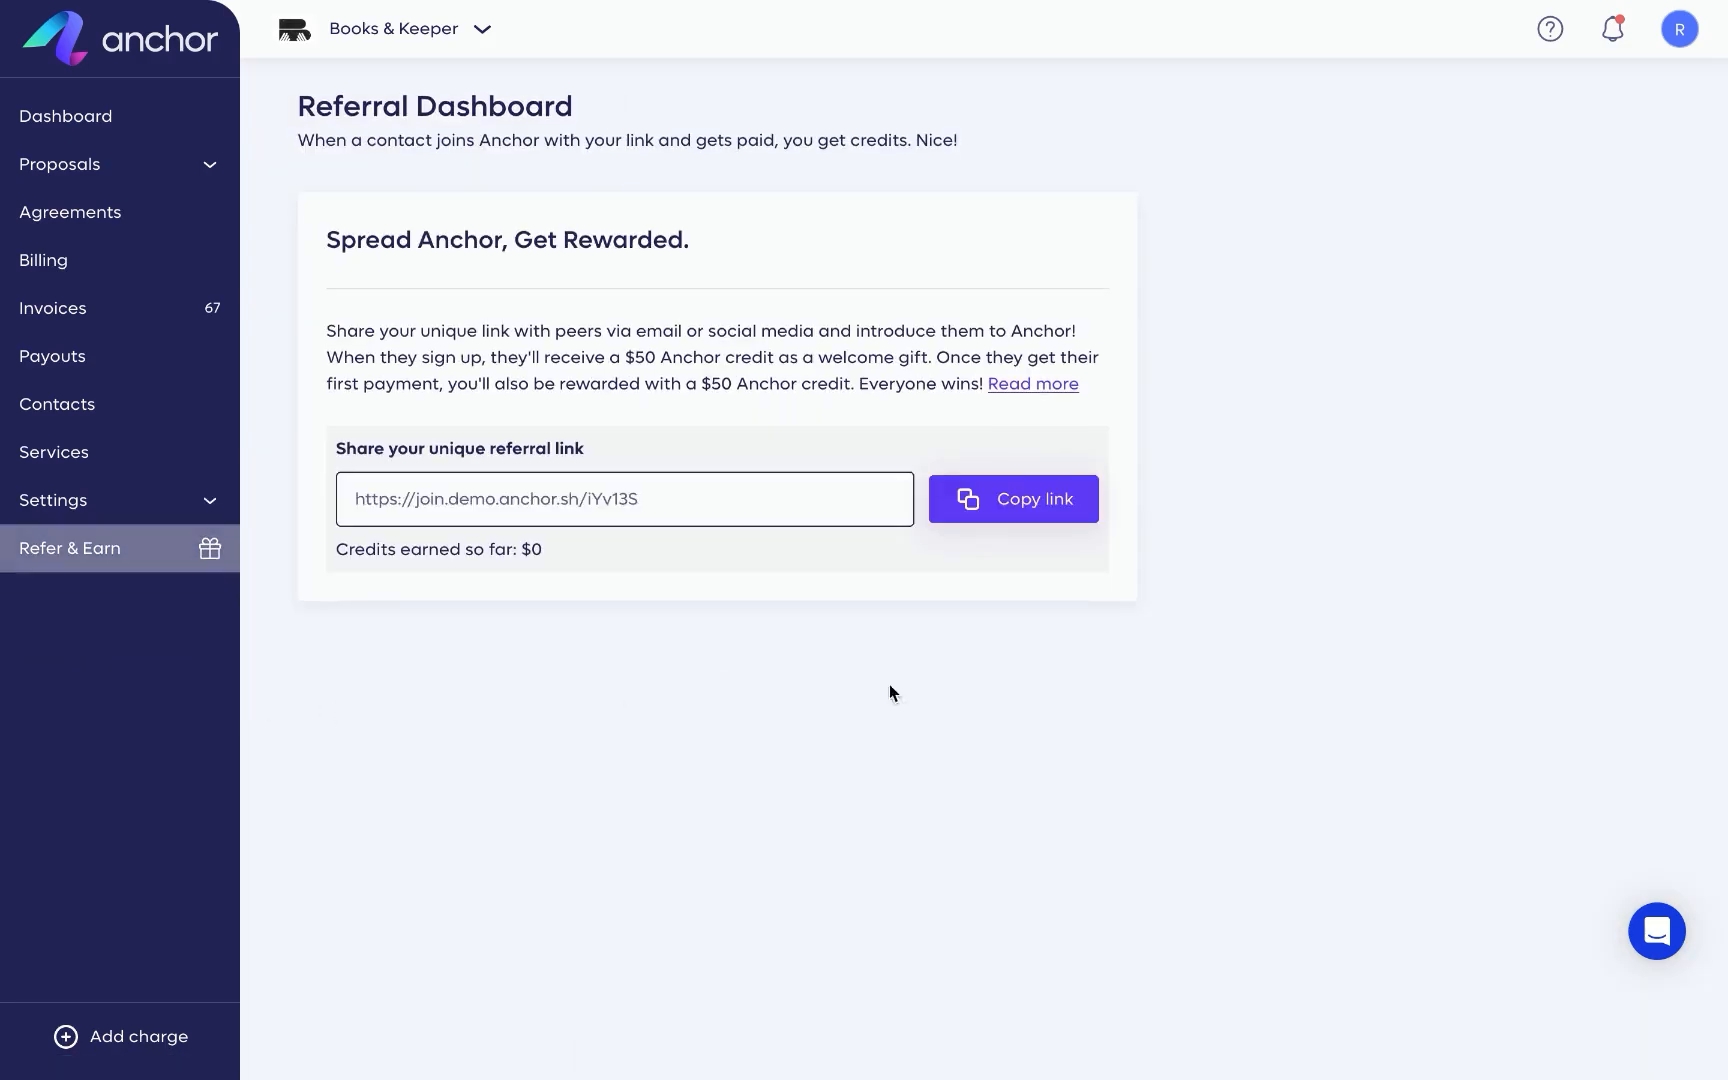
left_click(1012, 498)
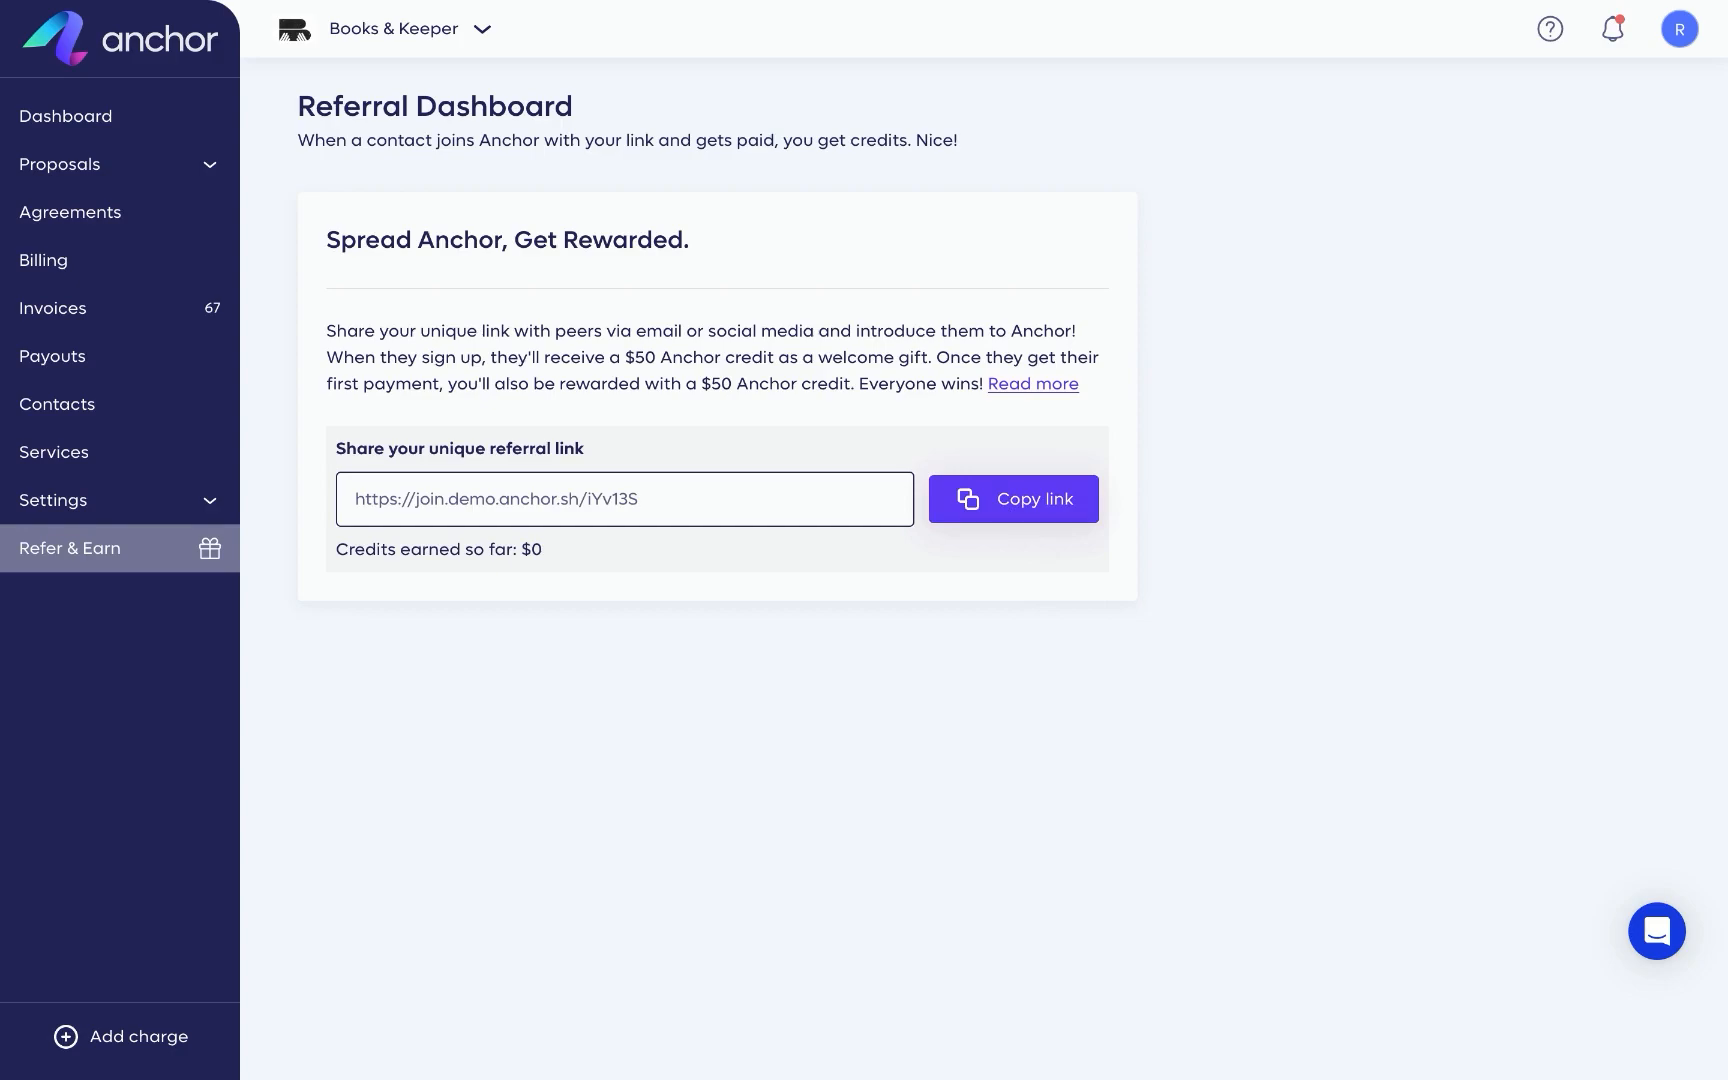
mouse_move(1370, 802)
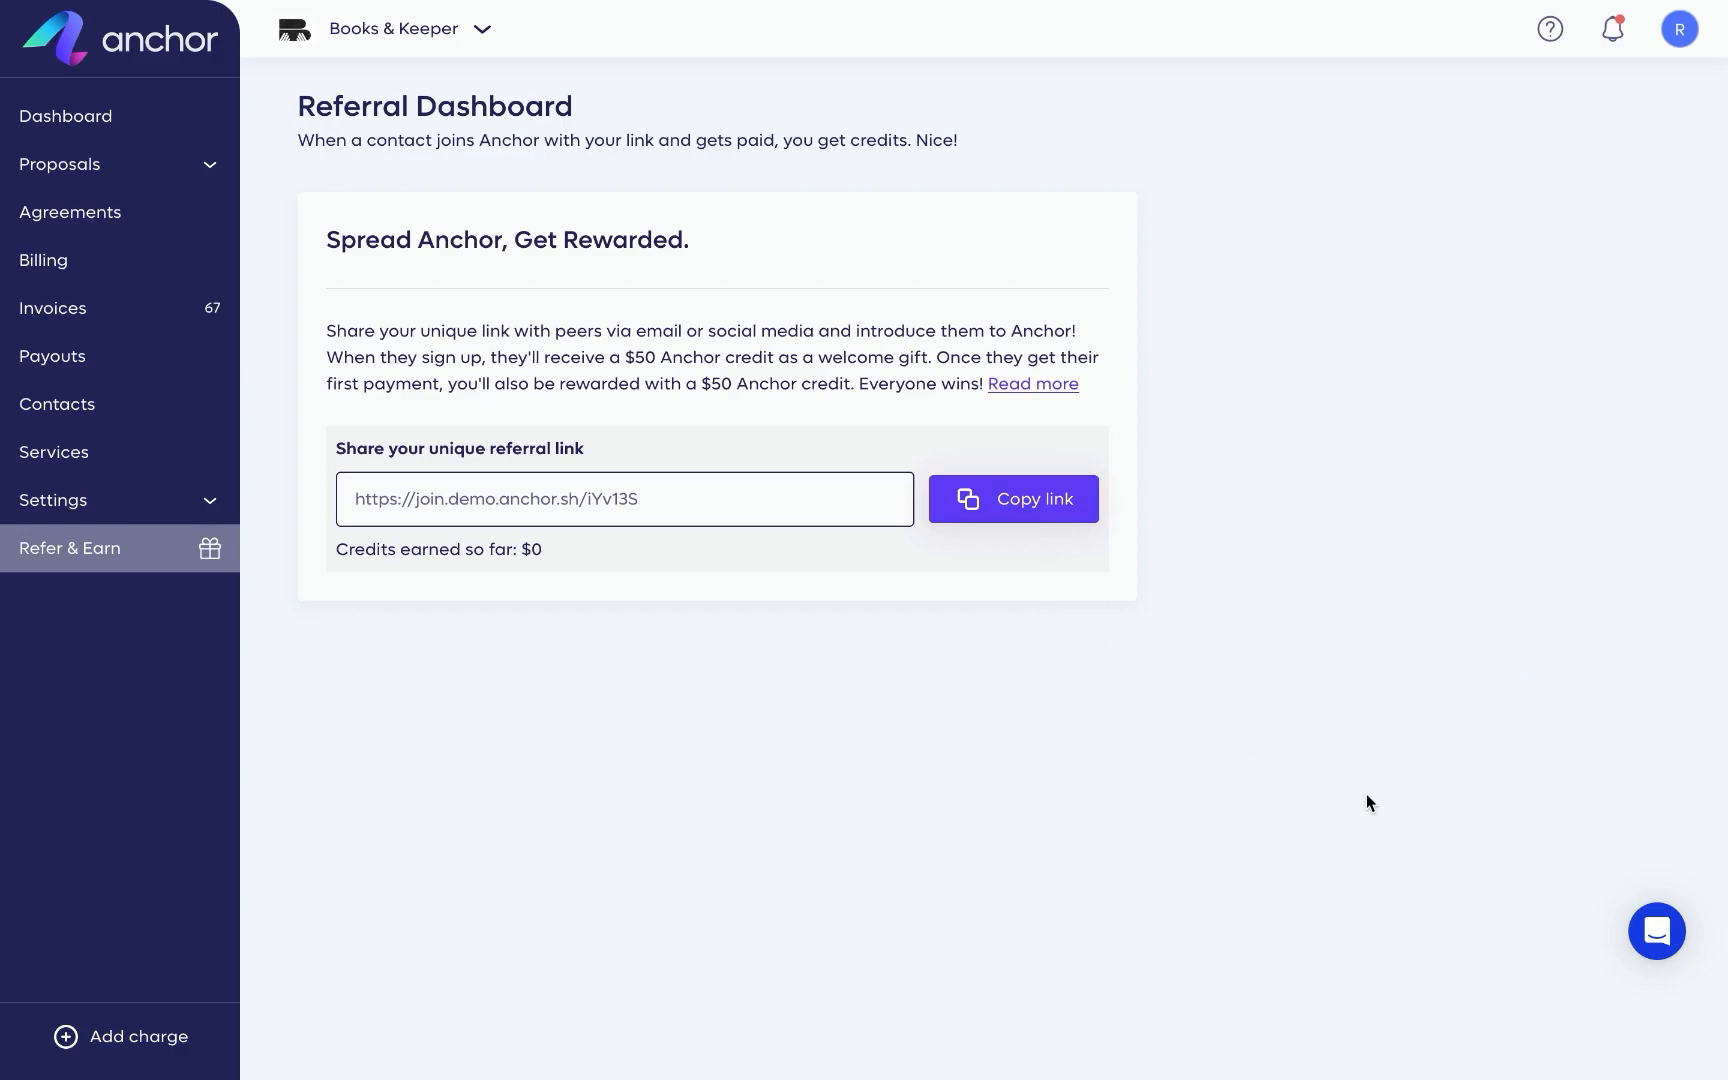
left_click(1656, 930)
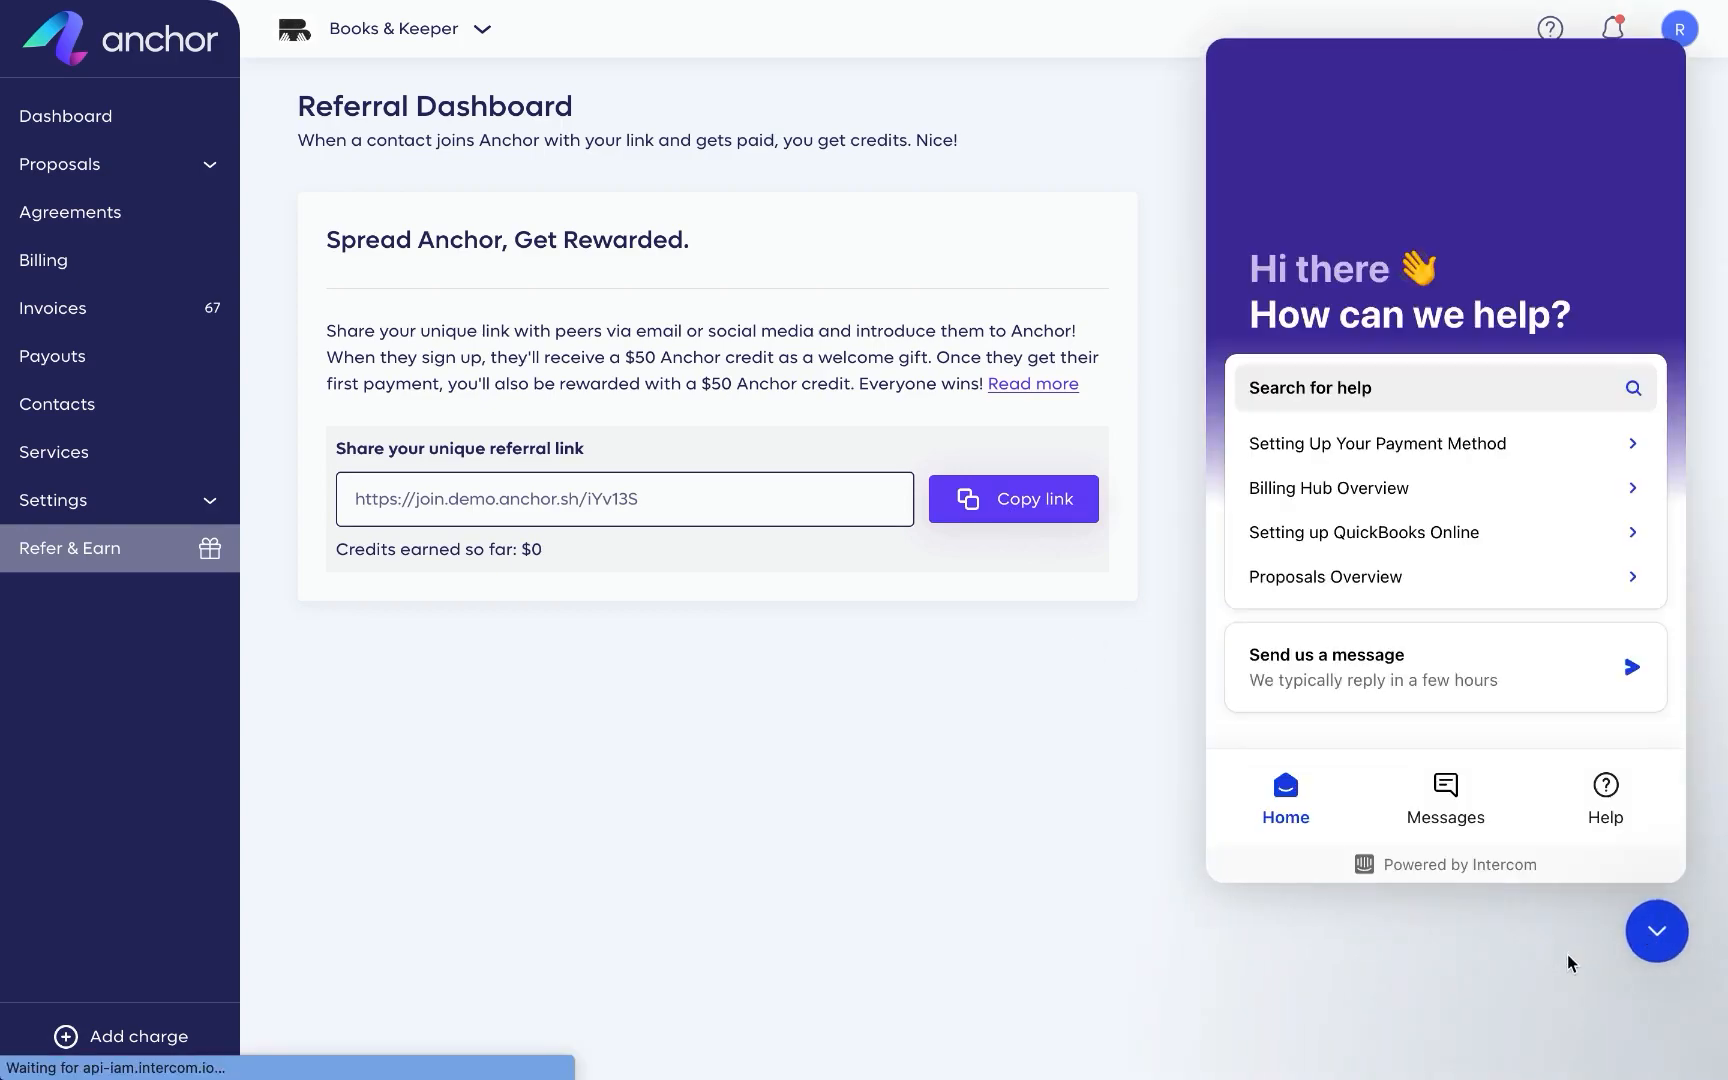